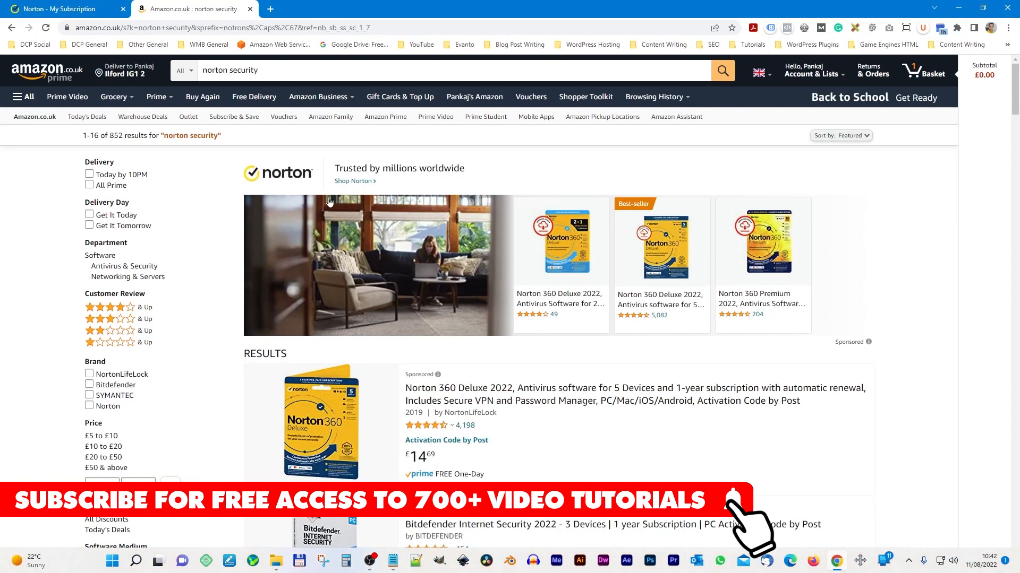
Show the Norton 360 Deluxe subscription and highlight its £84.99/year auto-renewal price
click(53, 9)
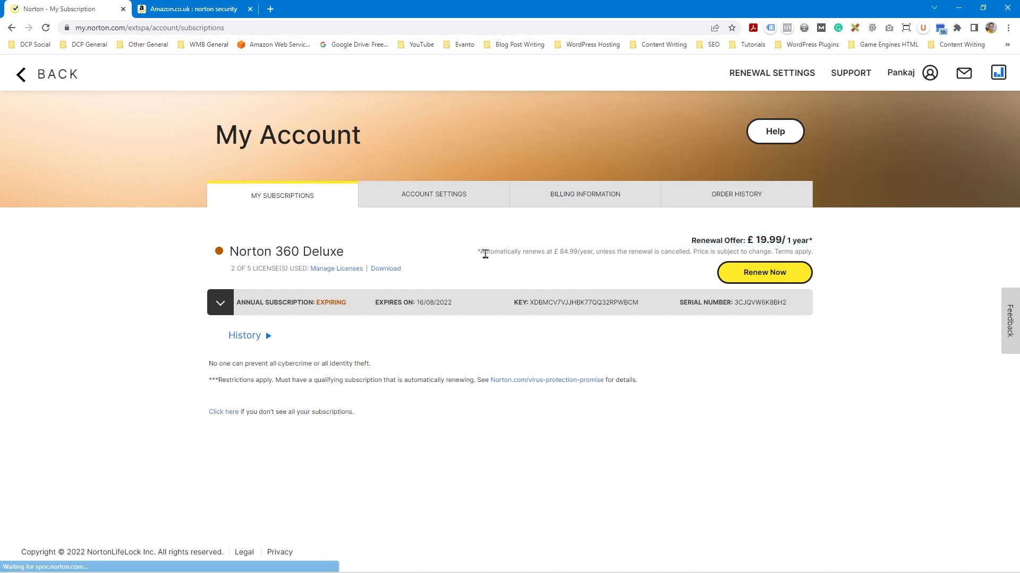
drag(482, 252, 589, 252)
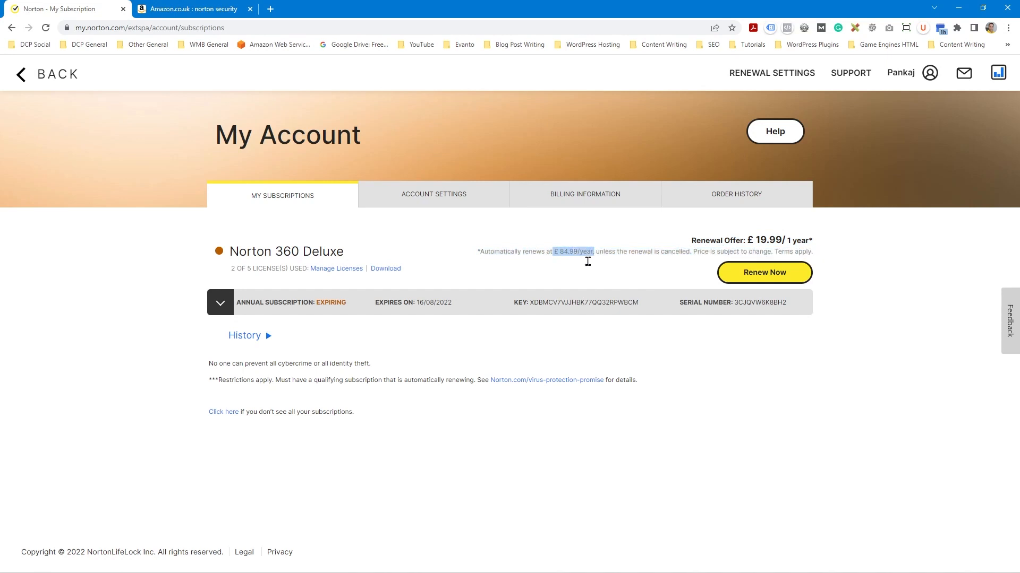
mouse_move(814, 252)
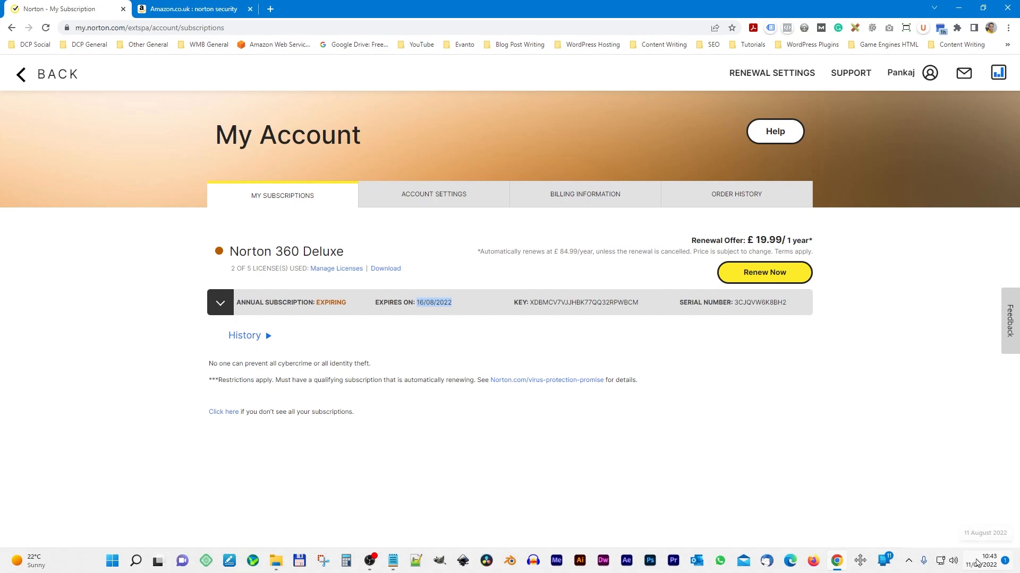
click(196, 9)
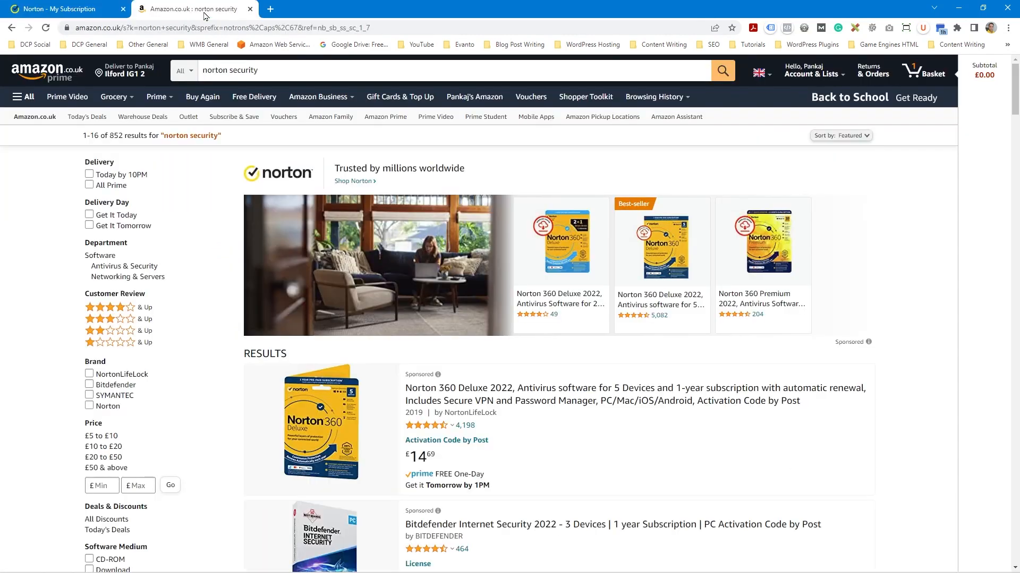
mouse_move(539, 412)
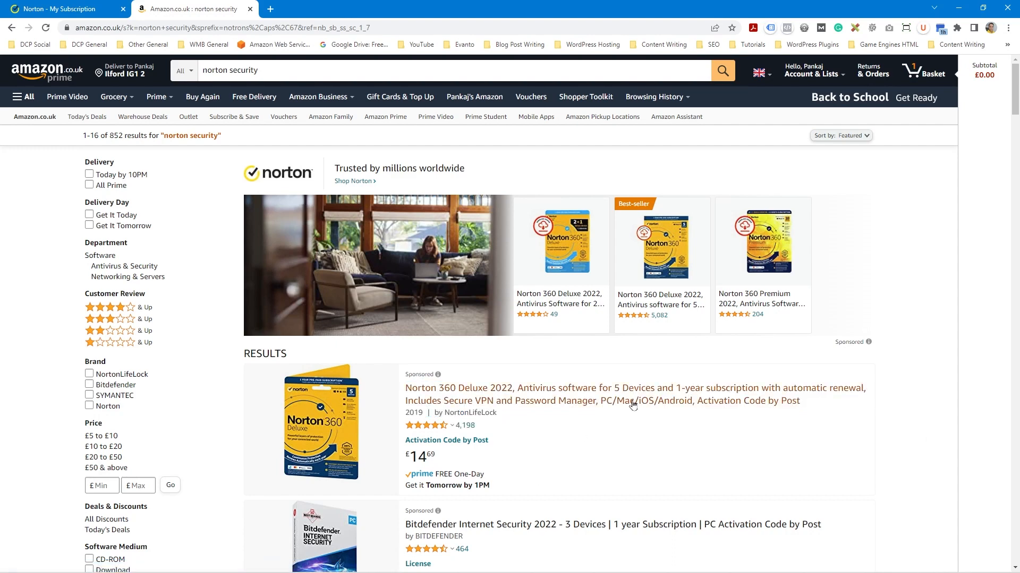
click(59, 9)
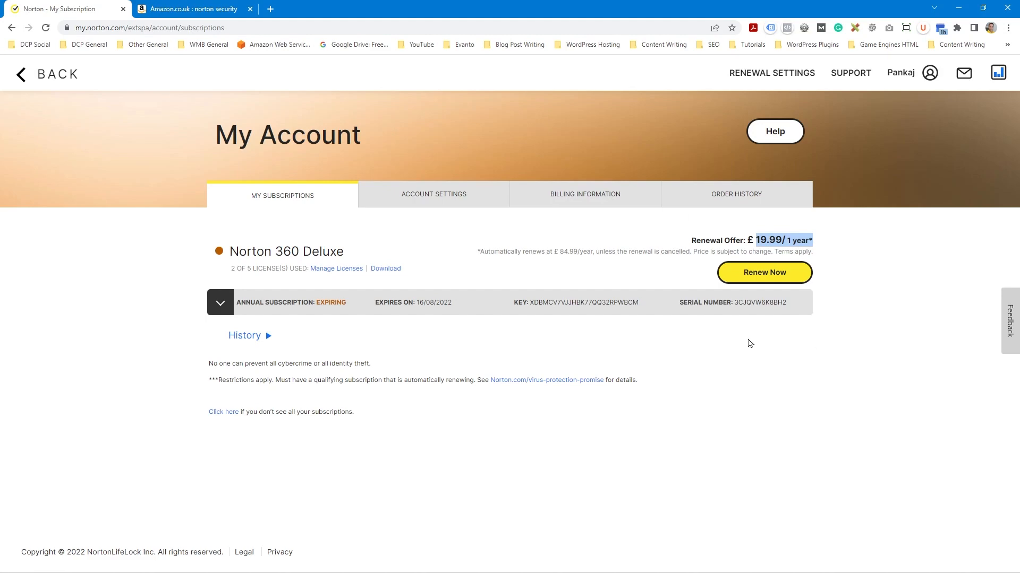
click(198, 8)
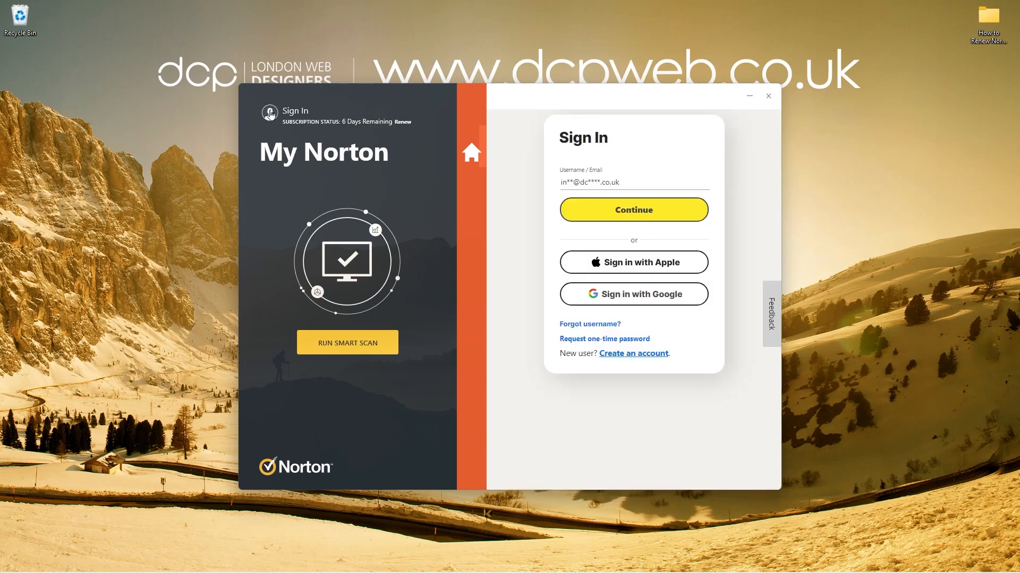
mouse_move(612, 193)
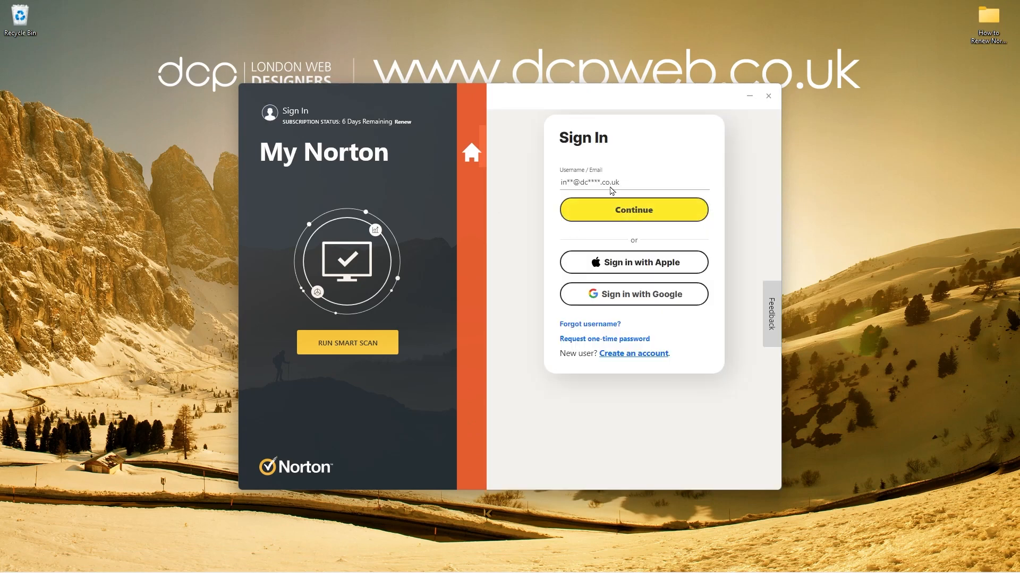
Sign in to the Norton account with the password to reach the My Norton dashboard
click(633, 209)
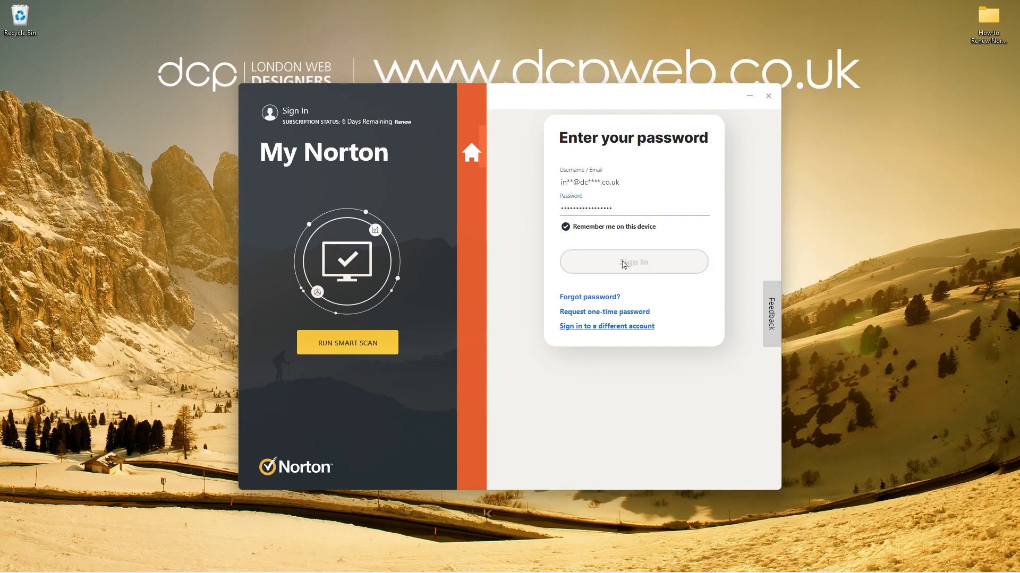
click(633, 262)
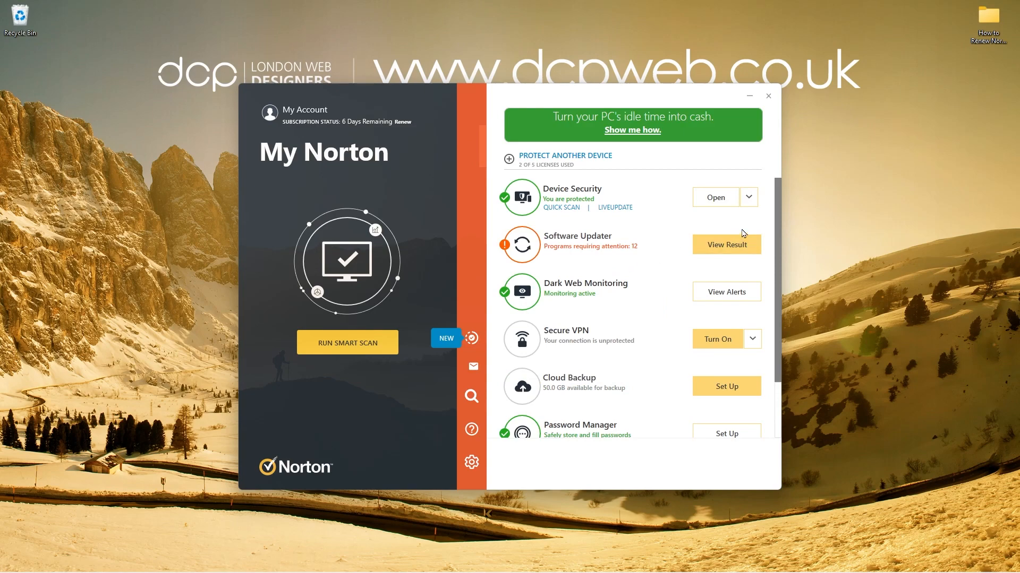
mouse_move(750, 205)
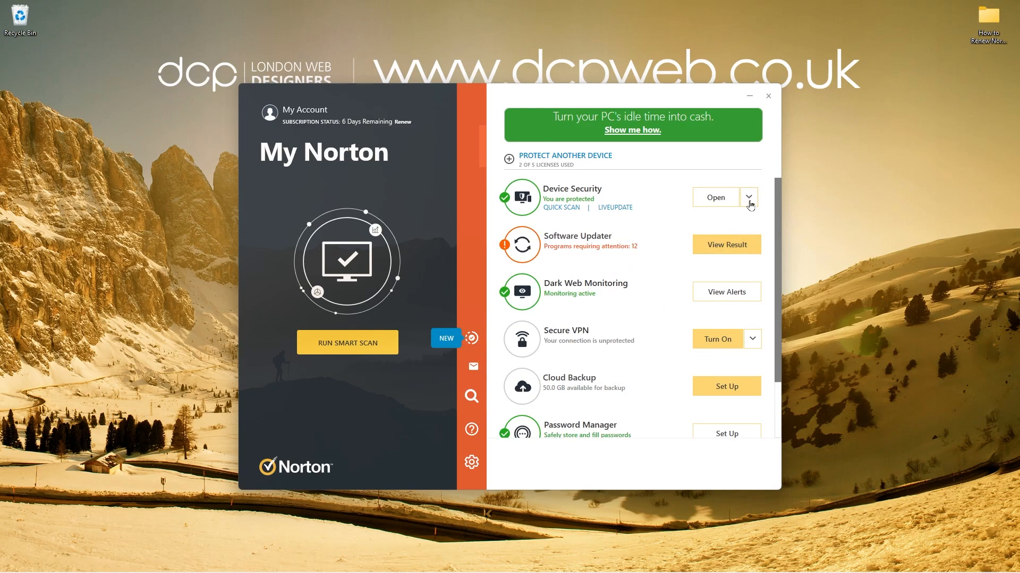
mouse_move(705, 202)
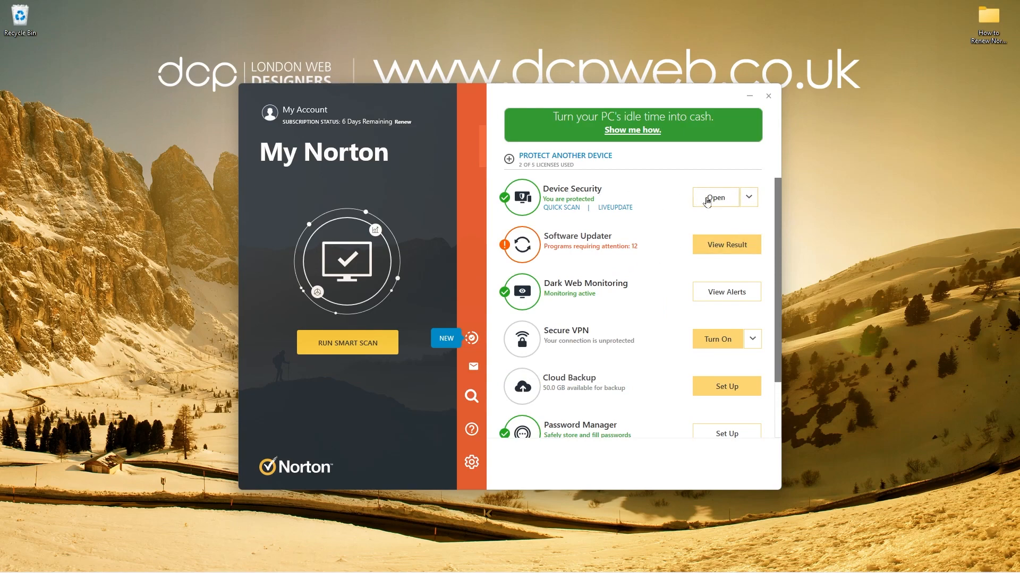
Open Device Security showing 6 days remaining and briefly visit Help > Enter Product Key
click(715, 197)
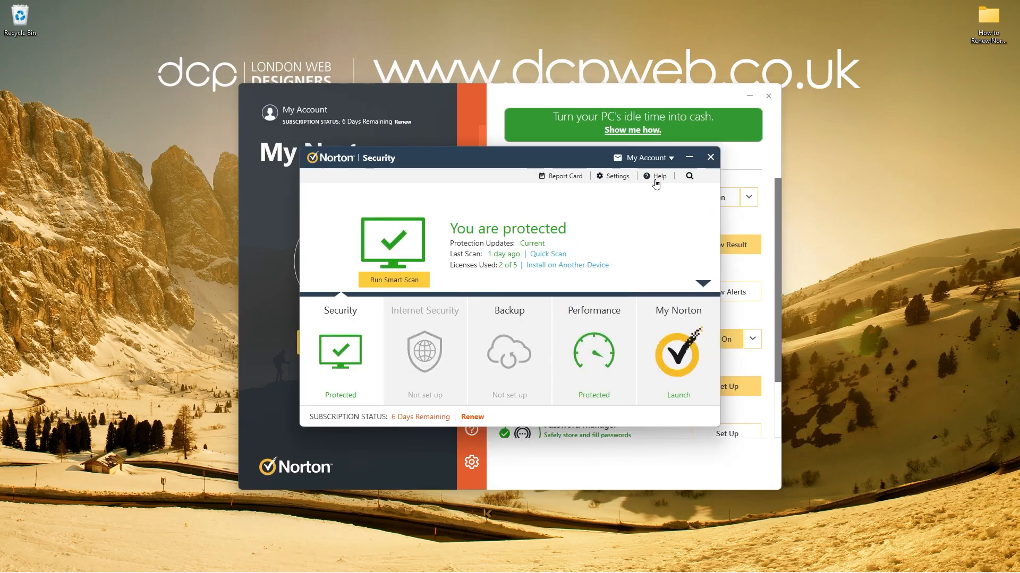
click(659, 176)
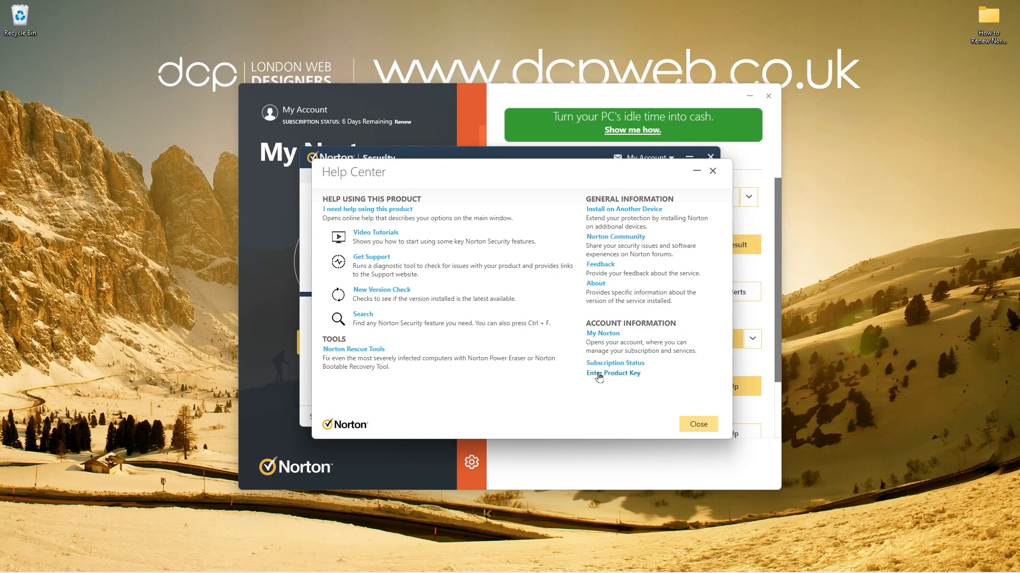
mouse_move(605, 379)
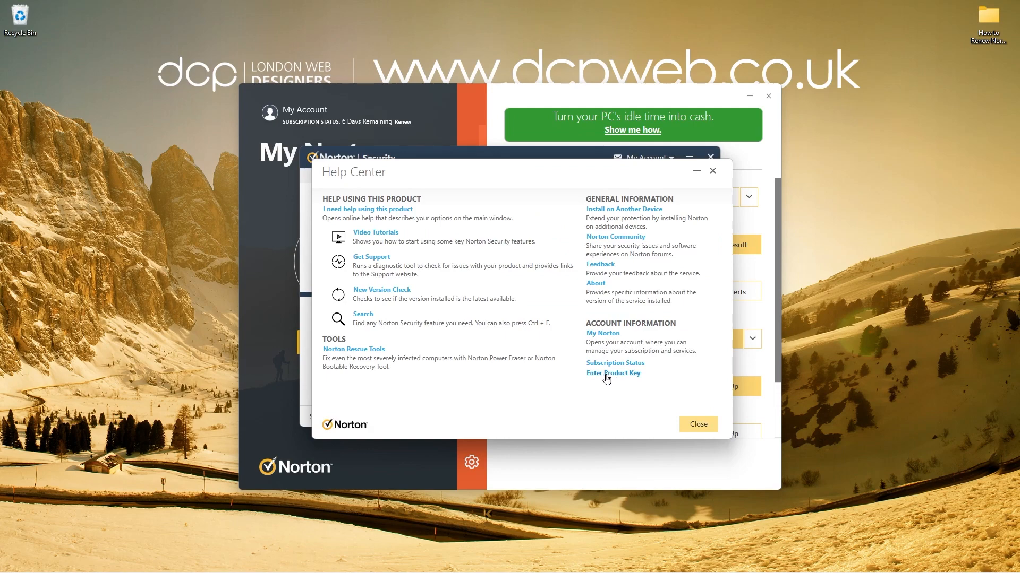
mouse_move(607, 378)
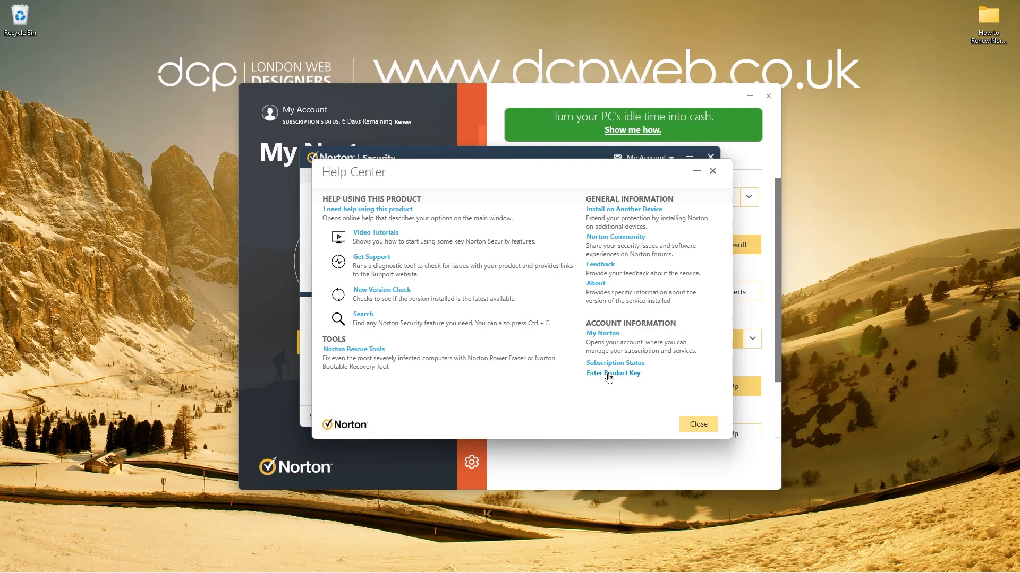
click(614, 372)
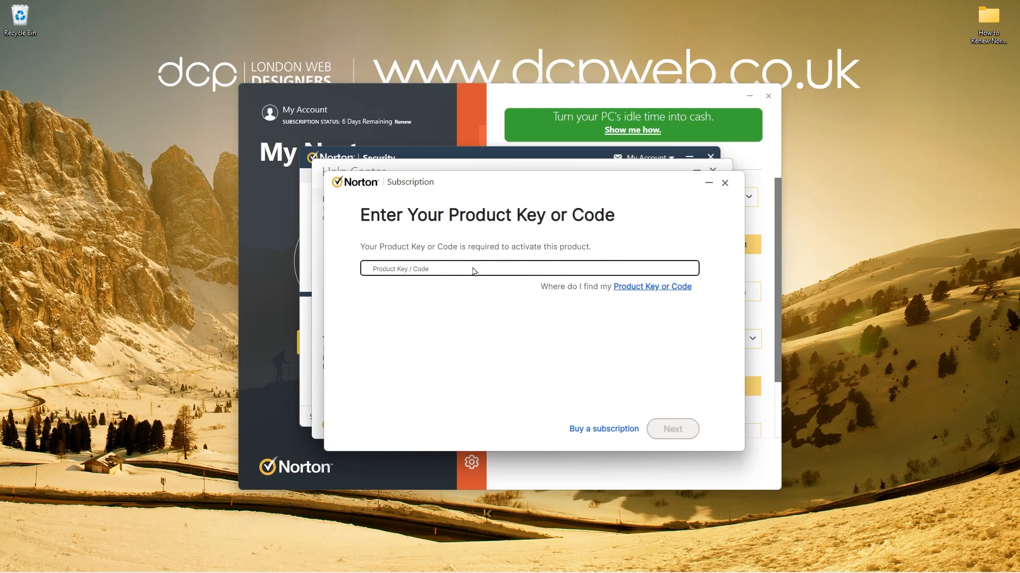
click(724, 183)
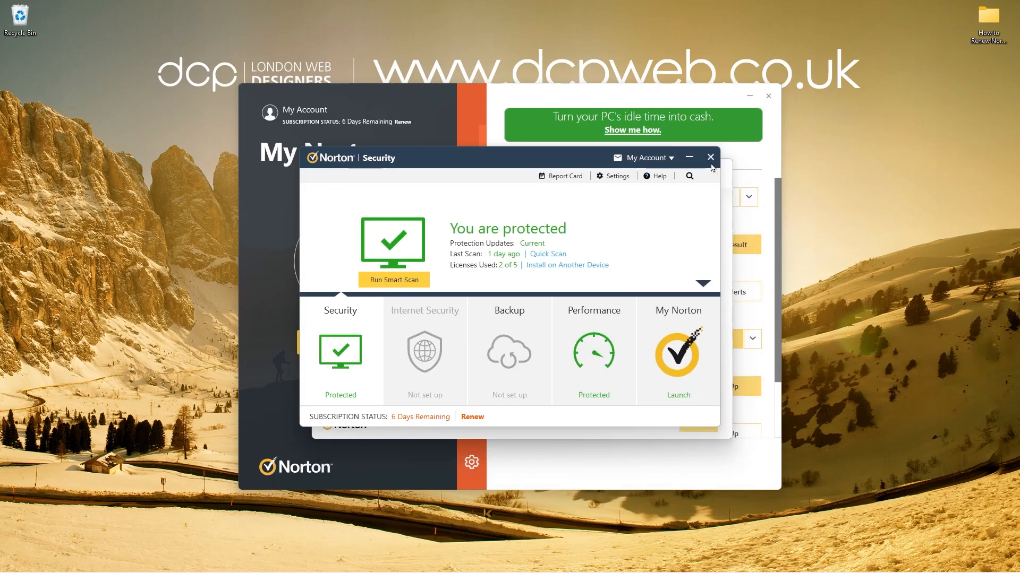
Show the Subscription Status: Norton 360 Deluxe active, annual, expiring Aug 16, 2022
click(710, 158)
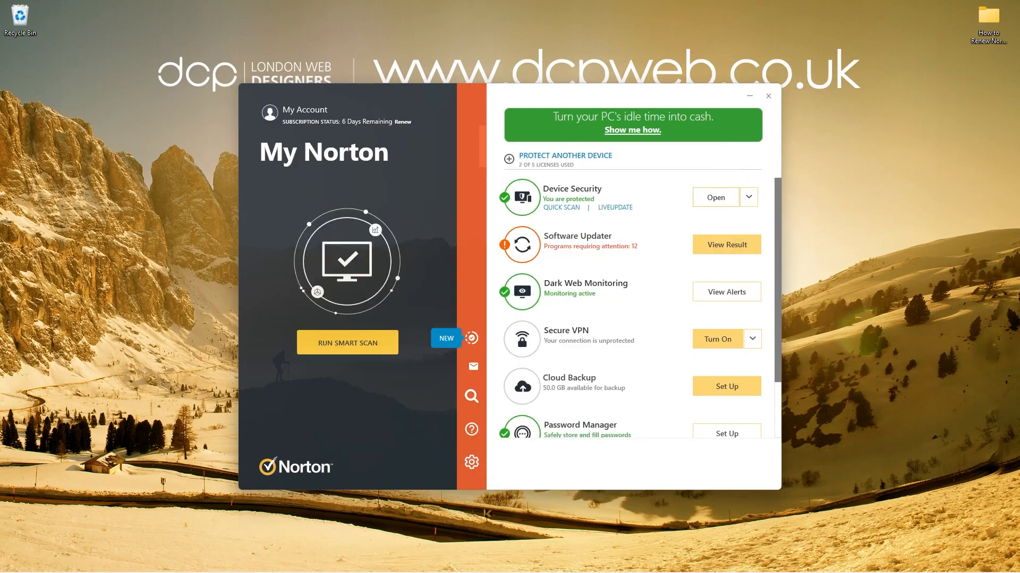
mouse_move(286, 108)
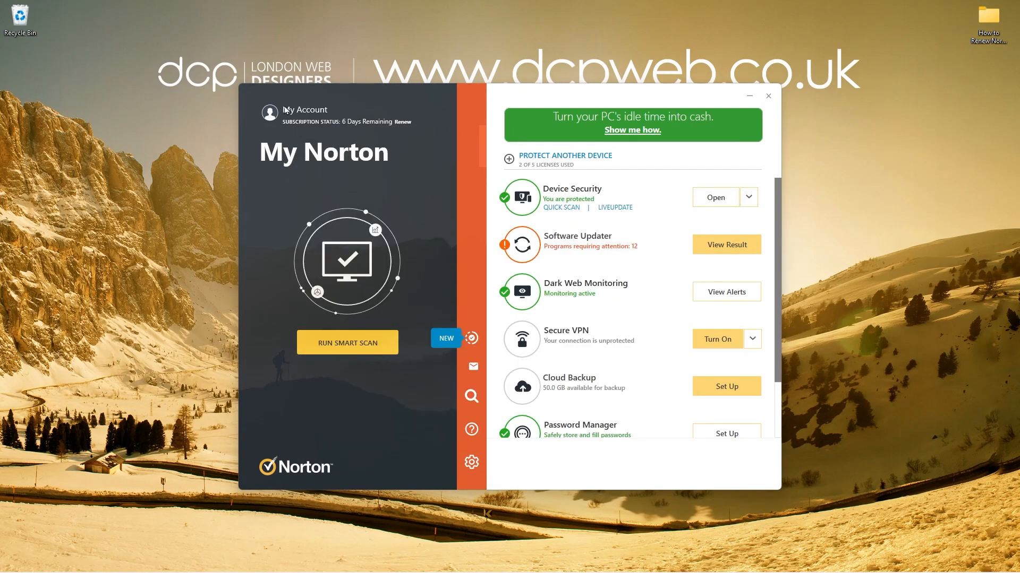
click(304, 109)
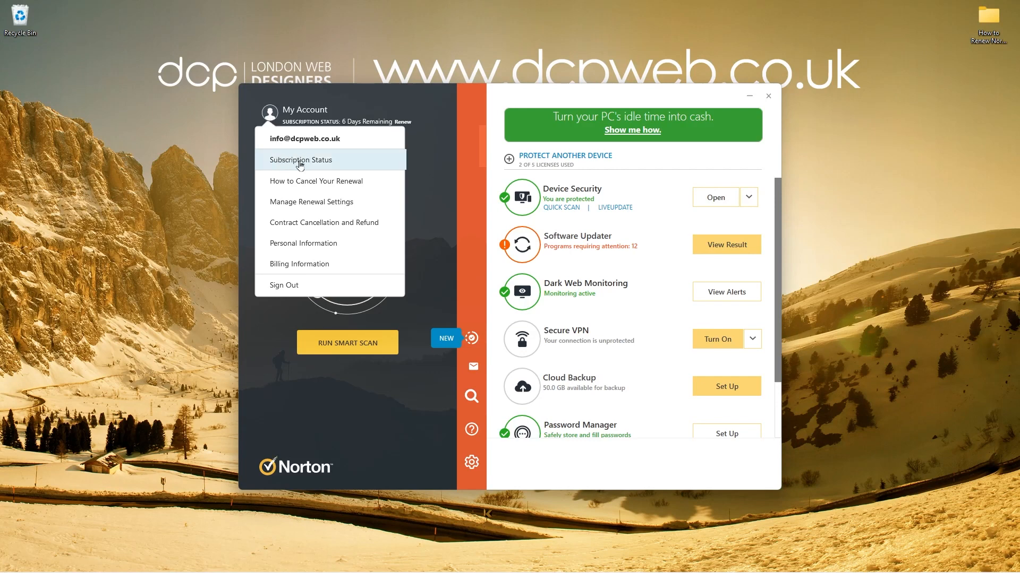
click(299, 159)
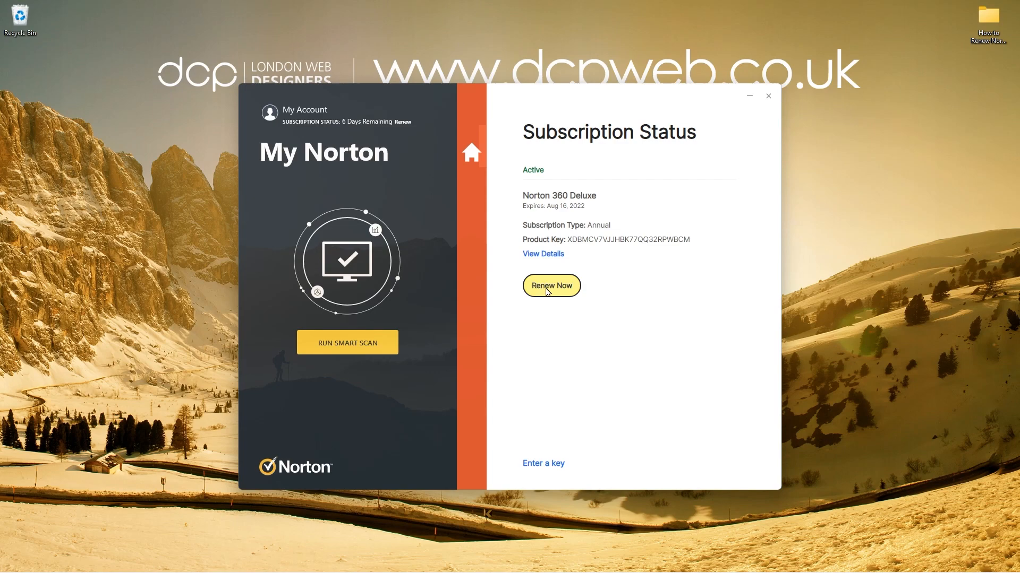
mouse_move(542, 469)
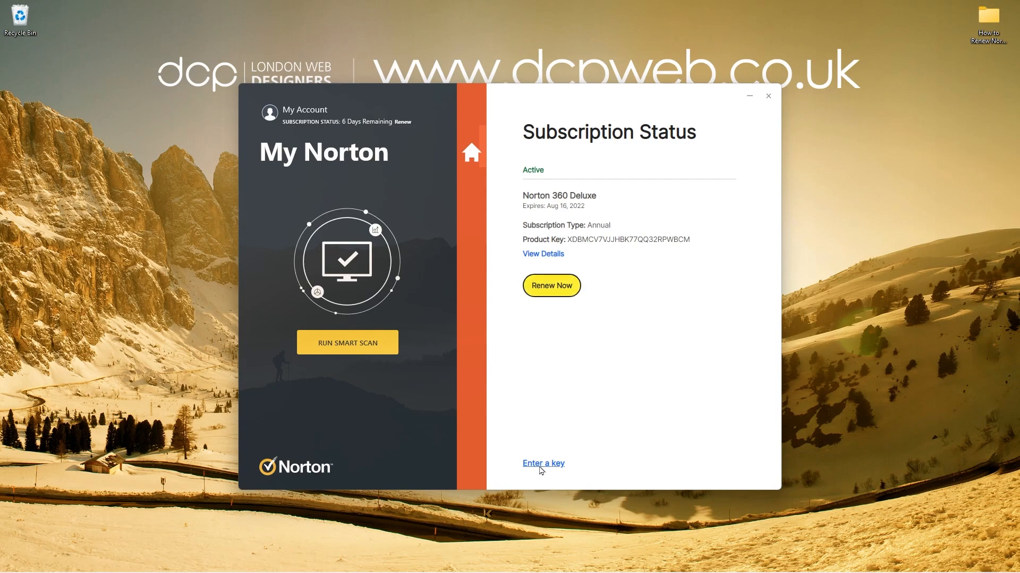
mouse_move(548, 468)
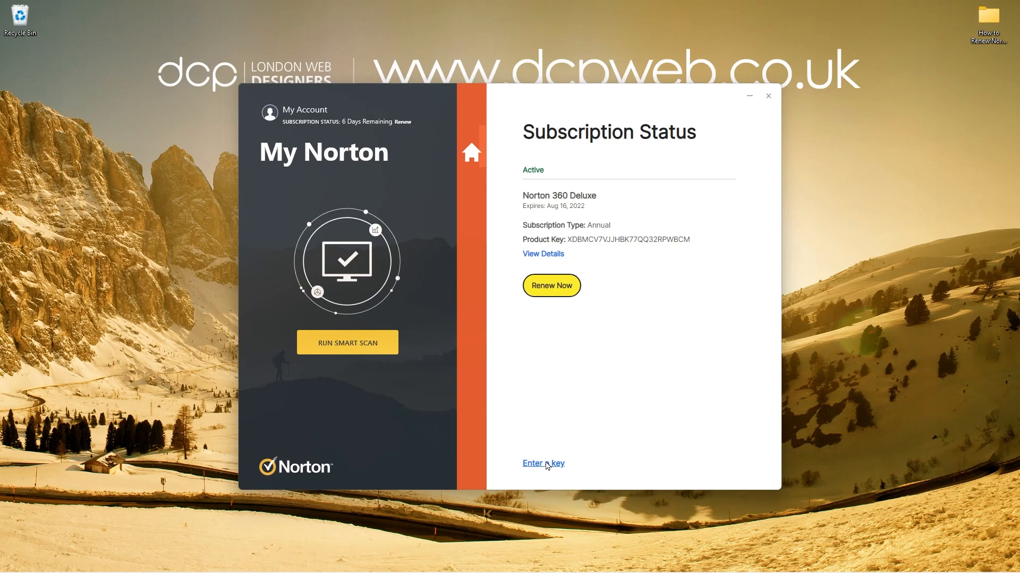
Submit the new product key, which is refused pending enrollment at norton.com/setup
click(543, 463)
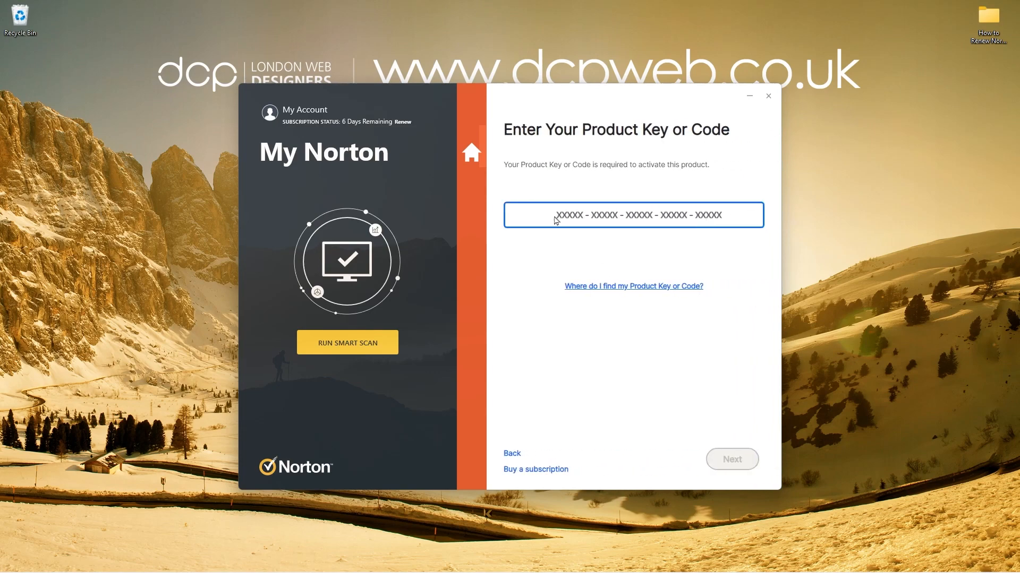
mouse_move(681, 330)
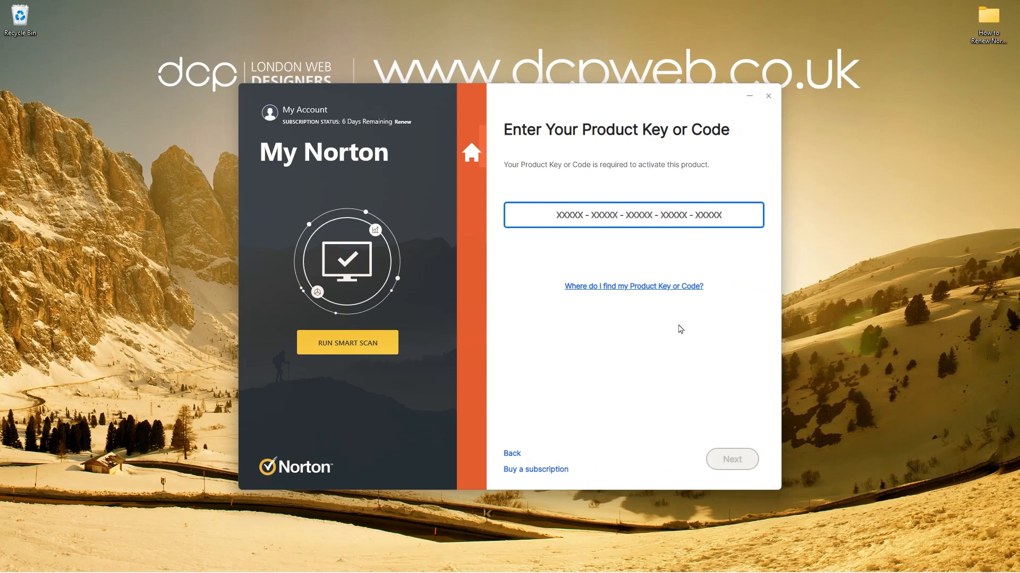
text(XXXXX-XXXXX-XXXXX-XXXXX-XXXXX)
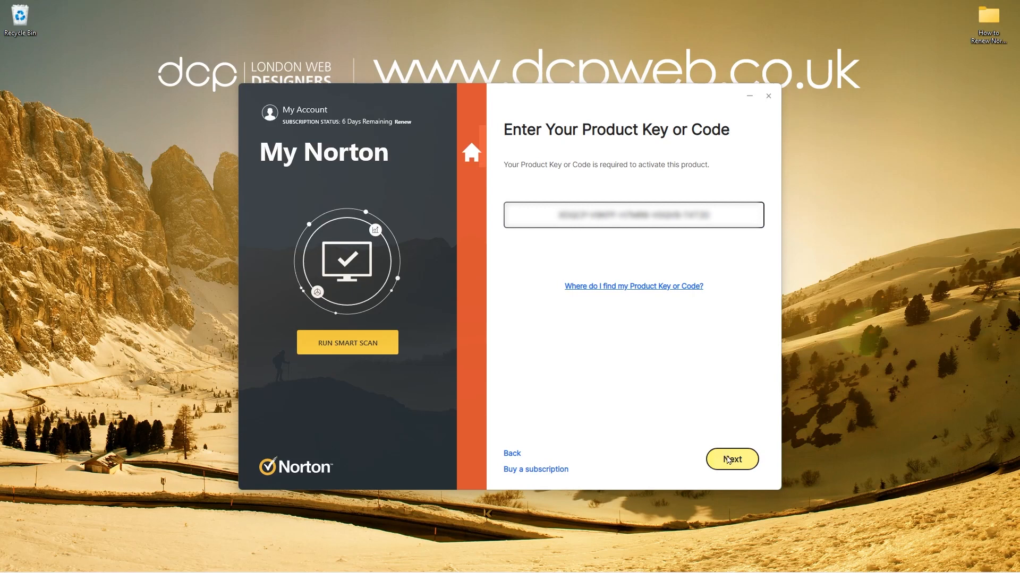
click(731, 459)
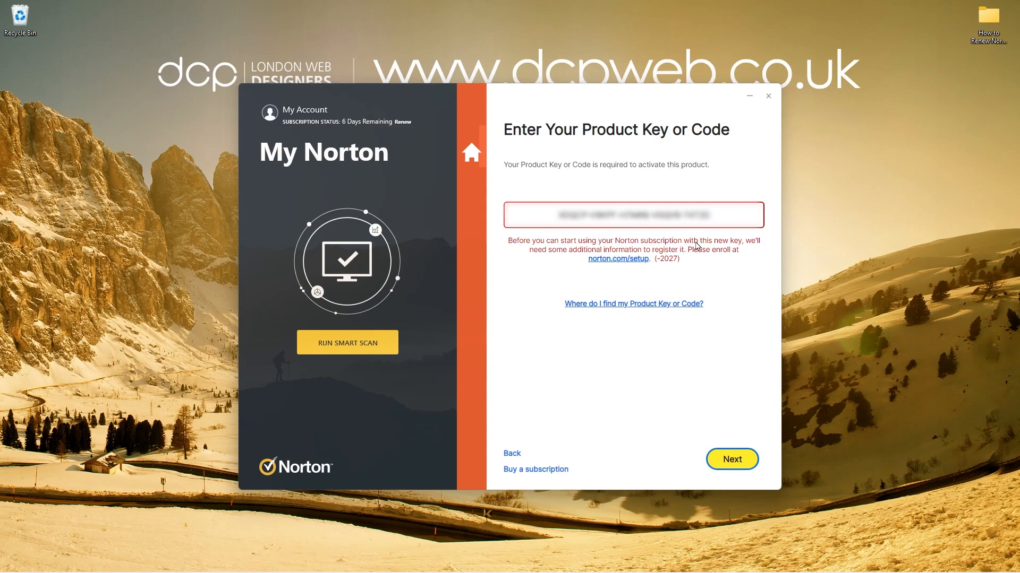
mouse_move(554, 262)
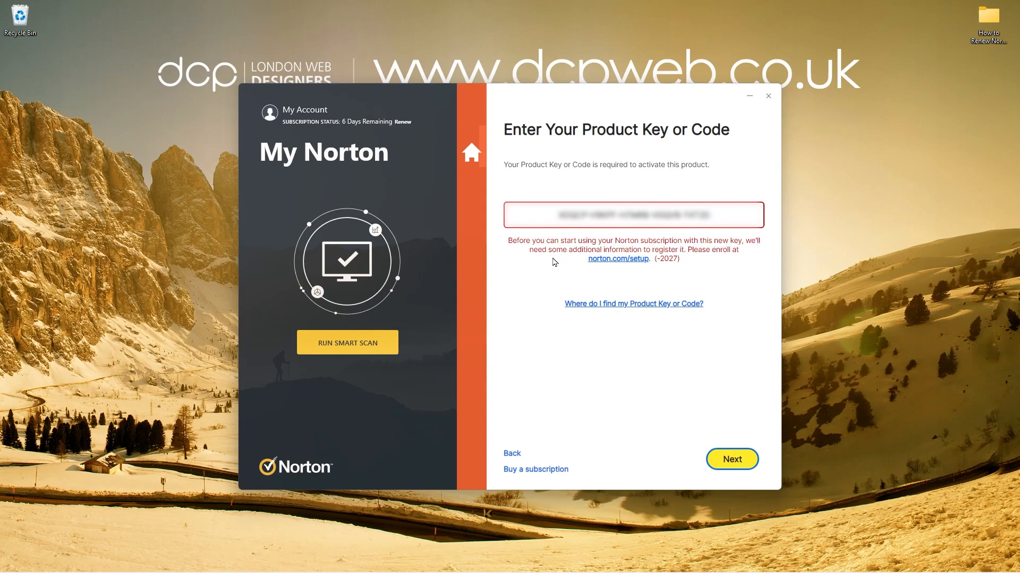
mouse_move(707, 255)
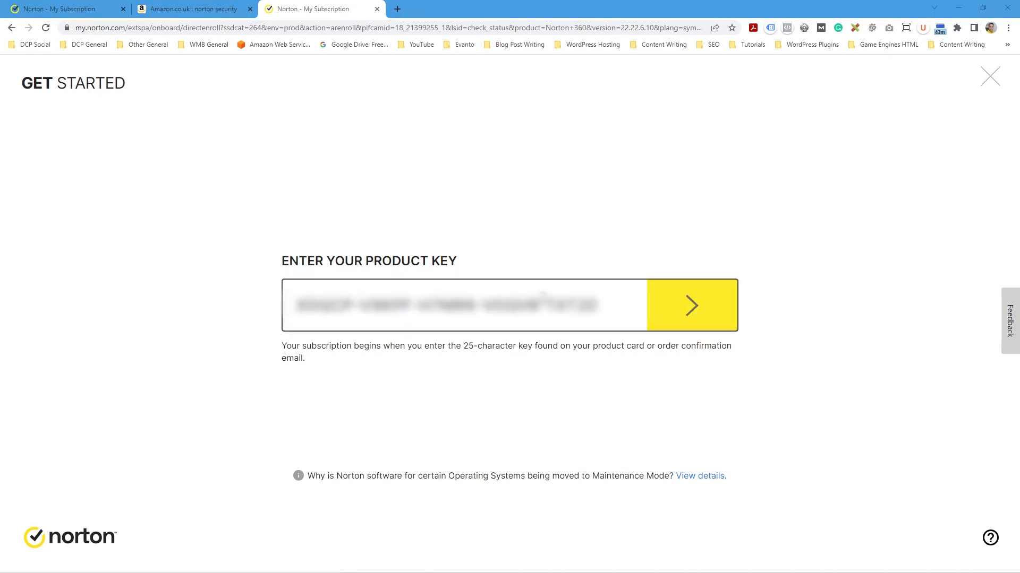
mouse_move(690, 310)
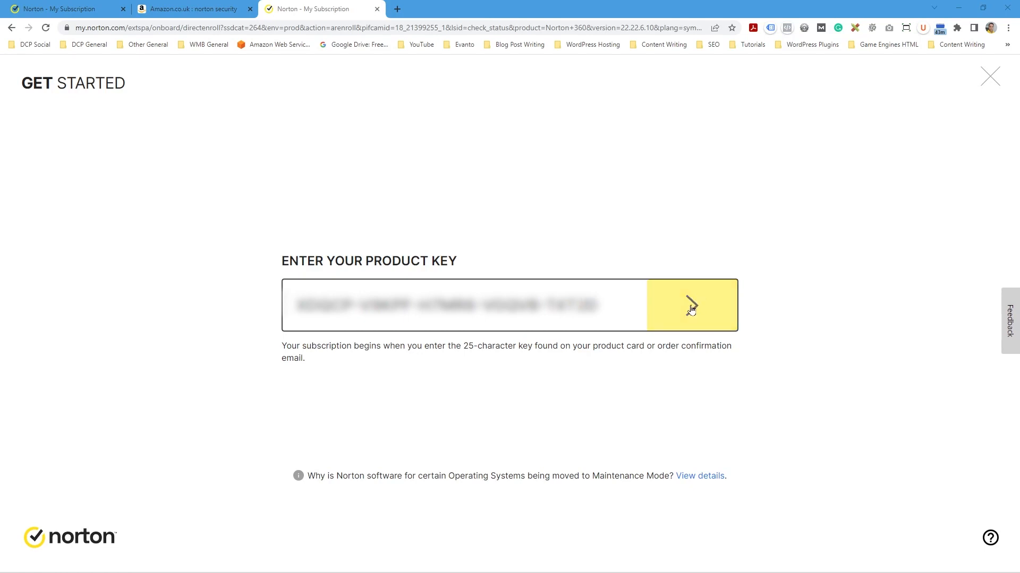
Submit the product key on the web and agree to the License and Services Agreement
click(692, 306)
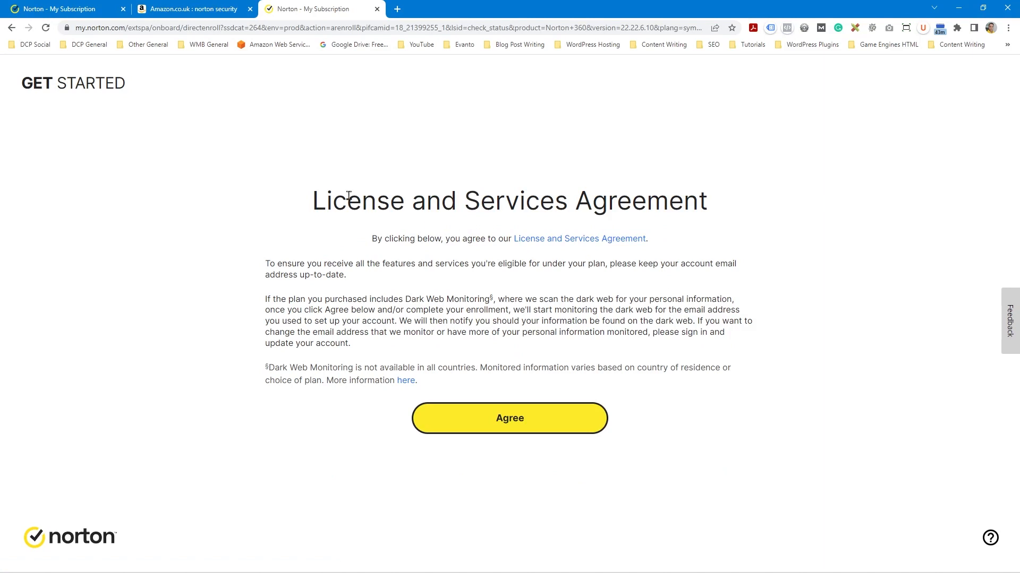
click(510, 419)
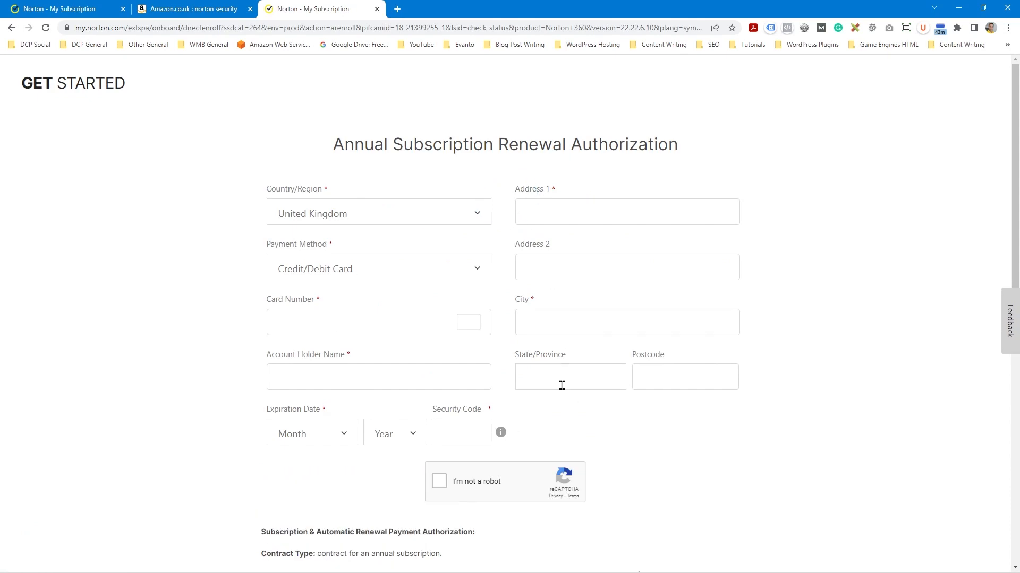
View My Subscriptions showing Norton 360 Deluxe expiring 16/08/2022 with a £19.99 renewal offer
scroll(down, 3)
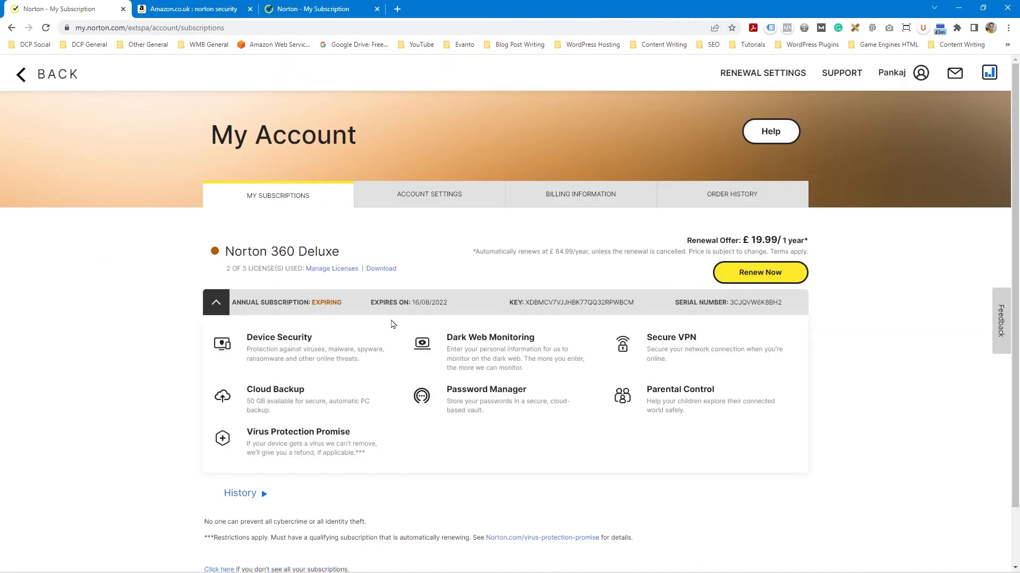
mouse_move(680, 313)
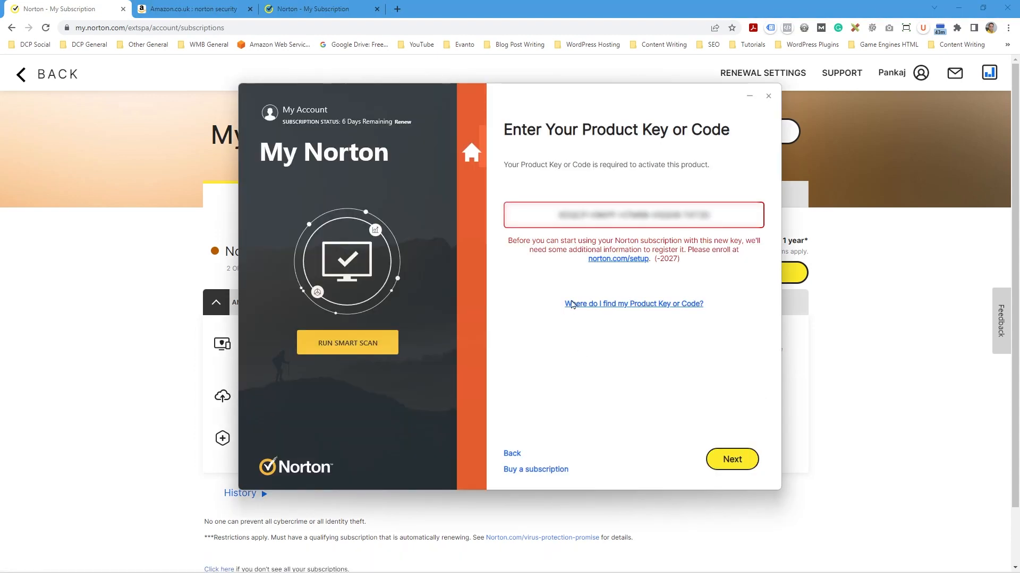
Continue to the renewal authorization form and set the payment method to PayPal
click(732, 458)
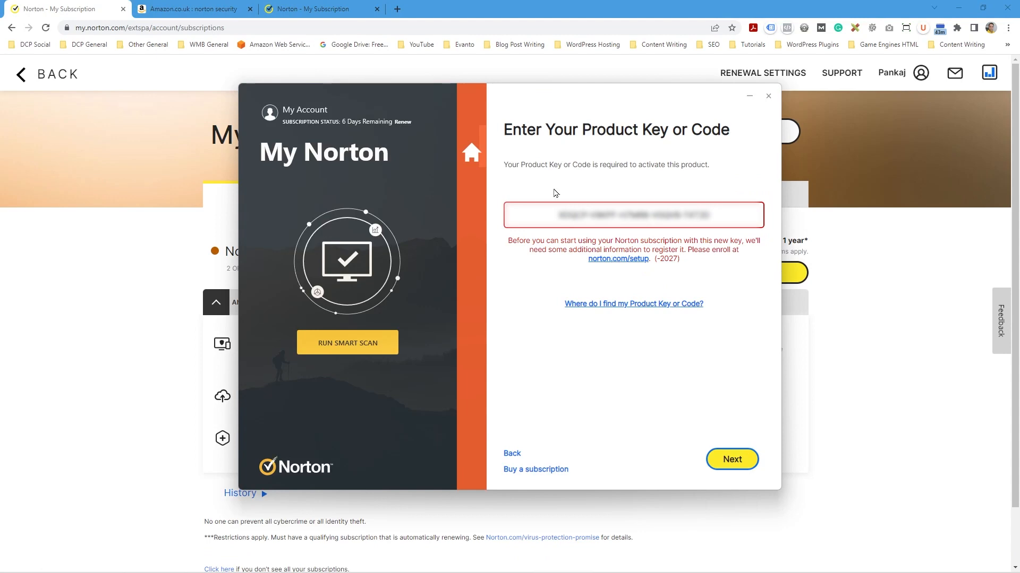
click(731, 458)
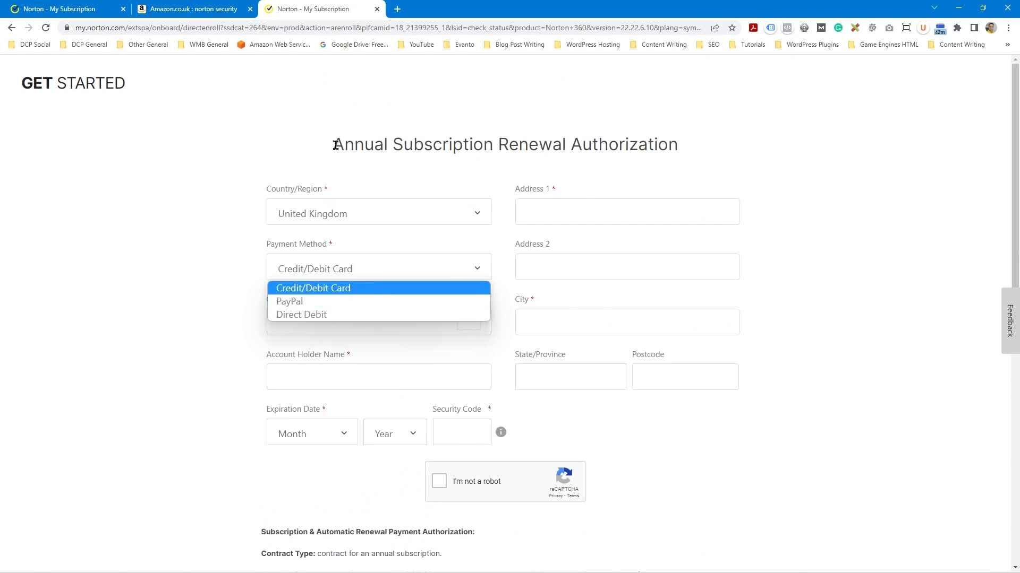
click(314, 287)
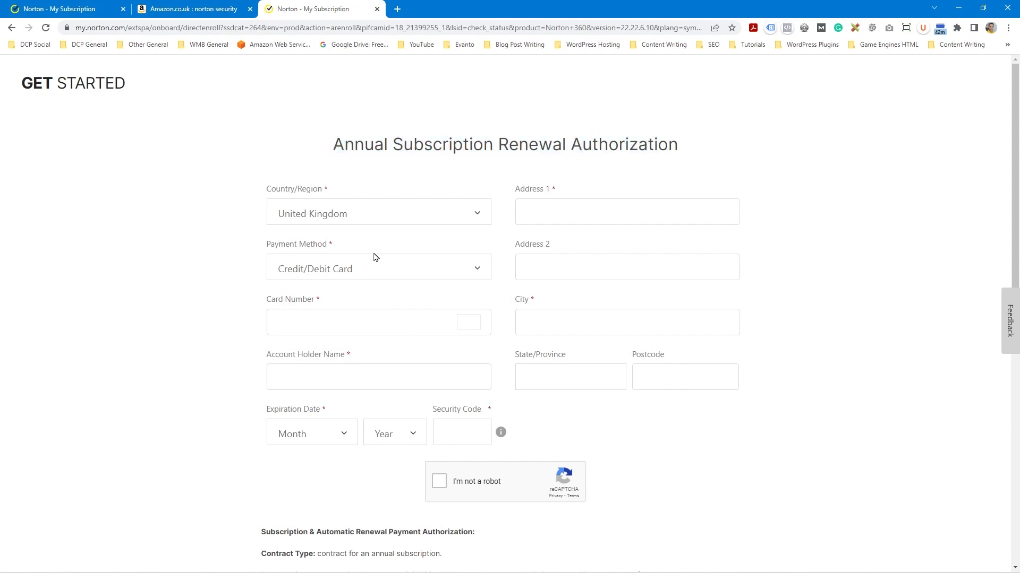
click(378, 268)
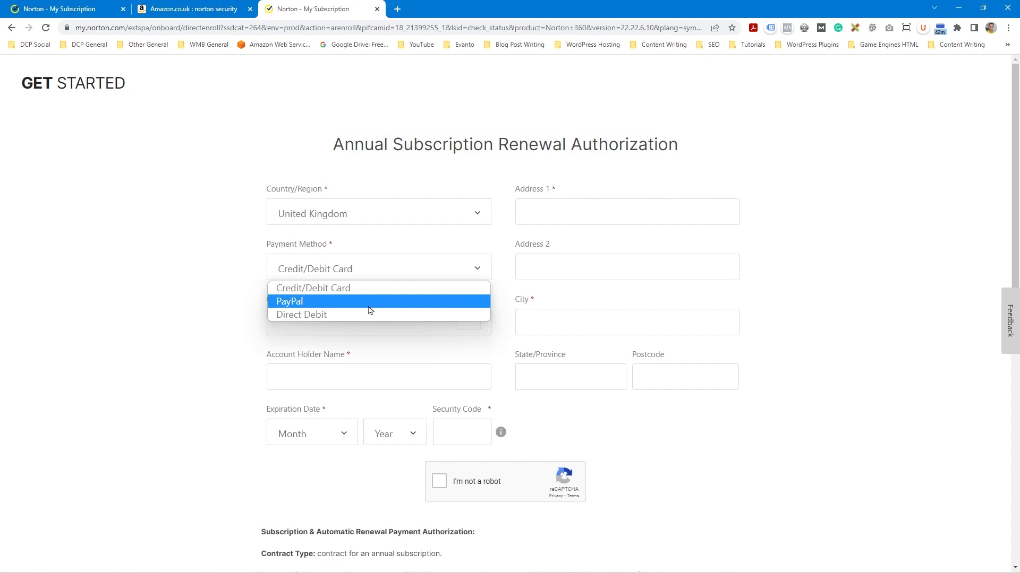
scroll(down, 3)
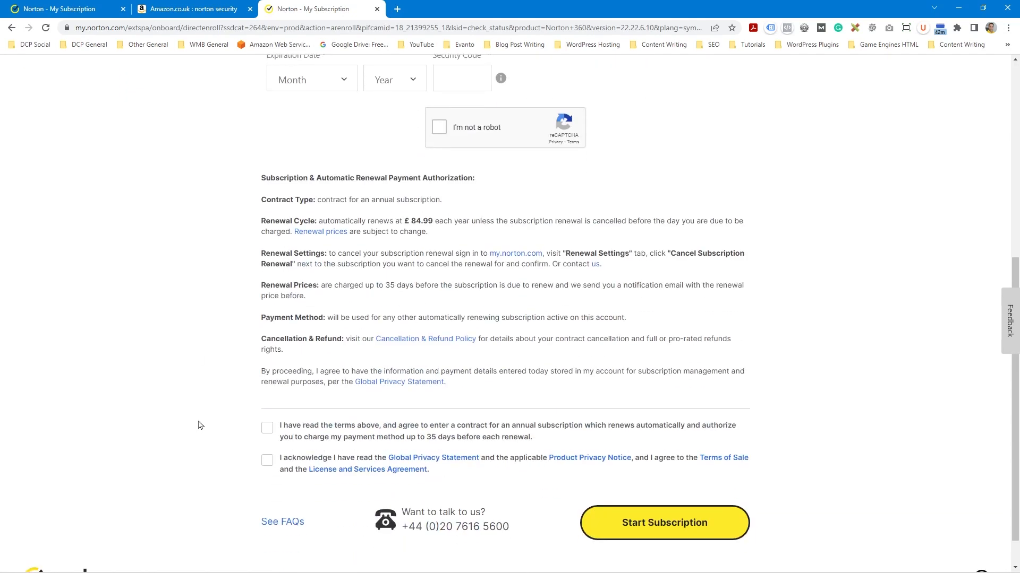
mouse_move(242, 428)
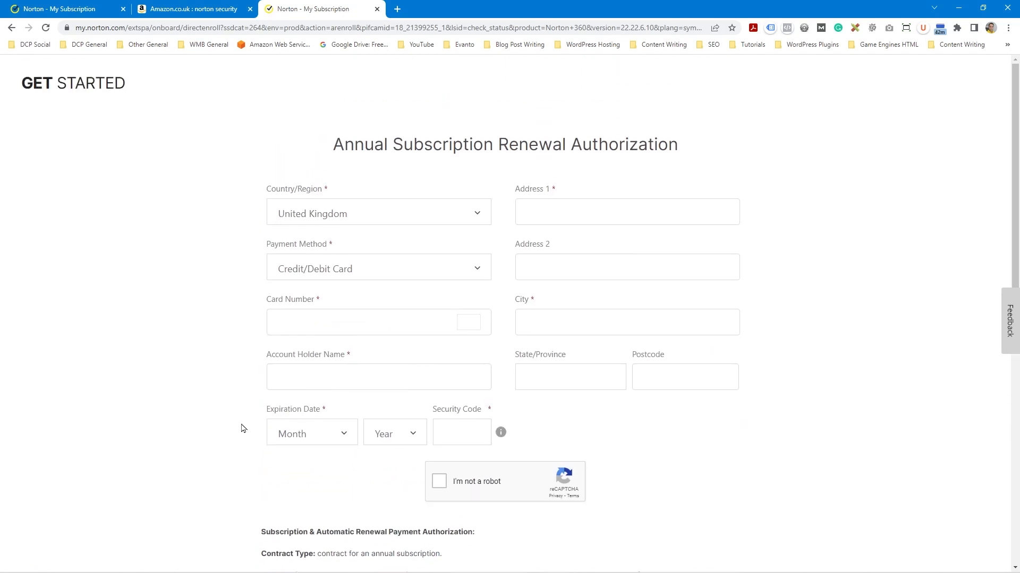
mouse_move(457, 321)
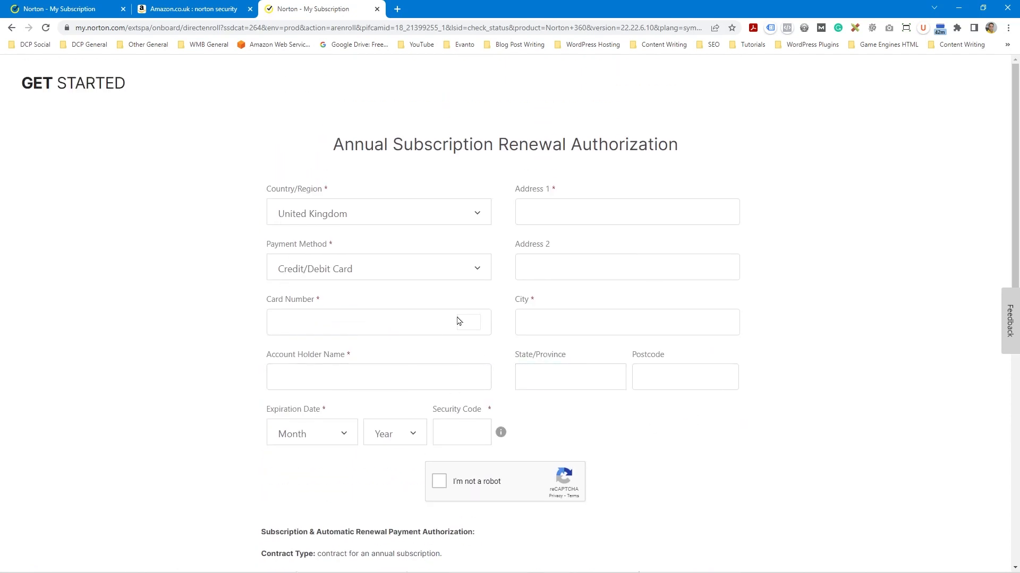
mouse_move(437, 275)
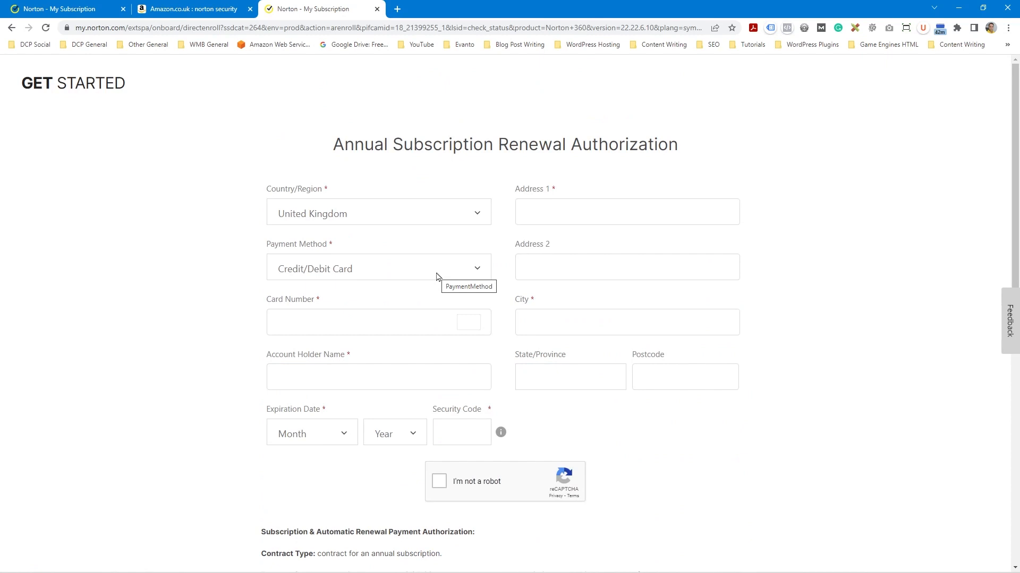
click(379, 268)
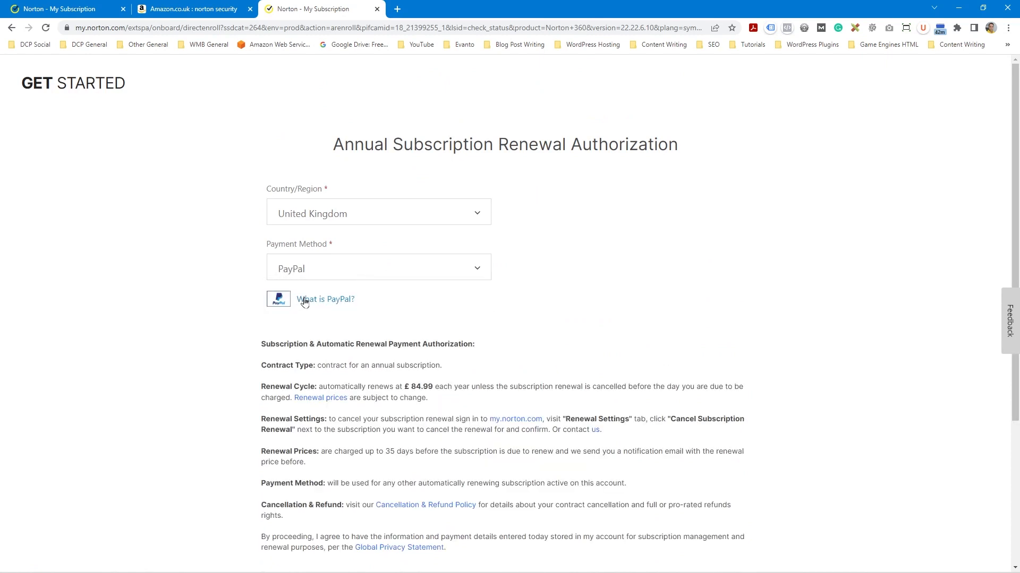
mouse_move(538, 223)
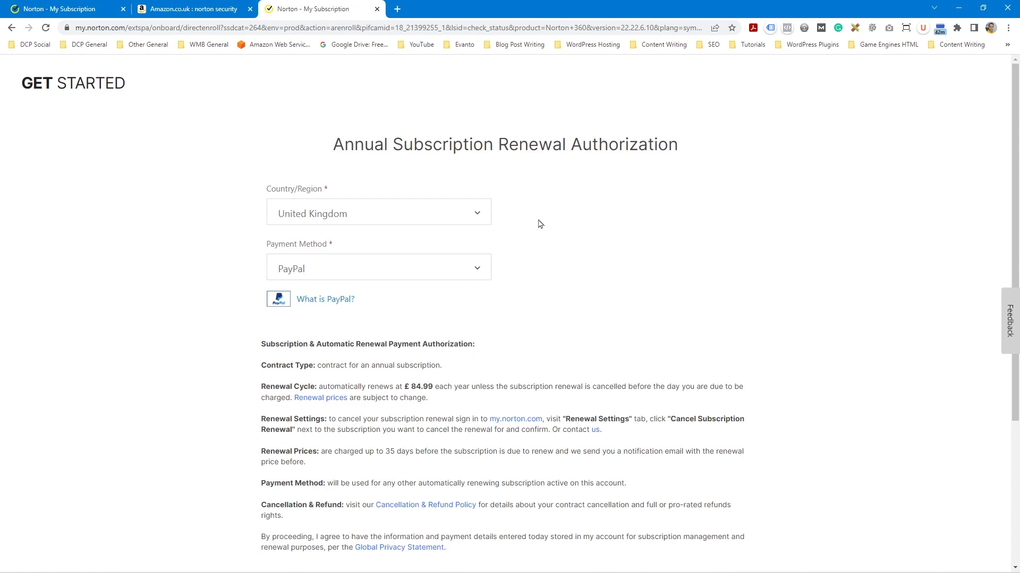
click(378, 267)
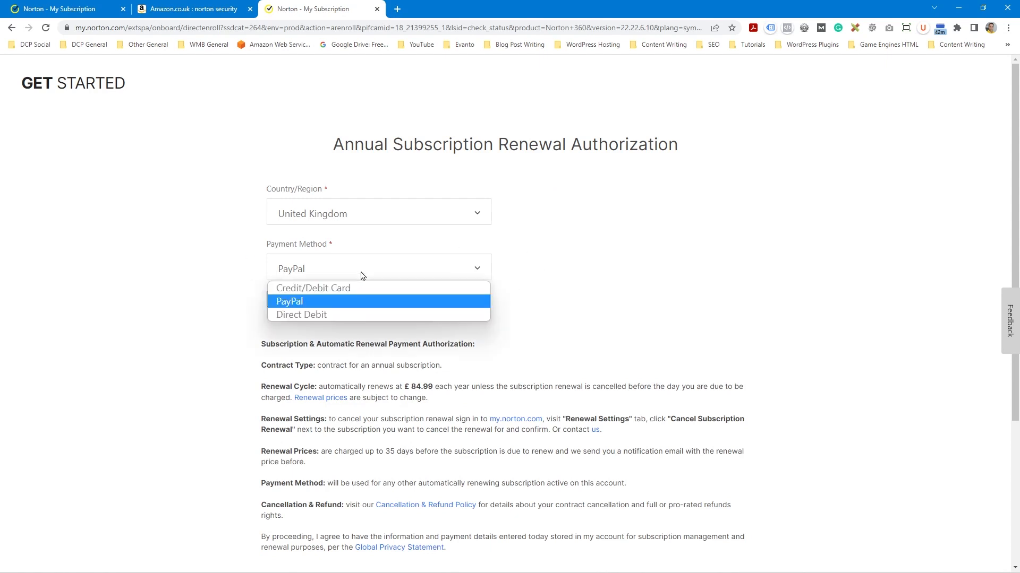
click(312, 288)
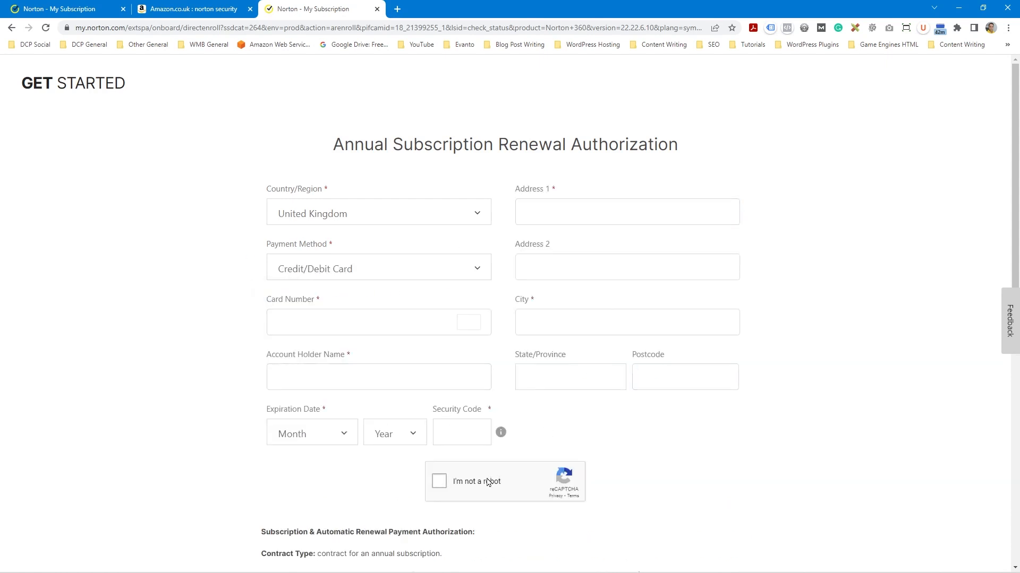
click(378, 268)
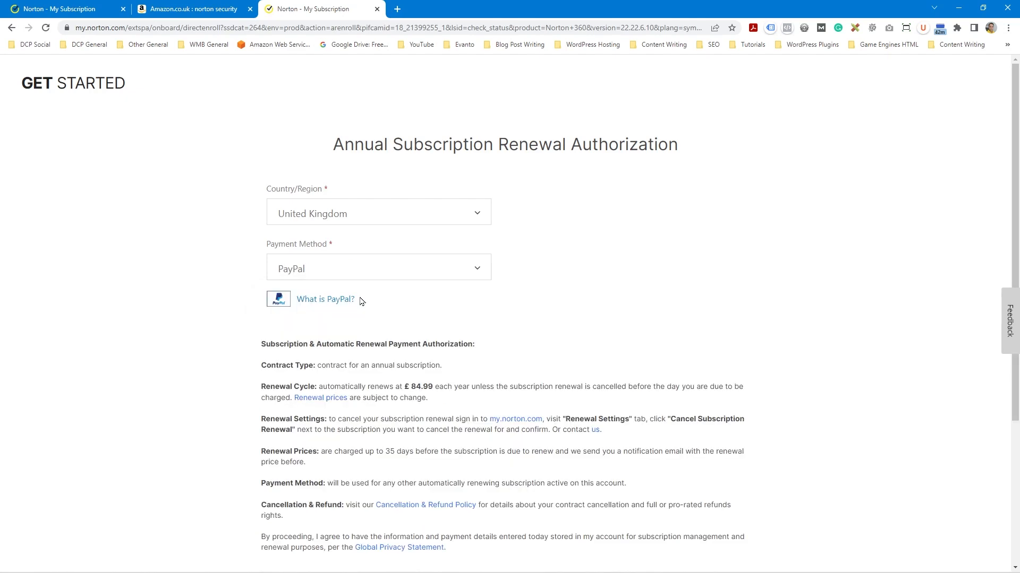
Tick the auto-renewing annual contract and privacy/terms of sale agreement boxes
scroll(down, 3)
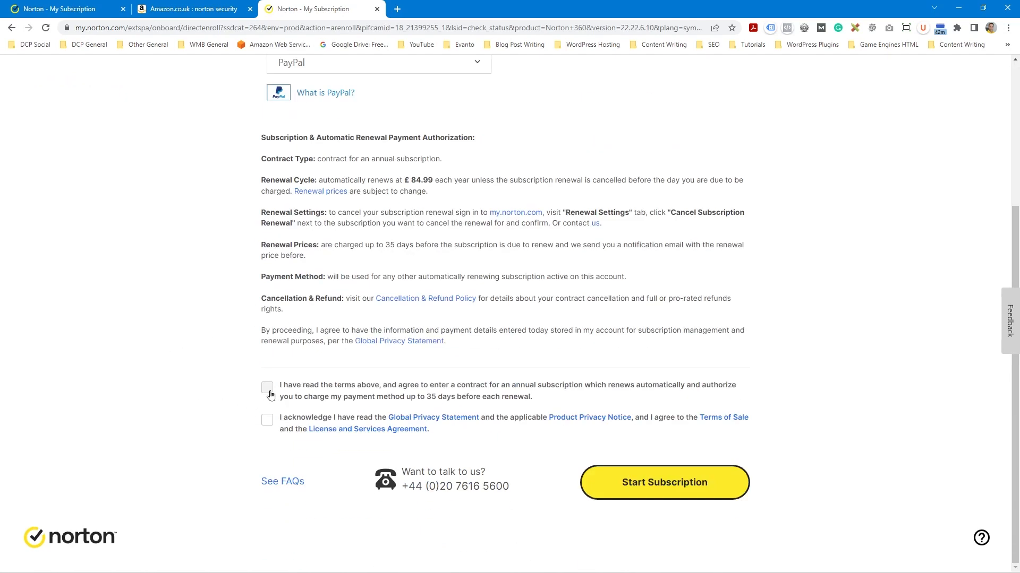
click(267, 388)
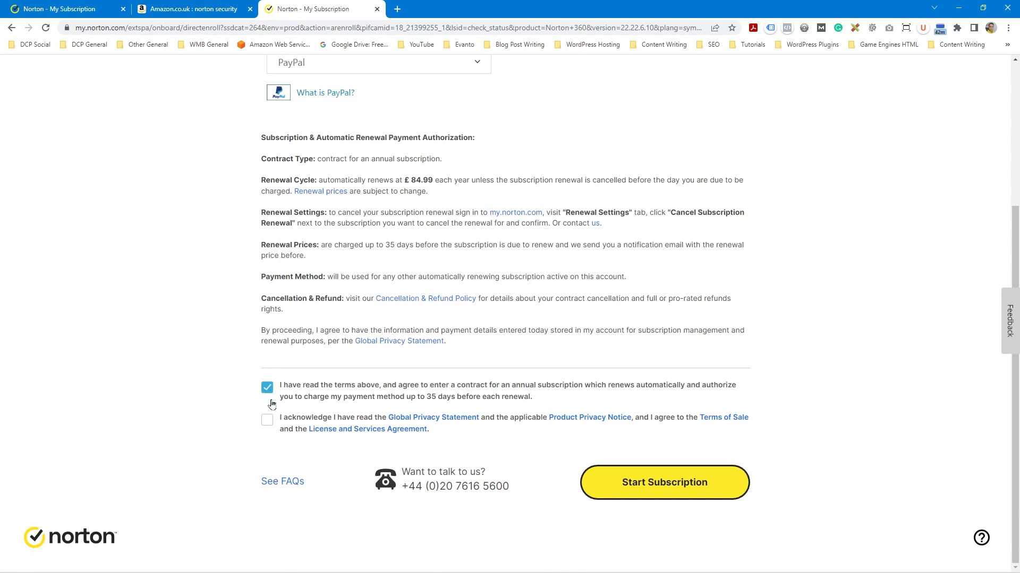
click(267, 421)
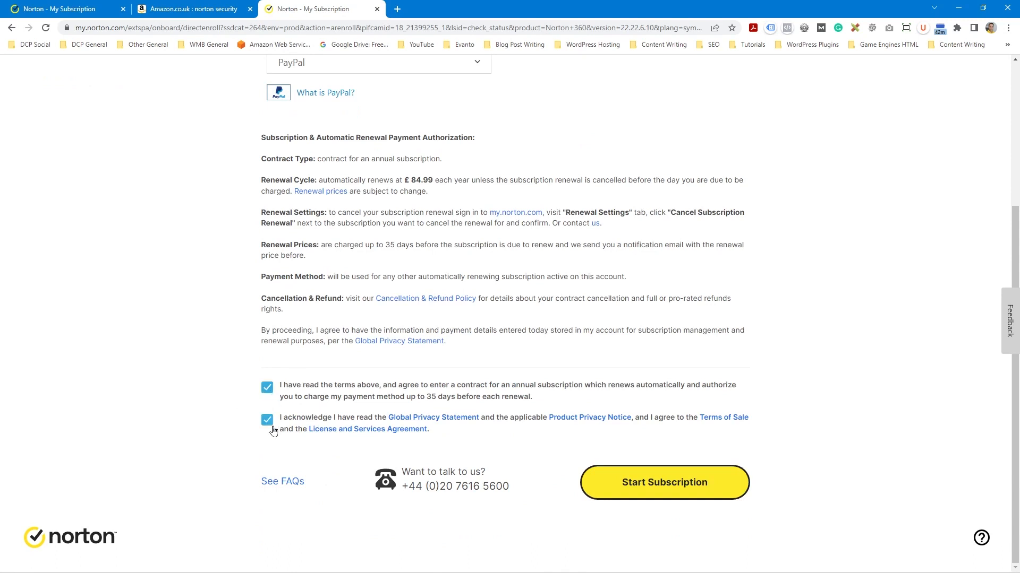
mouse_move(654, 491)
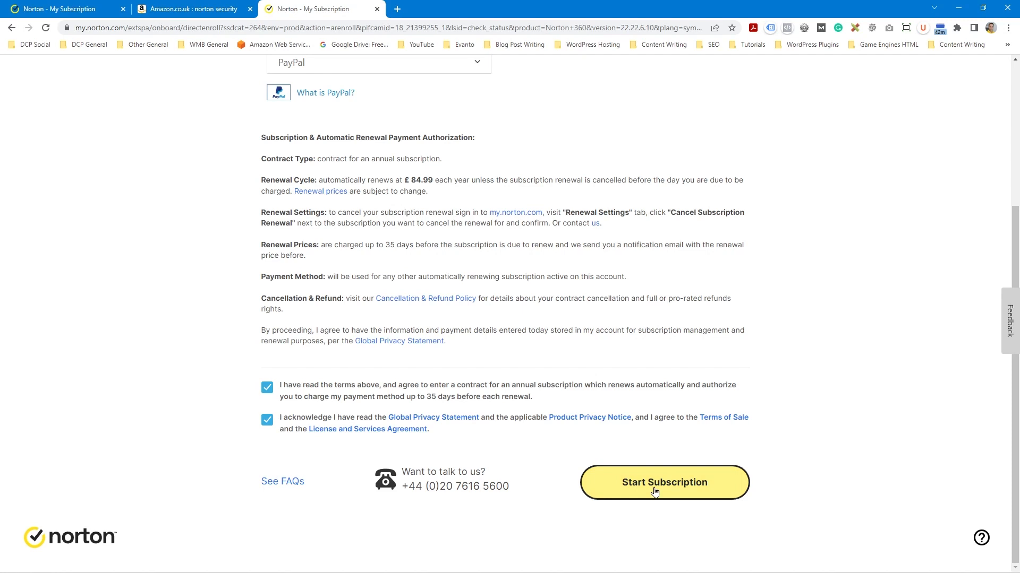
Start the subscription, log in to PayPal and verify with the security code
click(663, 482)
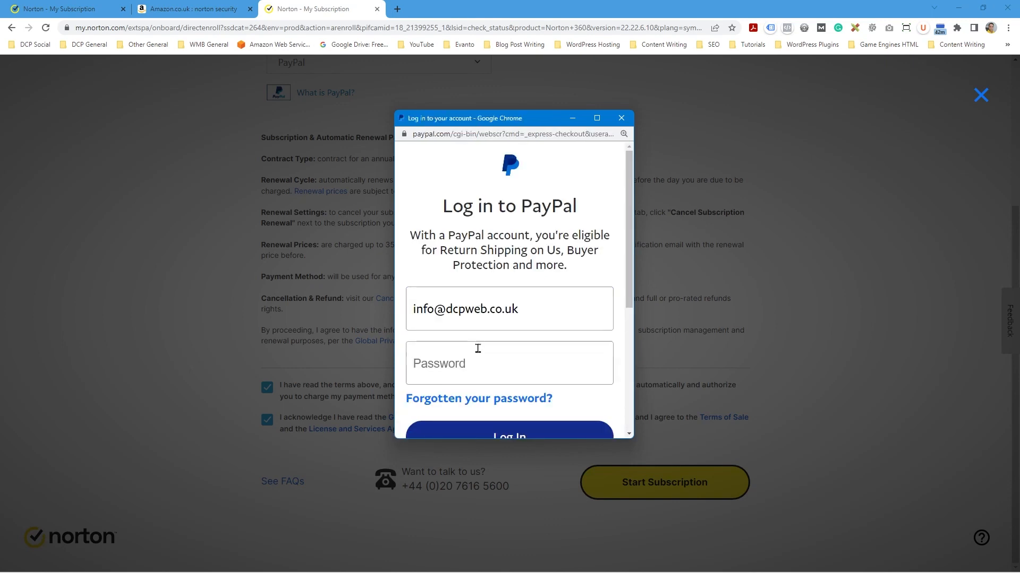
text(••••••)
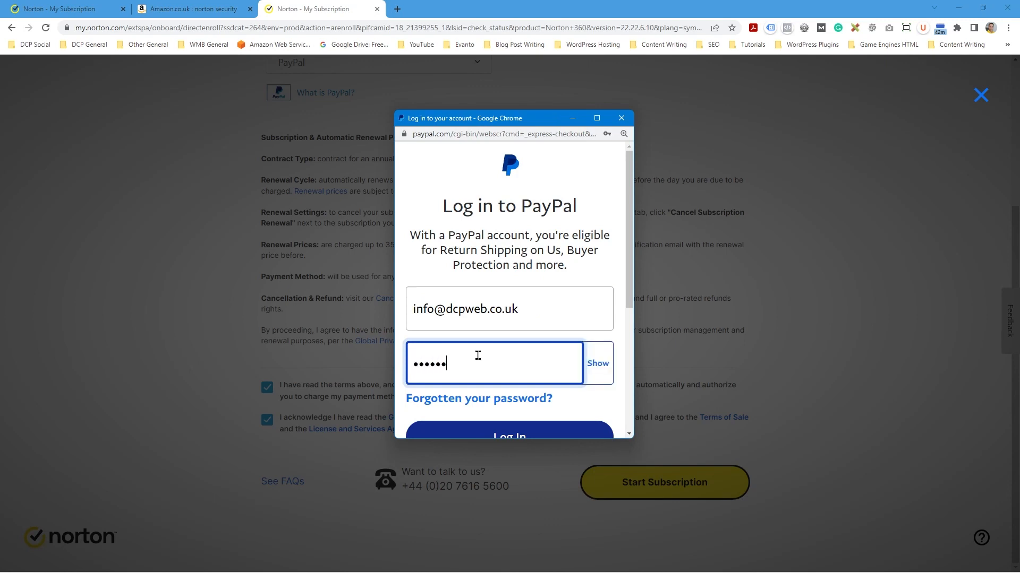
text(•••••••)
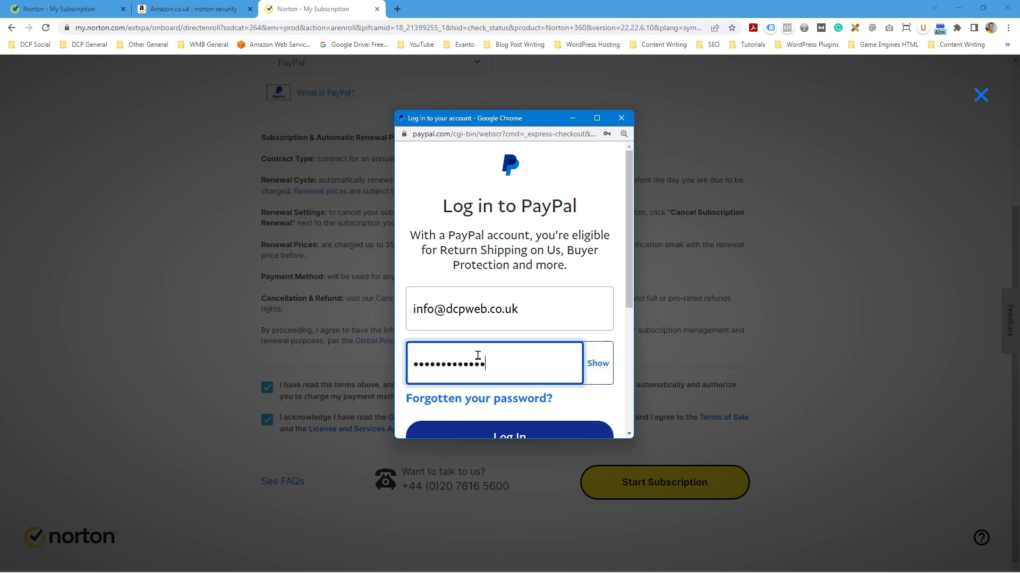
click(510, 435)
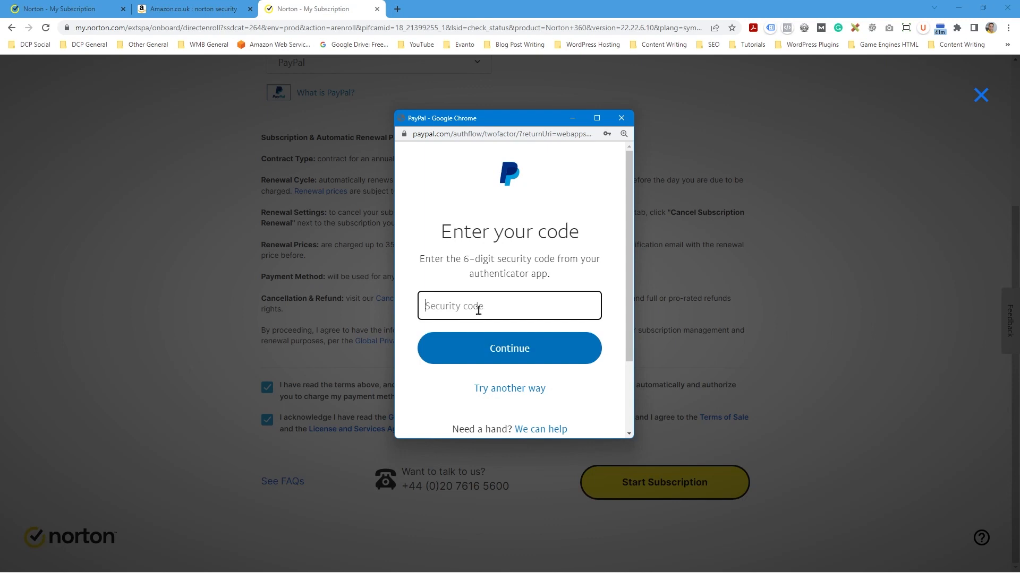
text(5)
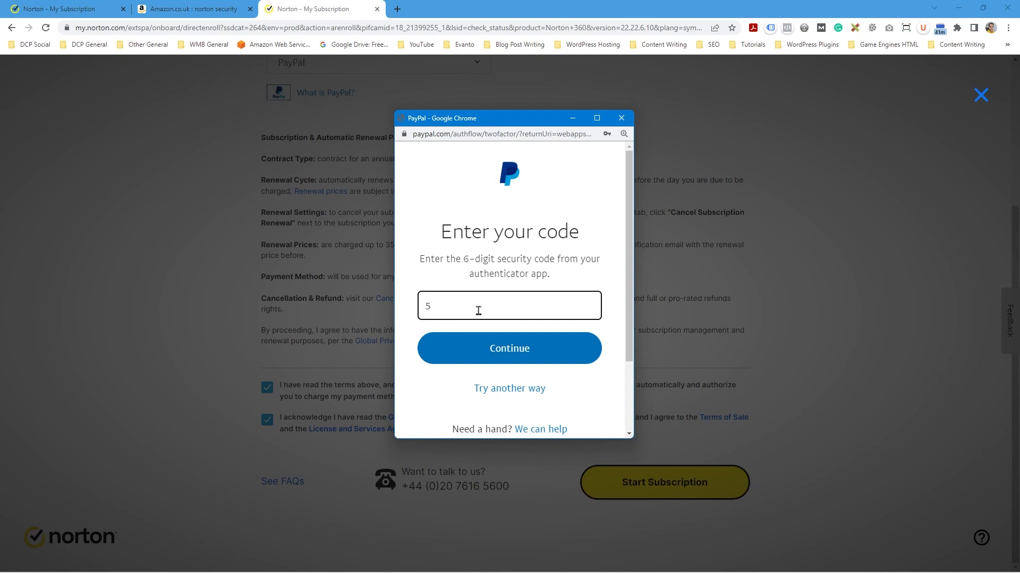
text(05)
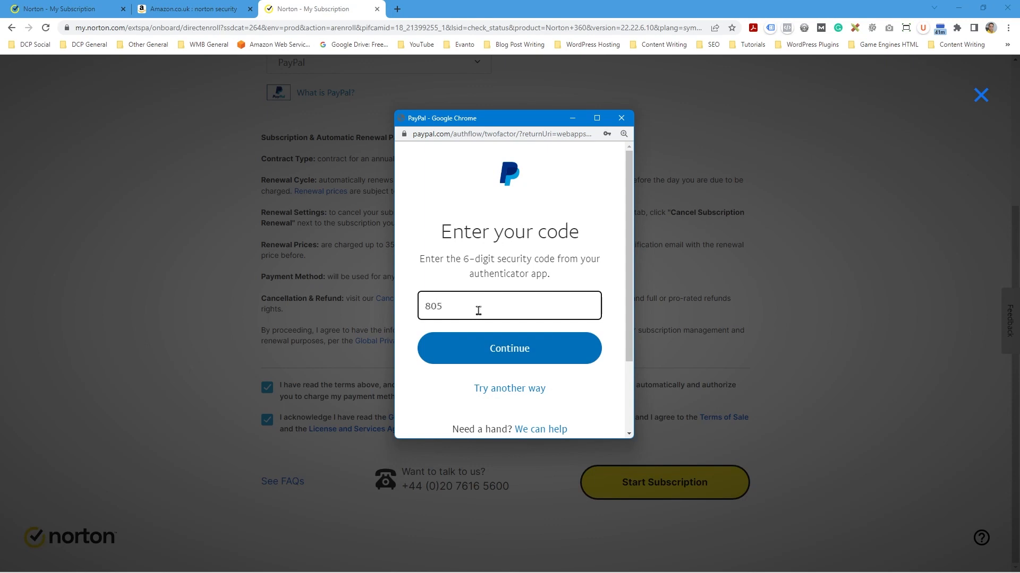
text(306)
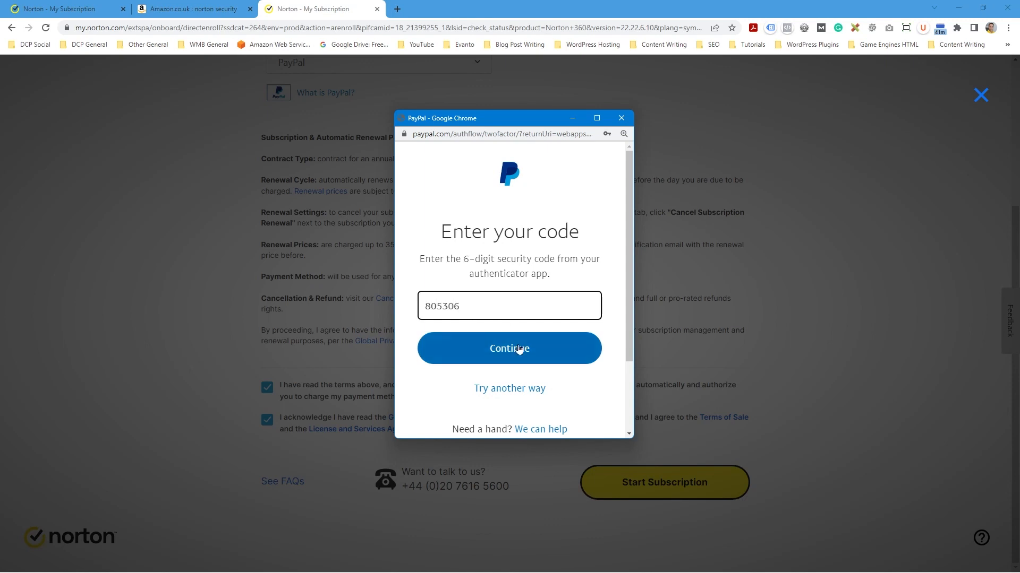
click(510, 348)
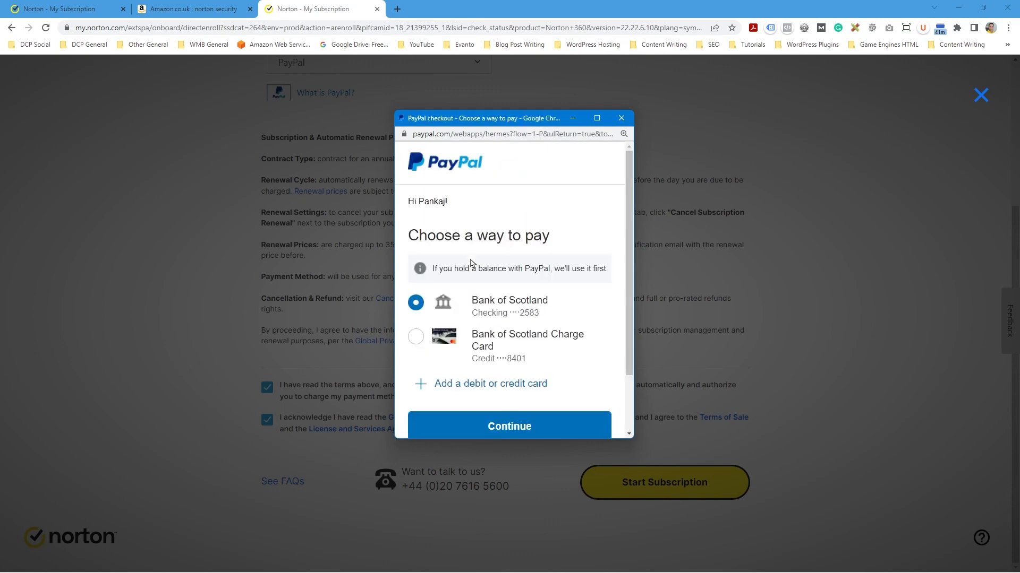
mouse_move(520, 413)
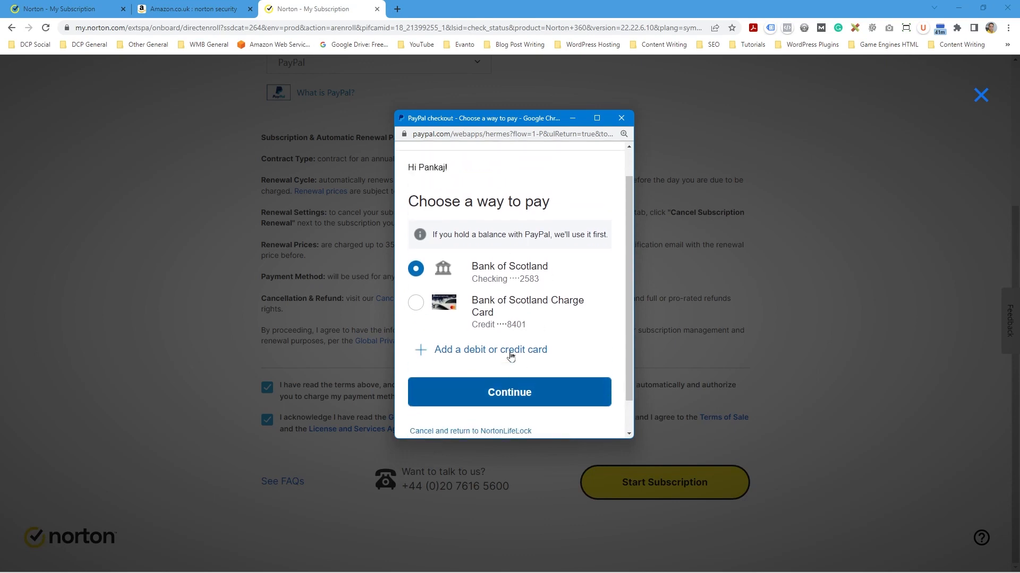
Pay from the Bank of Scotland checking account and confirm Agree and Pay
click(508, 392)
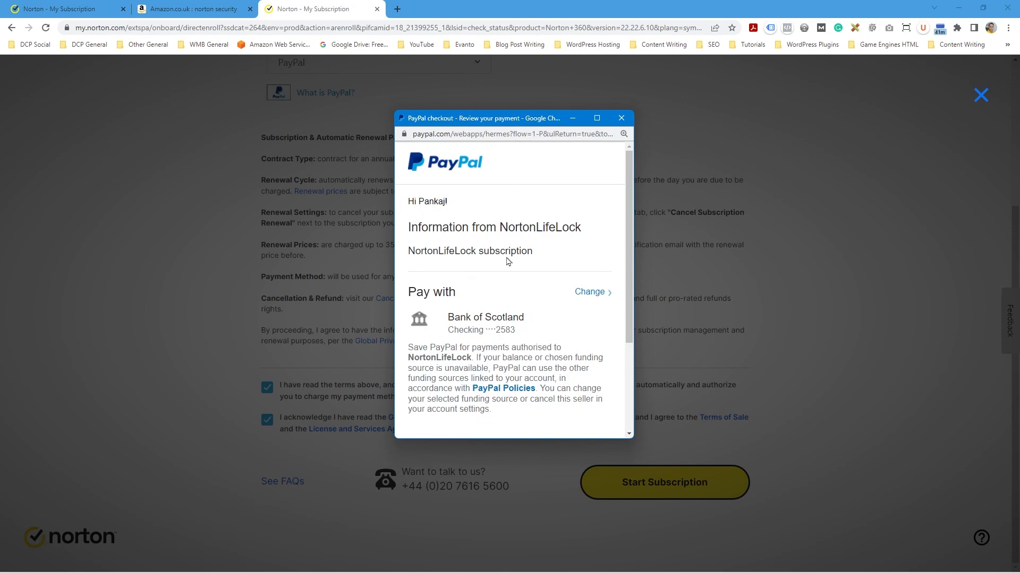
scroll(down, 3)
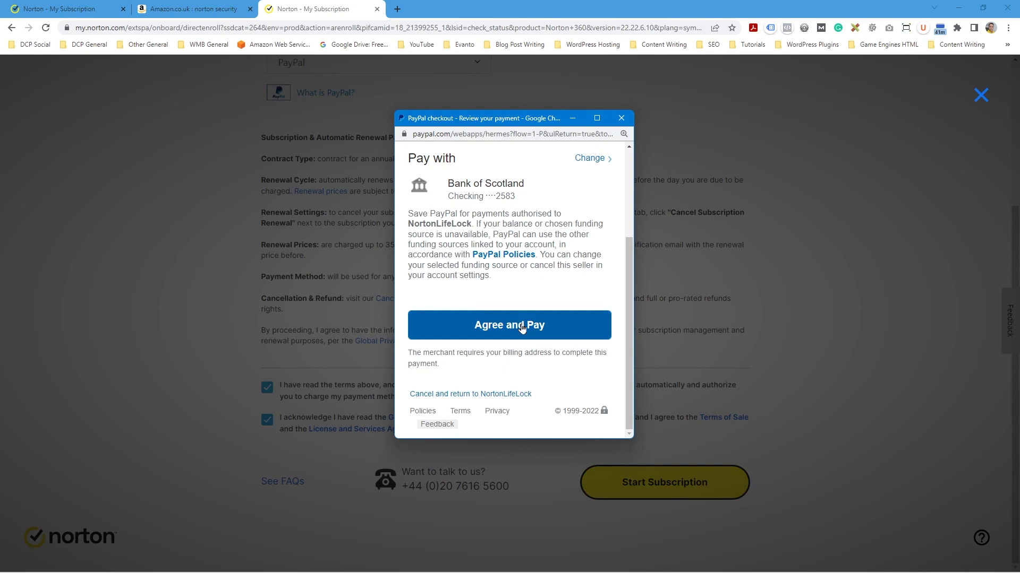
click(509, 325)
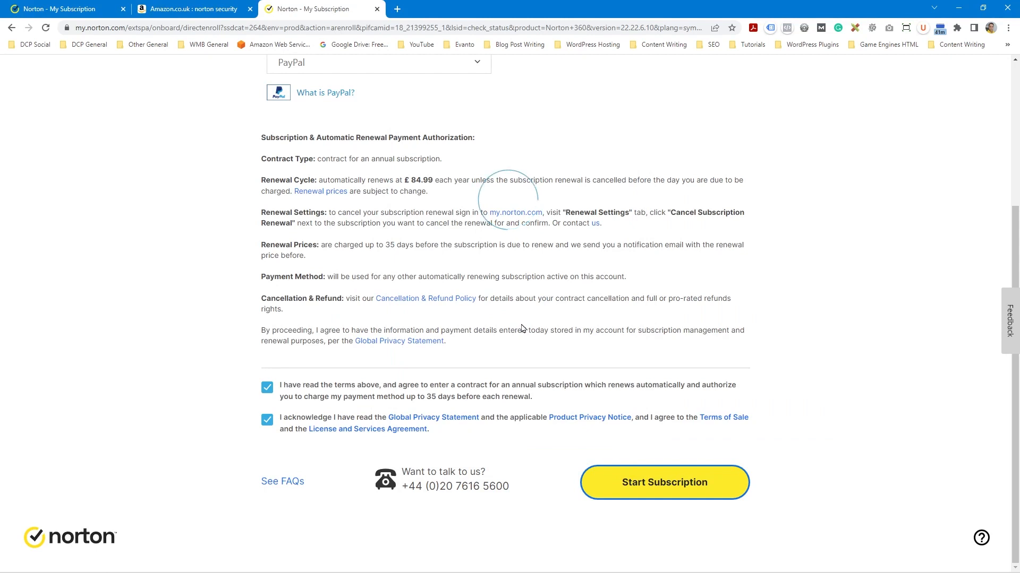
Start the annual subscription, then dismiss the unsupported operating system install notice
click(664, 482)
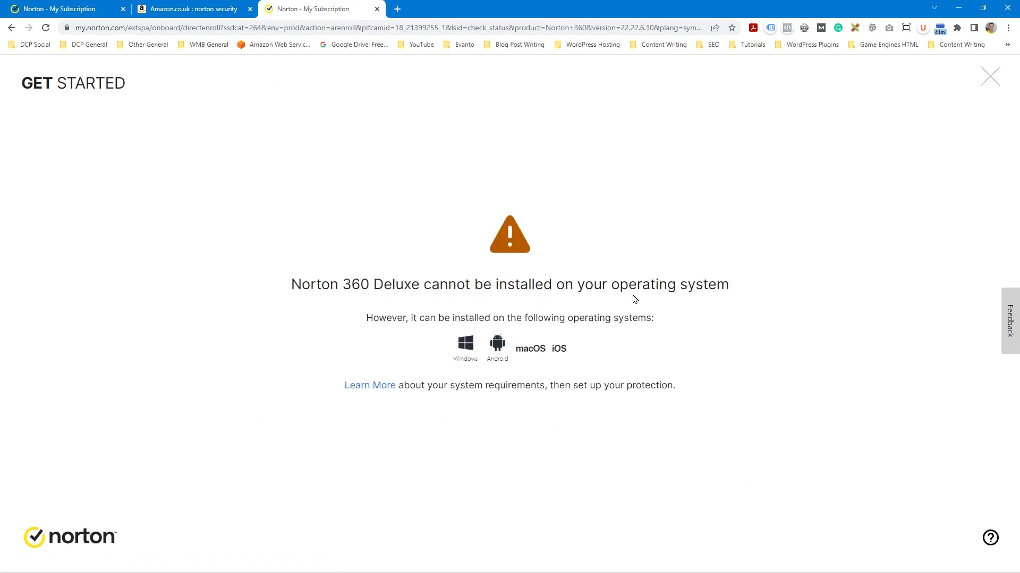
mouse_move(626, 329)
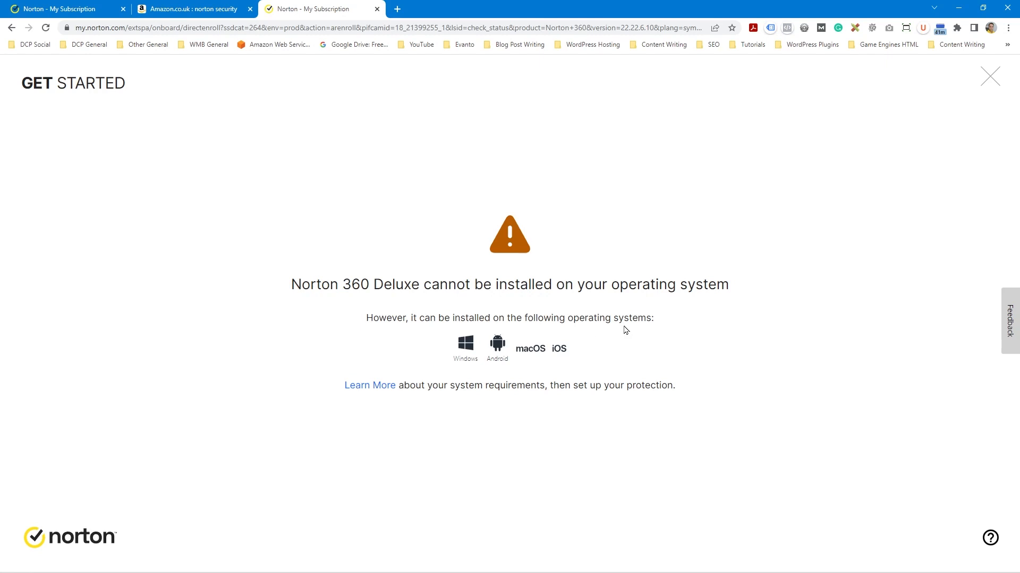
mouse_move(467, 361)
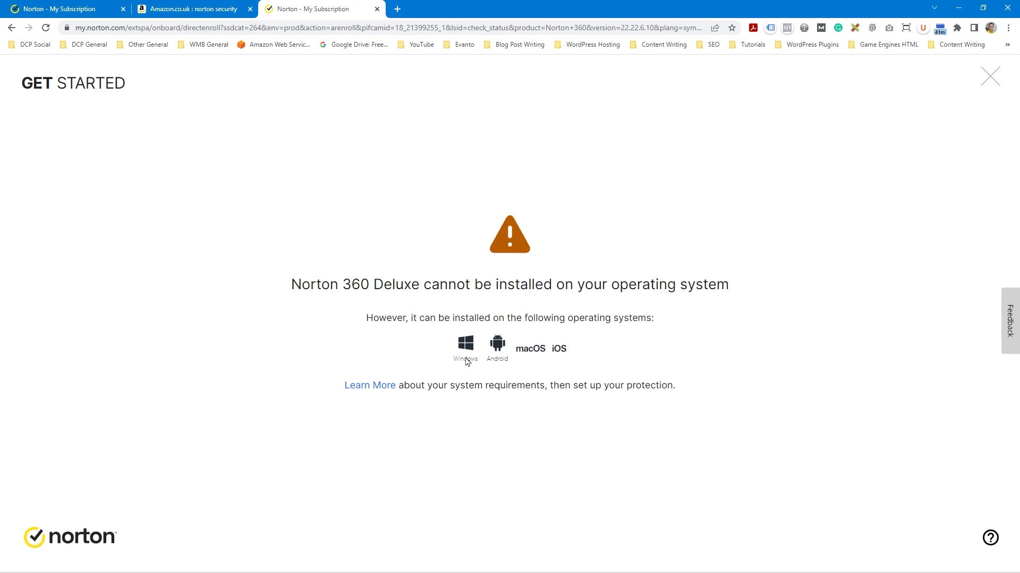
drag(292, 285, 540, 289)
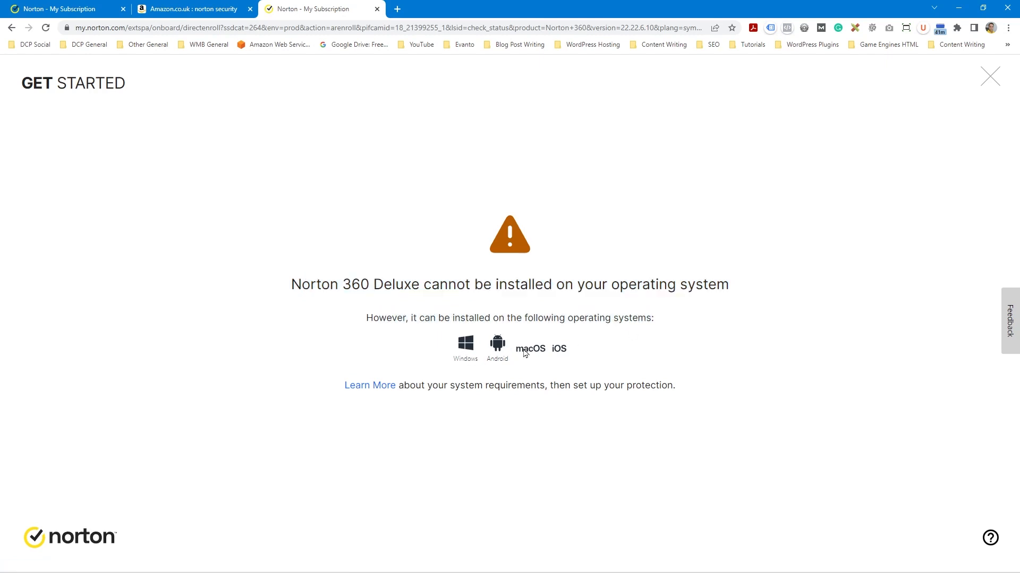
mouse_move(990, 76)
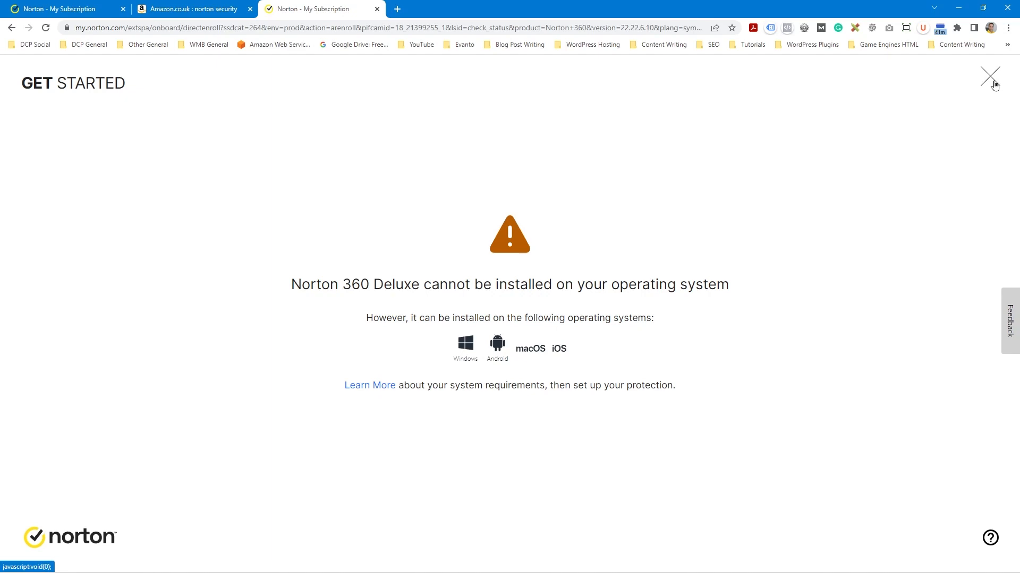
click(988, 74)
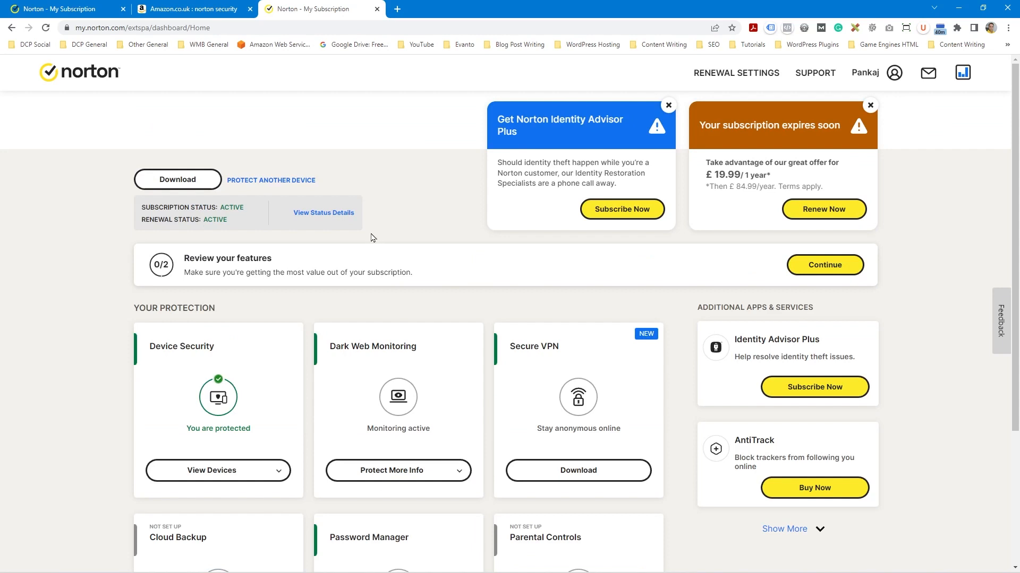
mouse_move(839, 85)
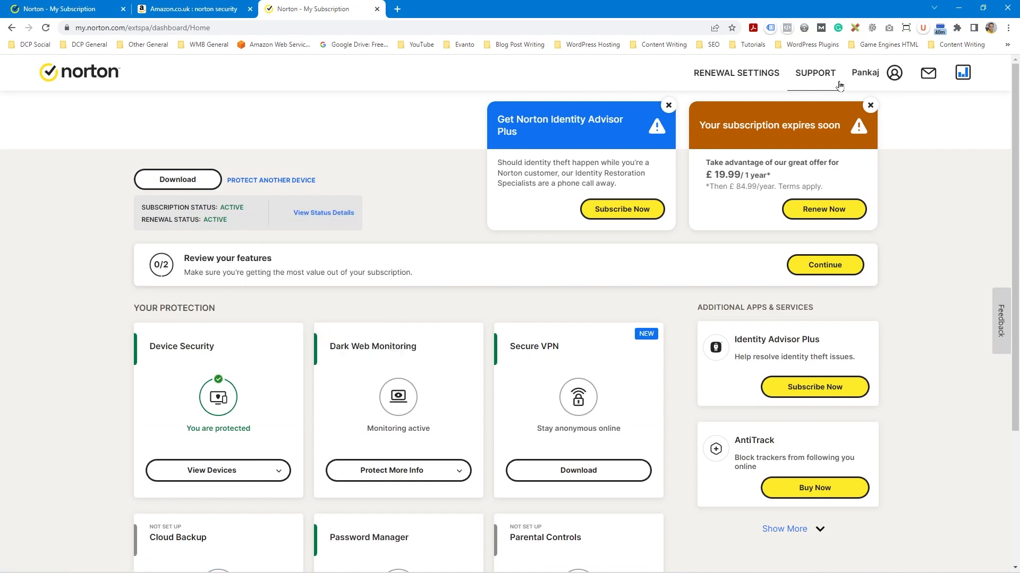
Review My Subscriptions via Renewal Settings and pick out the old 16/08/2022 expiry date
click(737, 72)
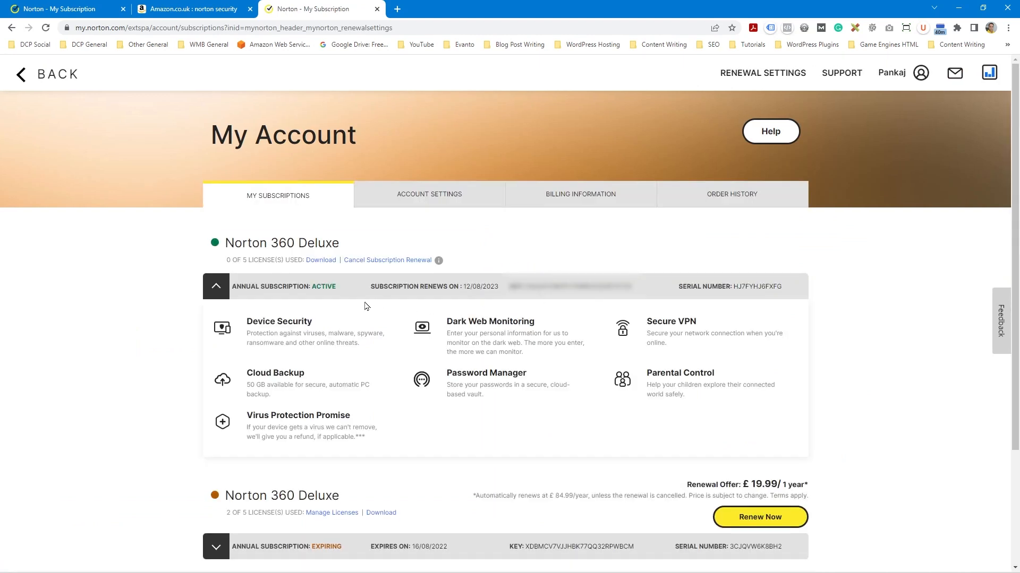
mouse_move(327, 299)
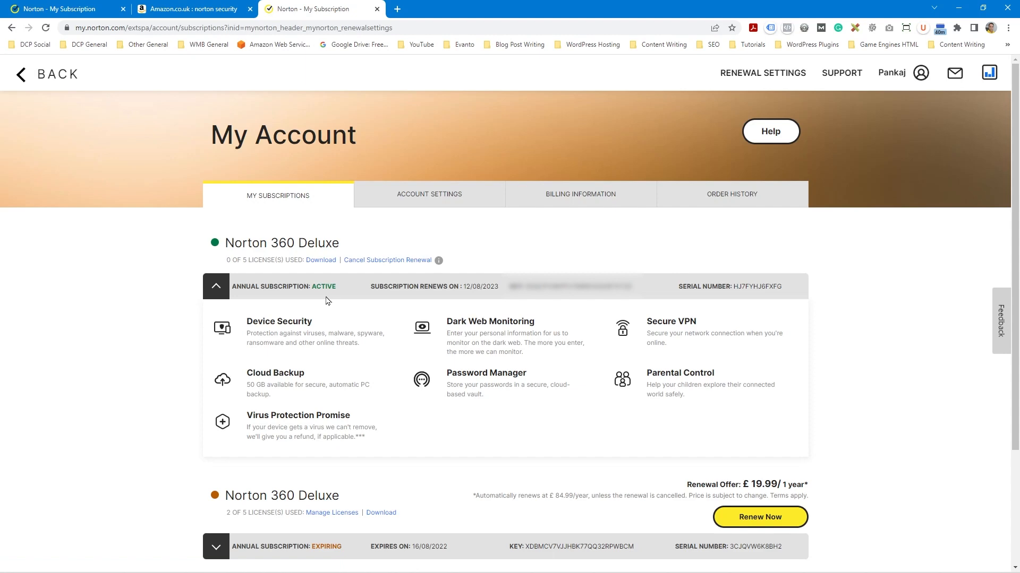
mouse_move(387, 312)
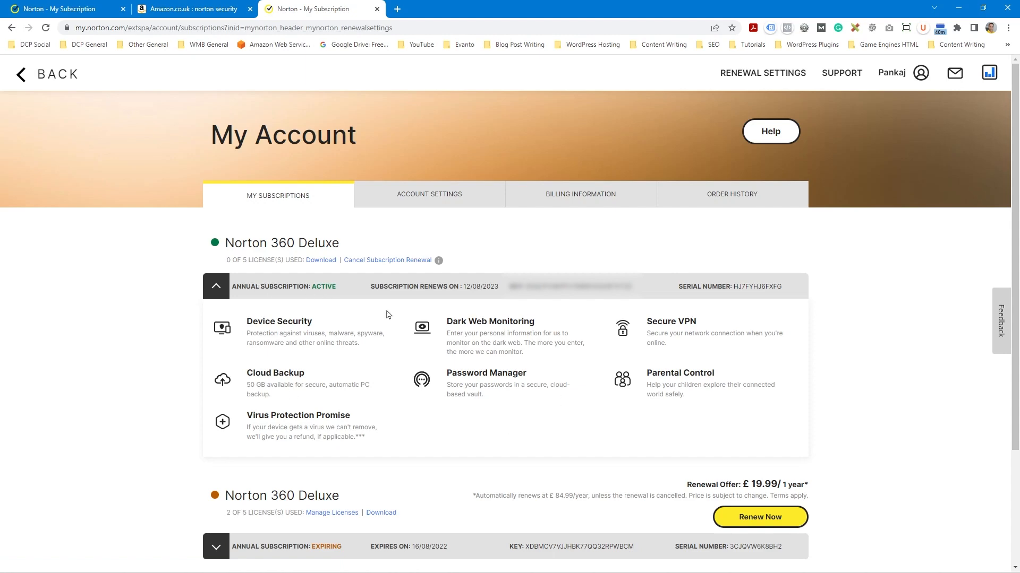
mouse_move(427, 390)
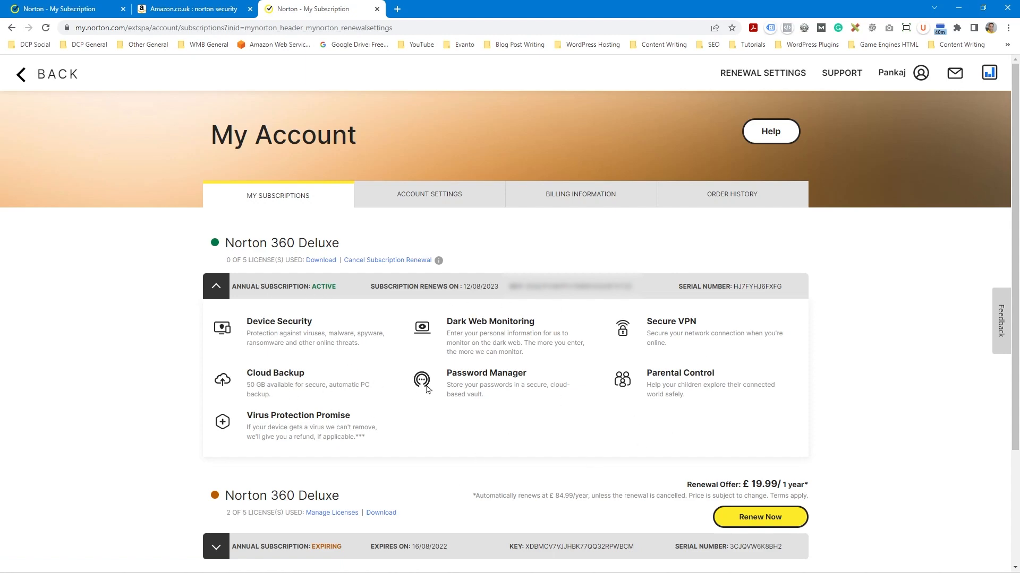
scroll(down, 3)
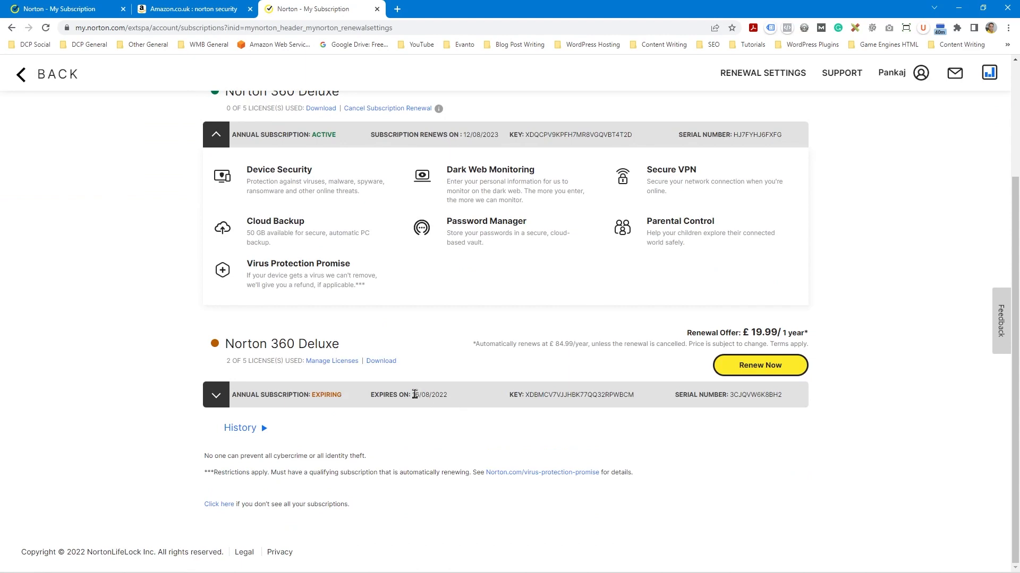
scroll(up, 3)
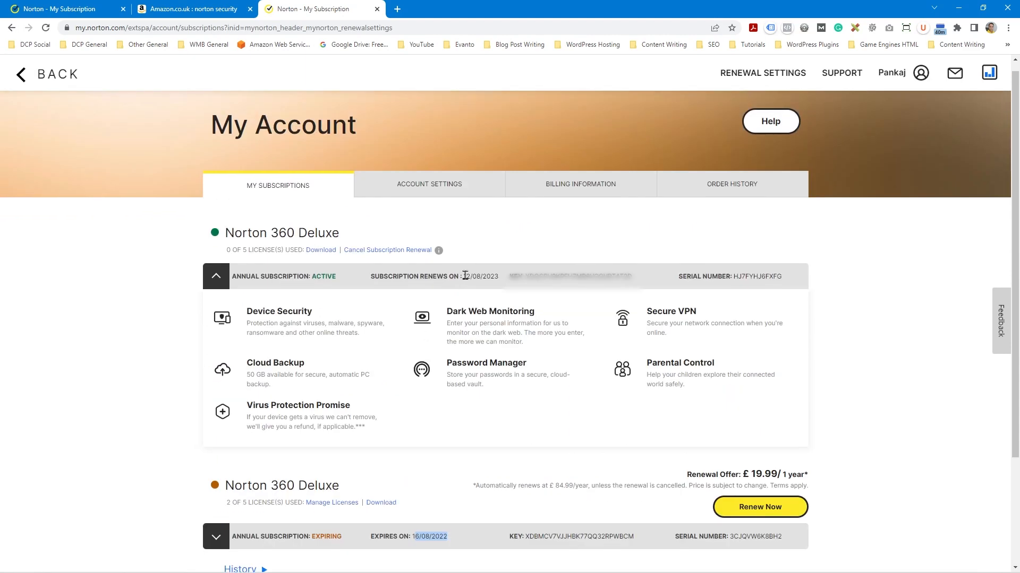
double_click(478, 276)
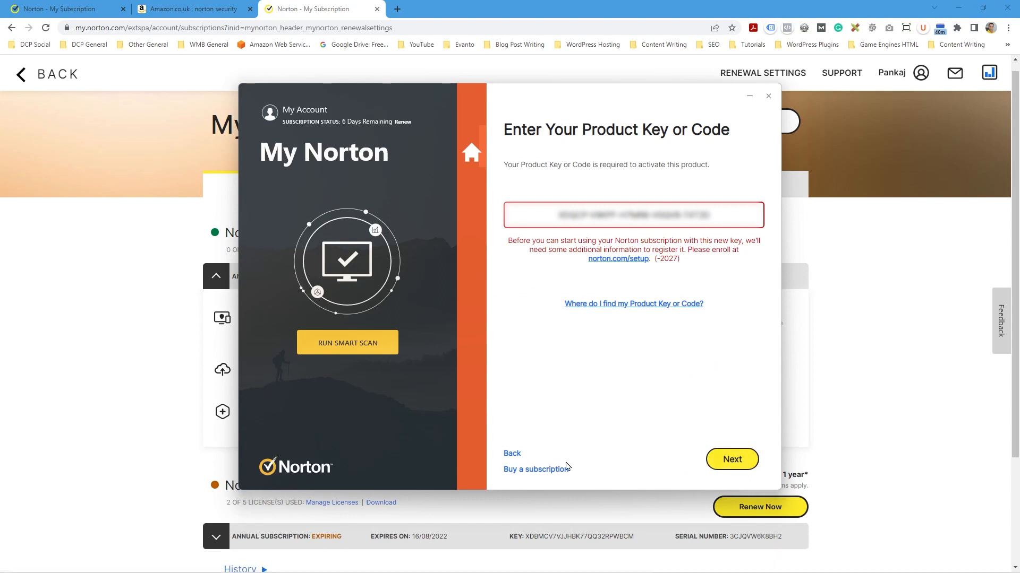
Go back from the Enter Your Product Key screen to the Subscription Status page
click(732, 459)
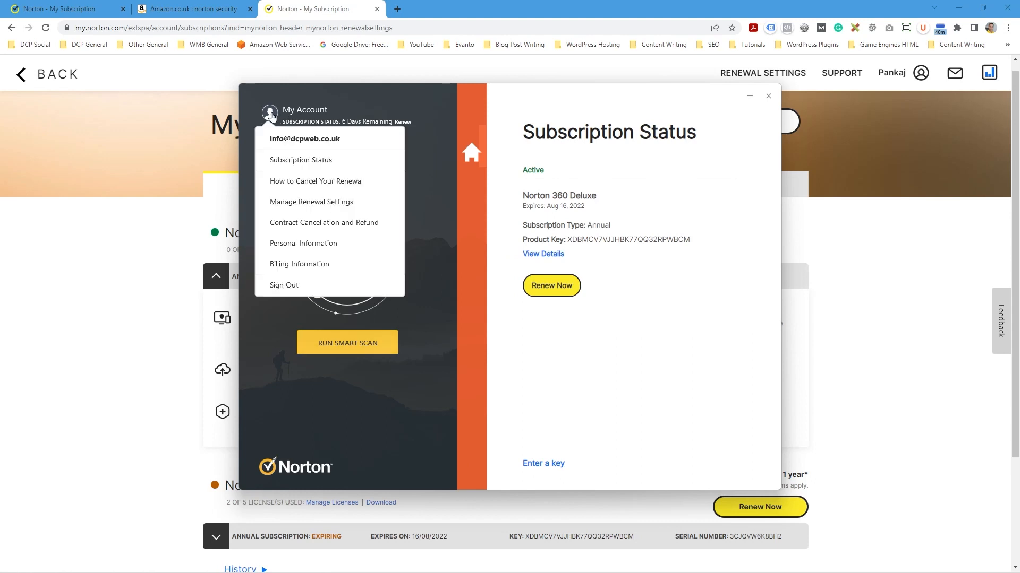
mouse_move(307, 265)
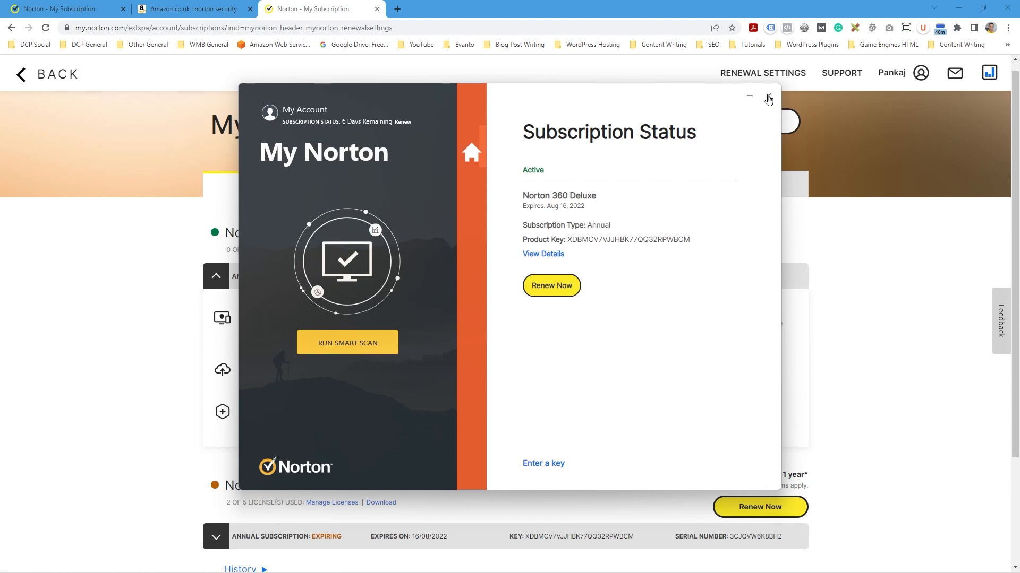
Close My Norton, reopen it from the hidden tray icons, and close it again
click(769, 97)
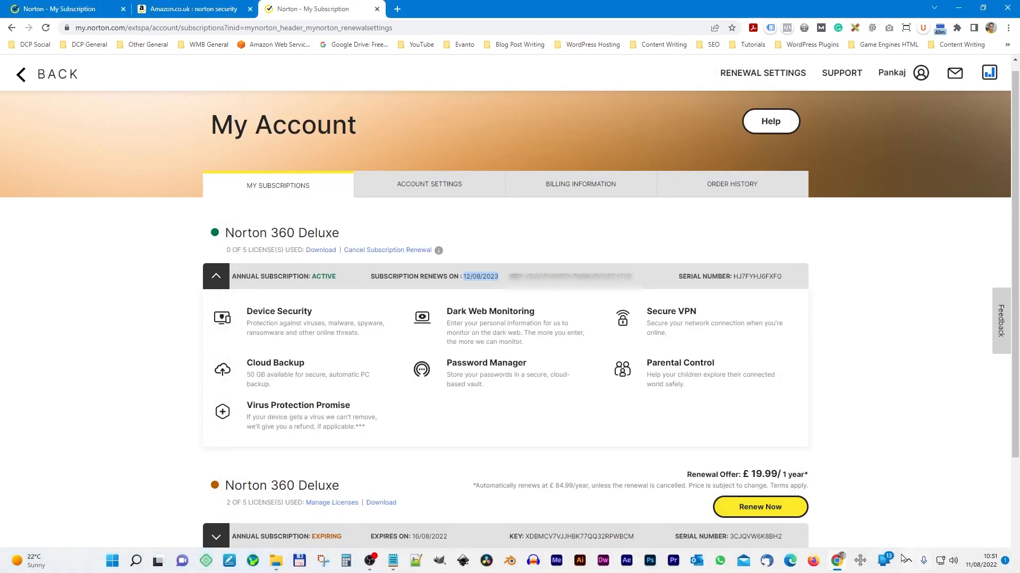
click(905, 559)
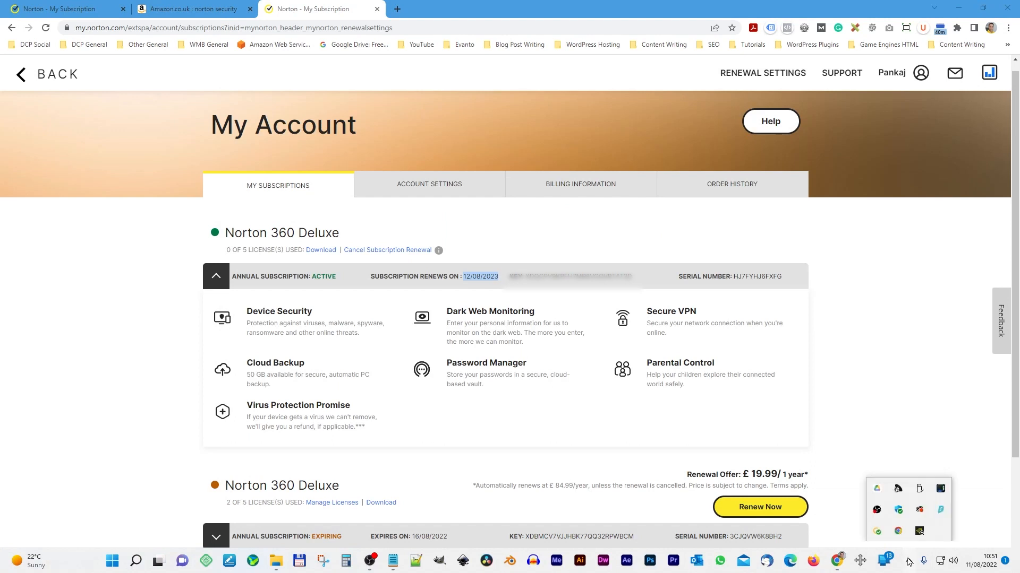
mouse_move(889, 532)
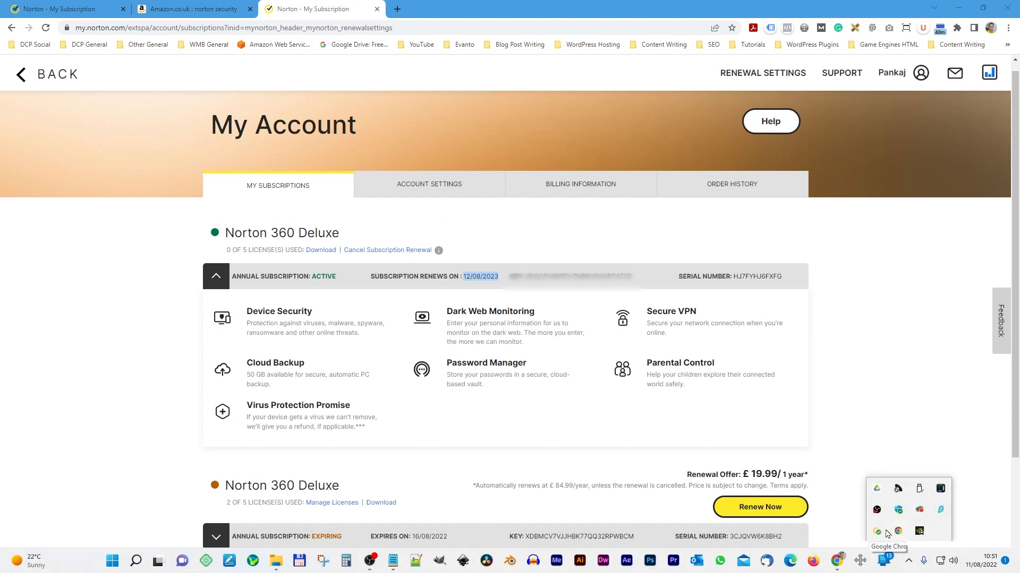
mouse_move(586, 307)
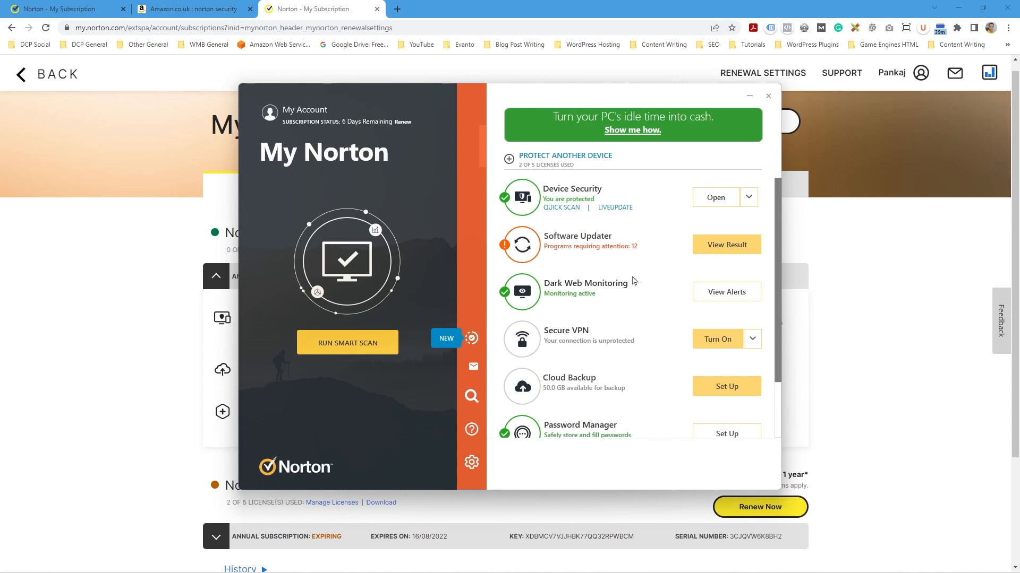
click(768, 95)
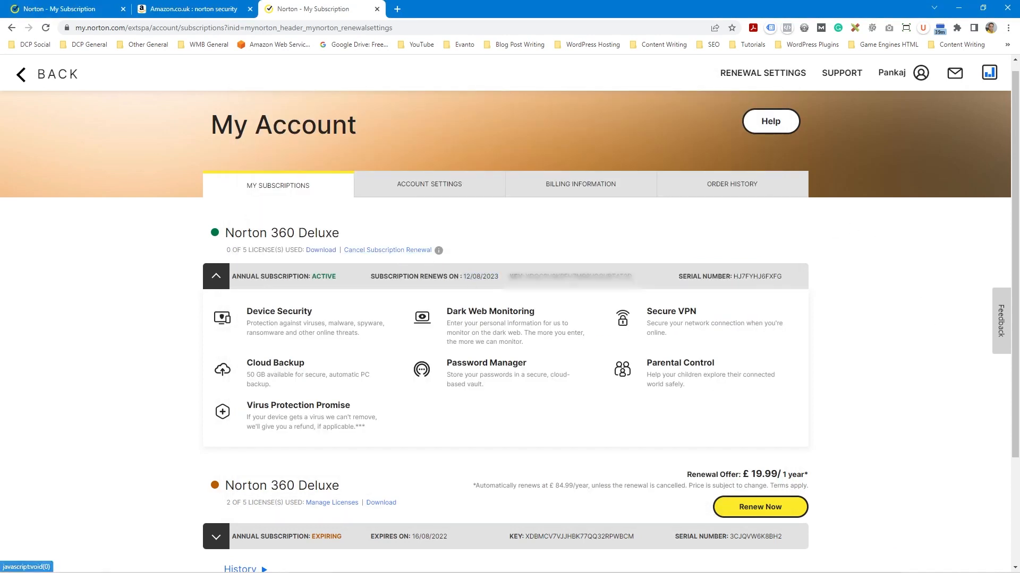
Reopen My Norton, launch Device Security and reach the product key entry with the key filled in
click(112, 560)
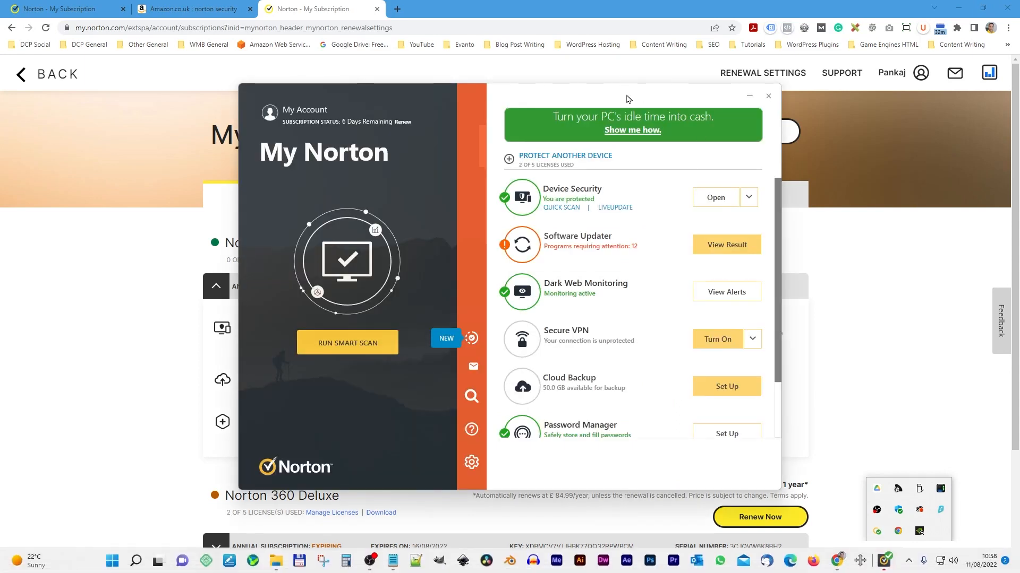
mouse_move(418, 297)
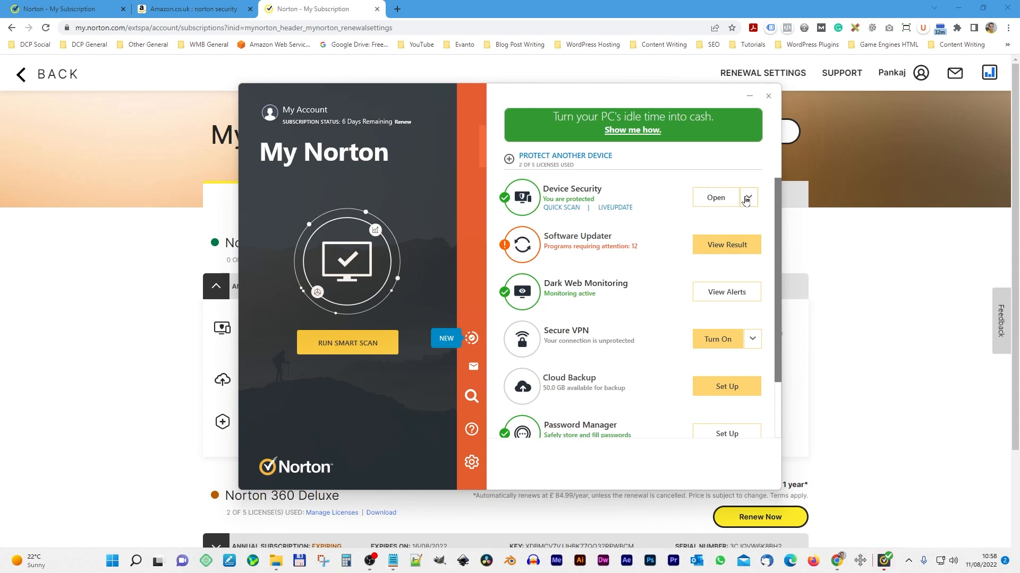
click(749, 198)
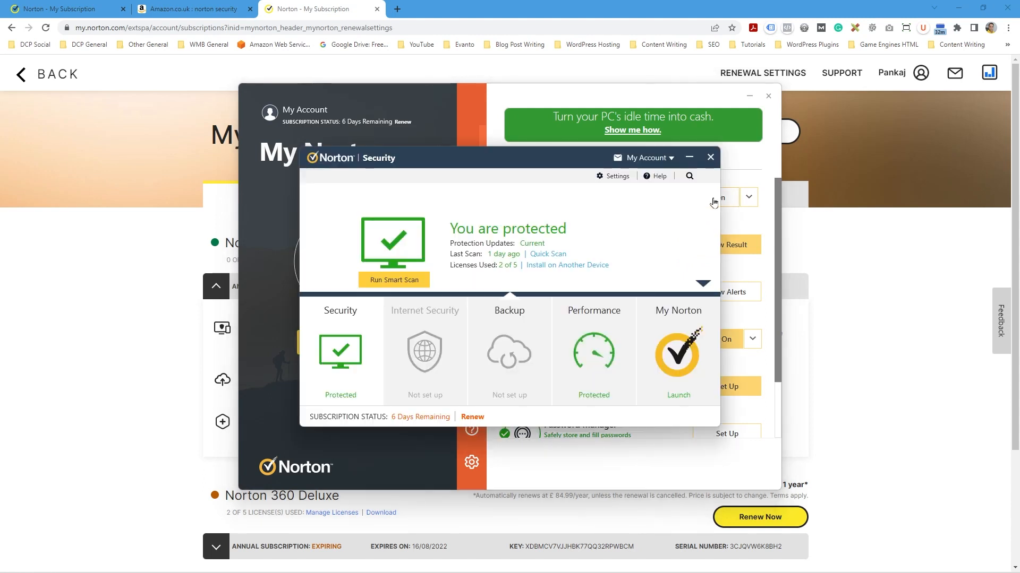
click(658, 176)
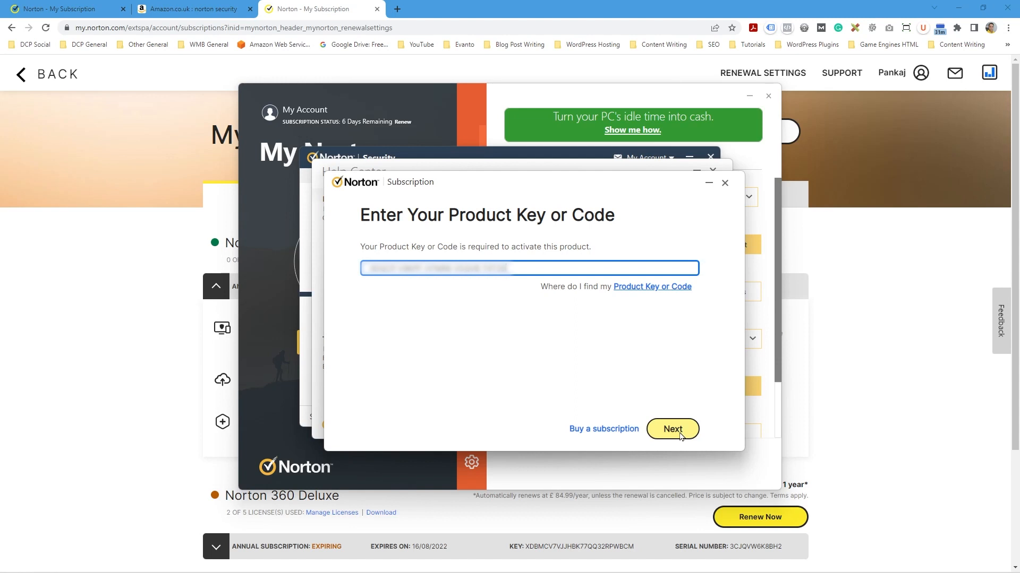
Submit the product key so Norton 360 Deluxe shows active, renewing Aug 12, 2023
click(673, 428)
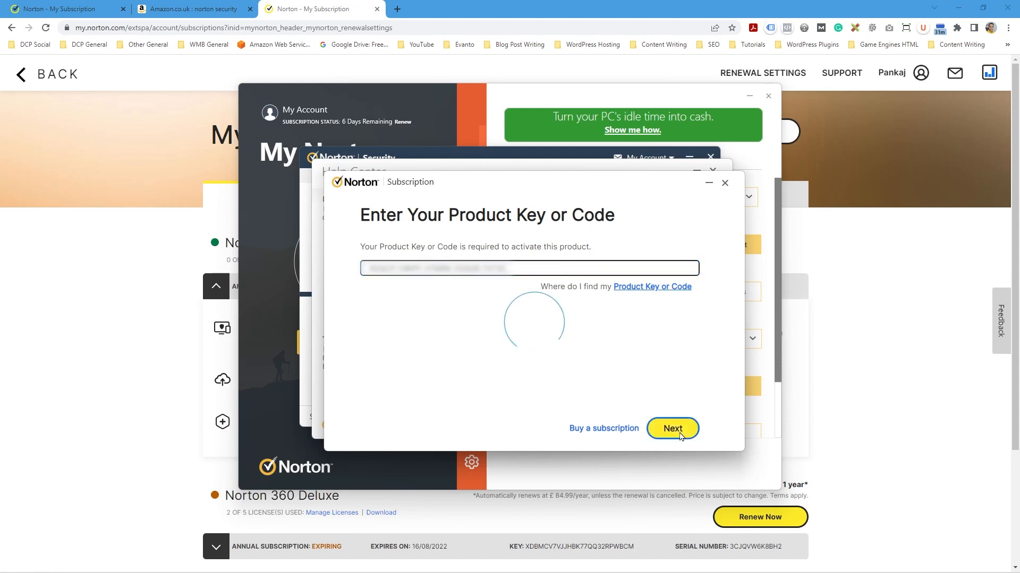
click(674, 428)
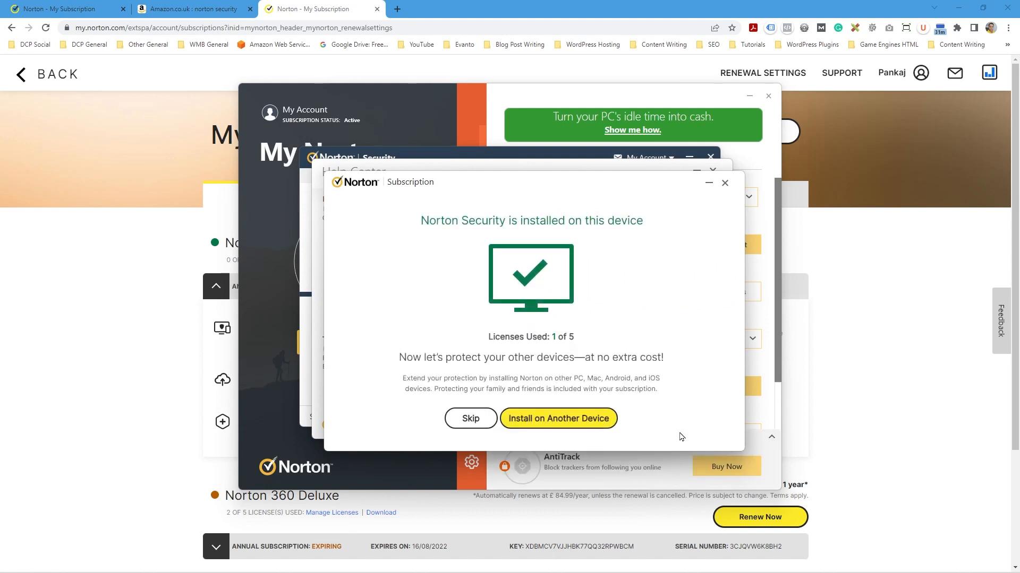
mouse_move(551, 424)
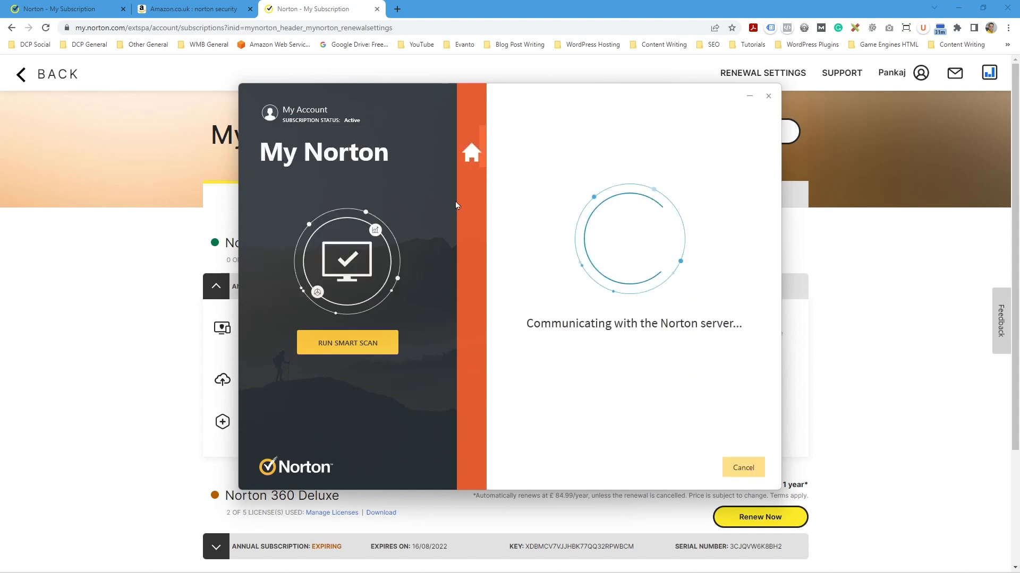
mouse_move(654, 232)
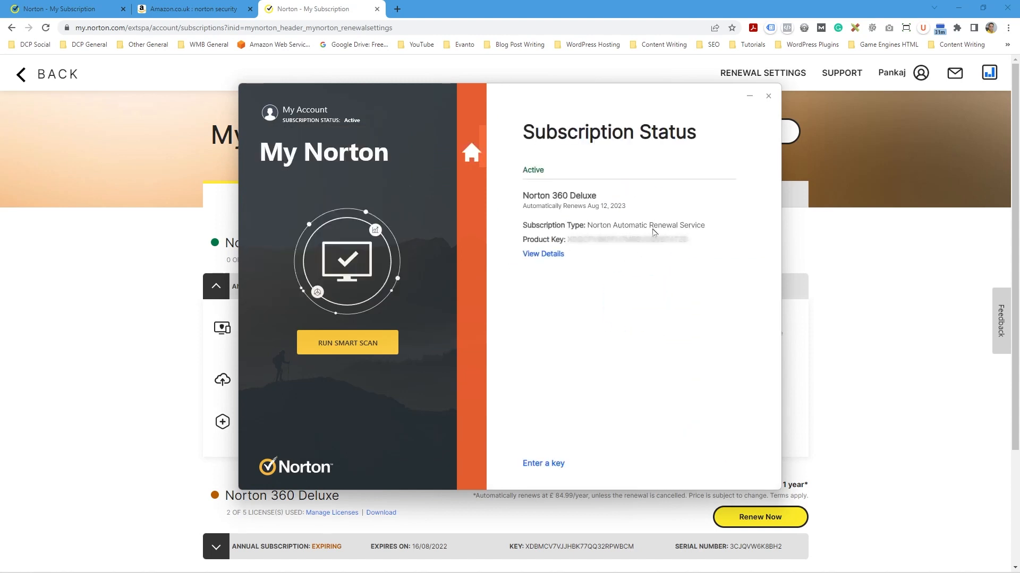
mouse_move(624, 212)
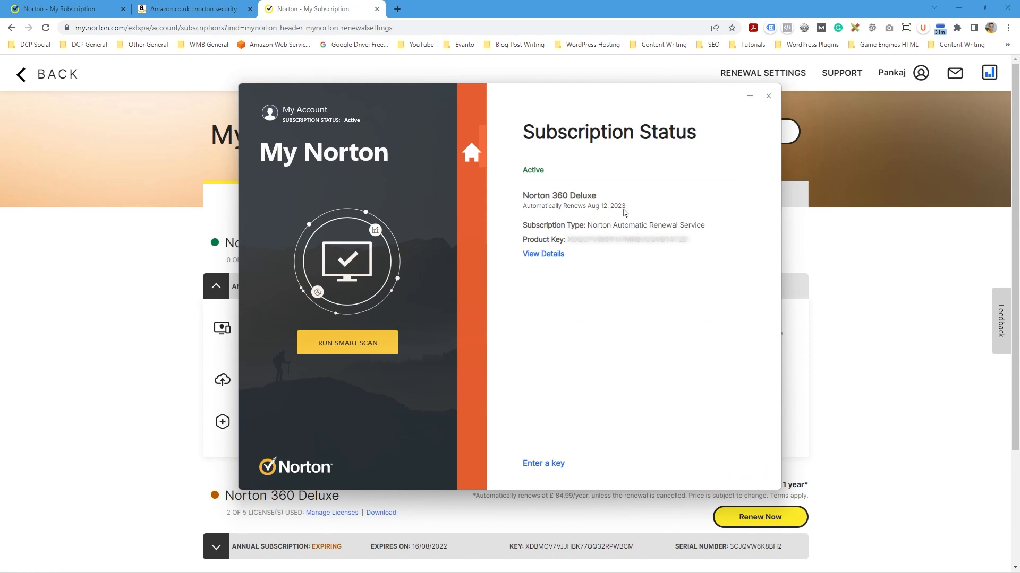
mouse_move(671, 151)
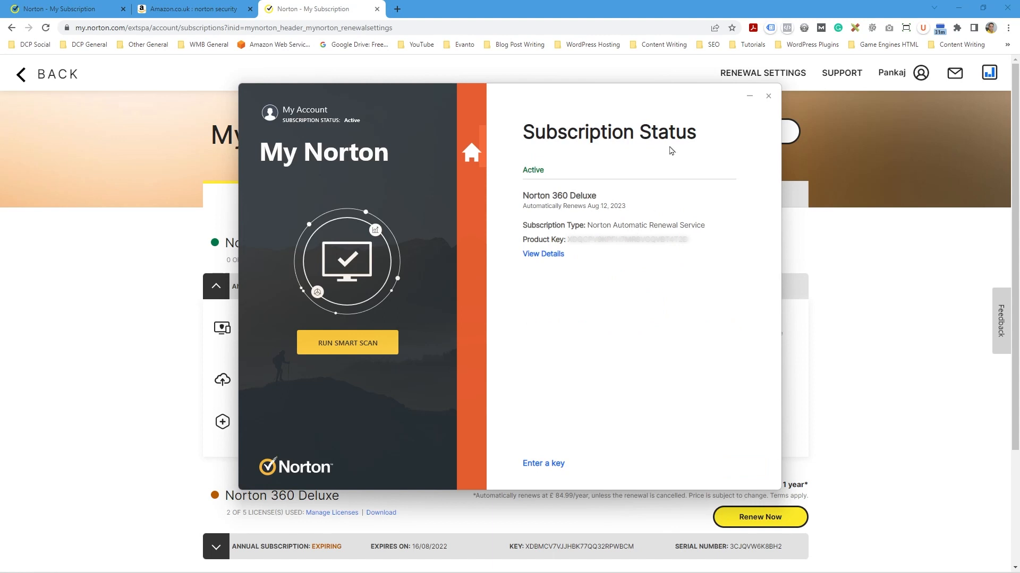
mouse_move(769, 98)
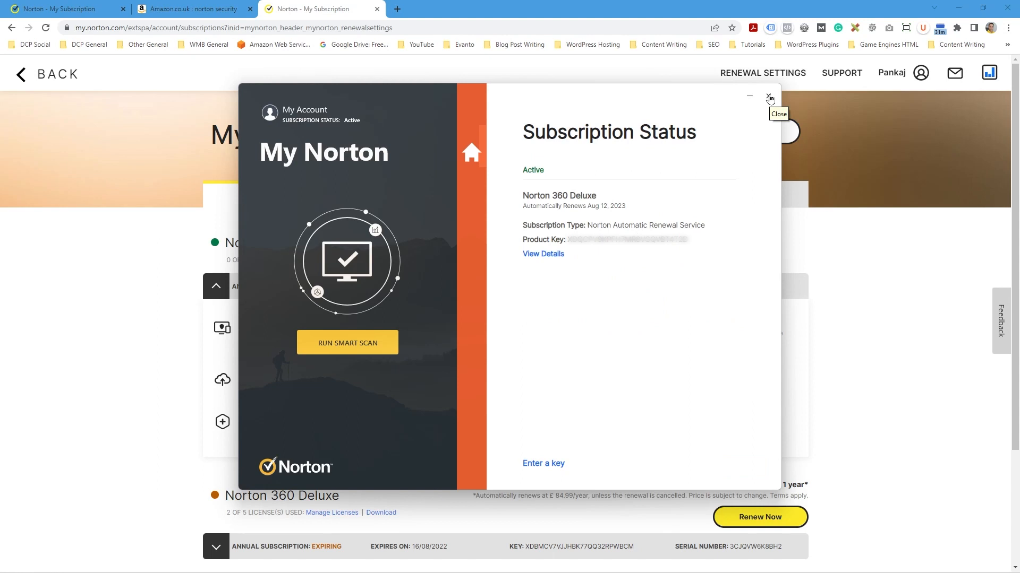
Close the subscription status window and sign in to the Norton web account with the password
click(769, 98)
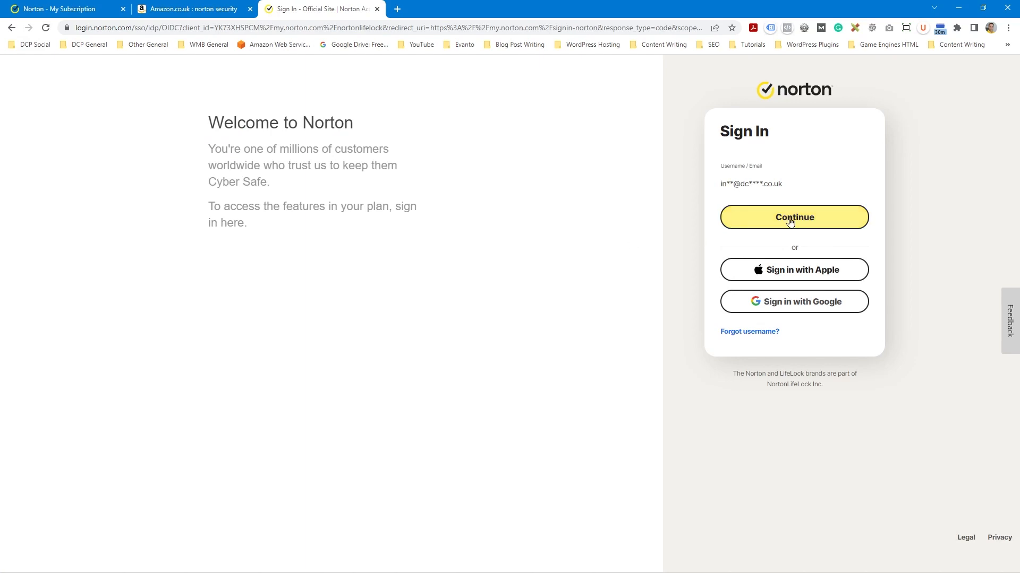
click(795, 216)
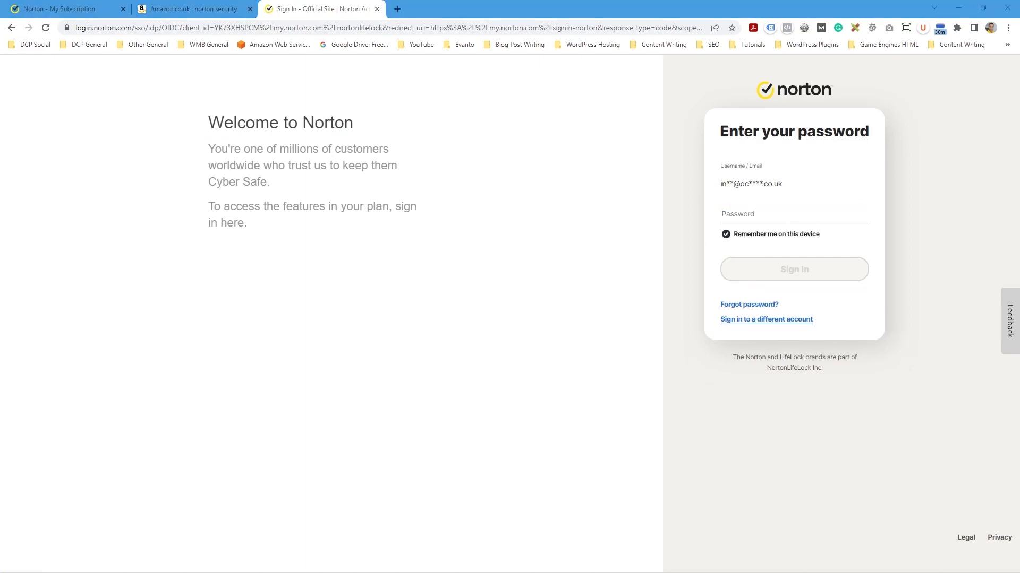
click(794, 269)
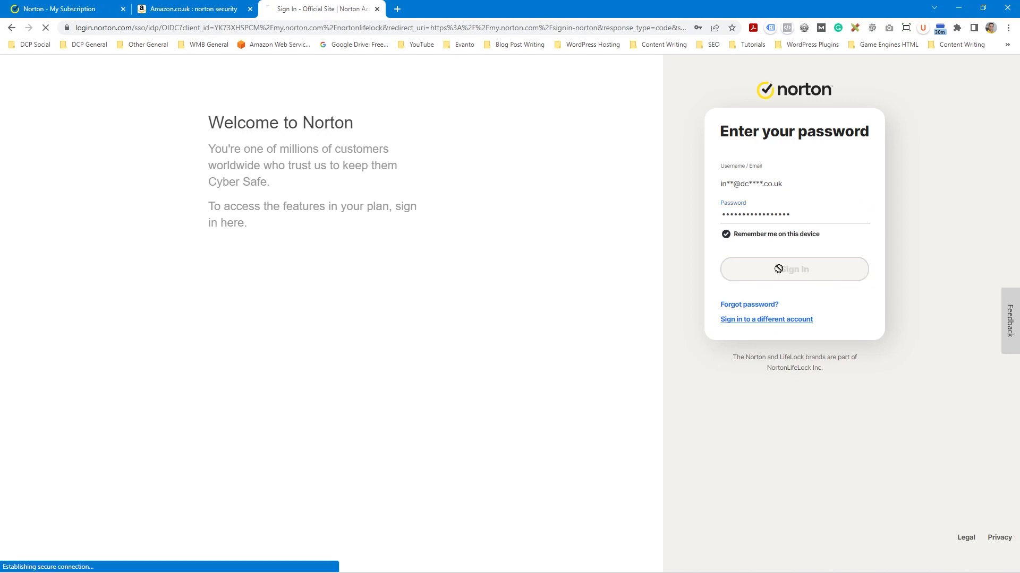
click(794, 270)
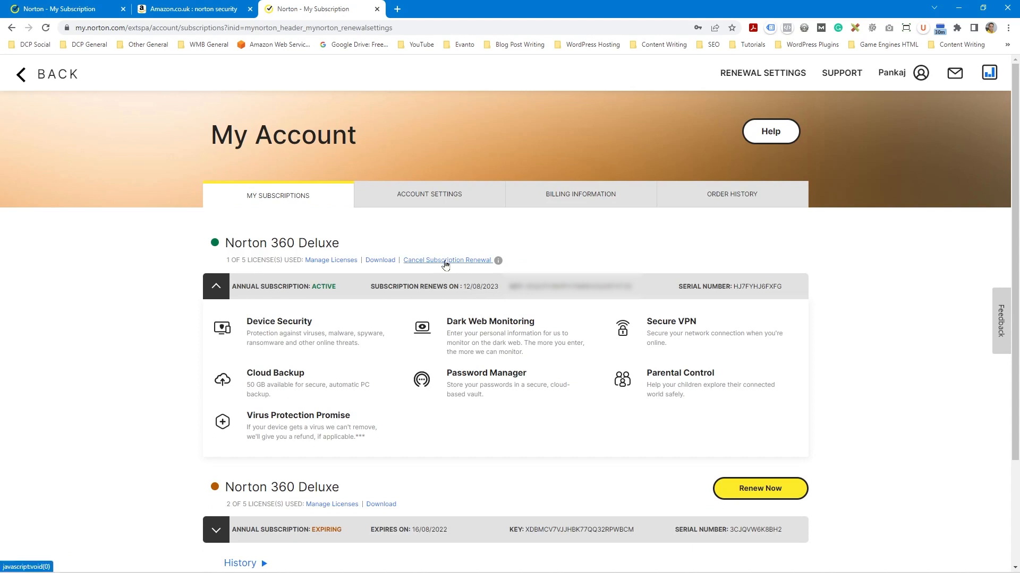
Cancel the subscription's automatic renewal with Cancel Now
click(446, 259)
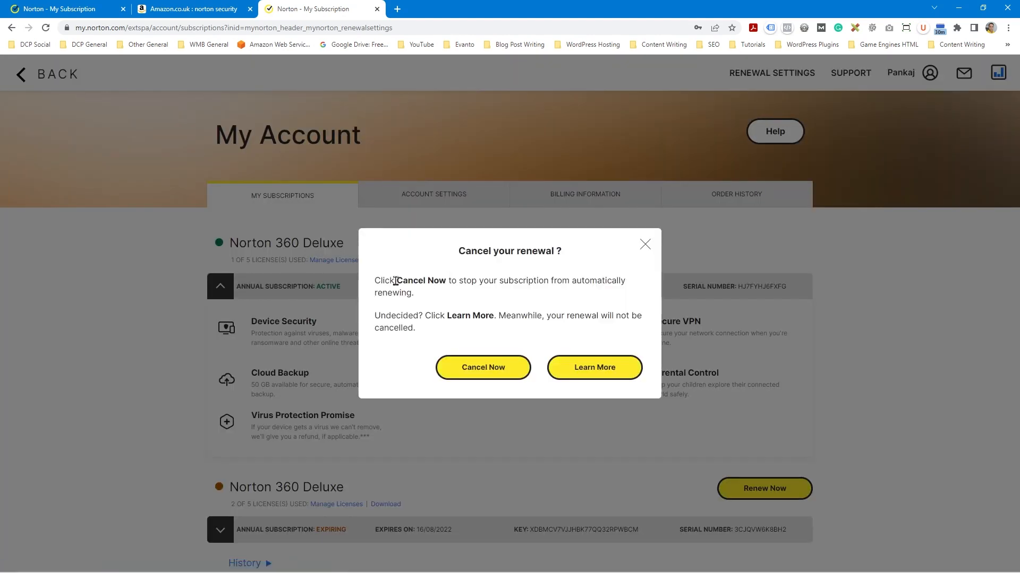
mouse_move(574, 281)
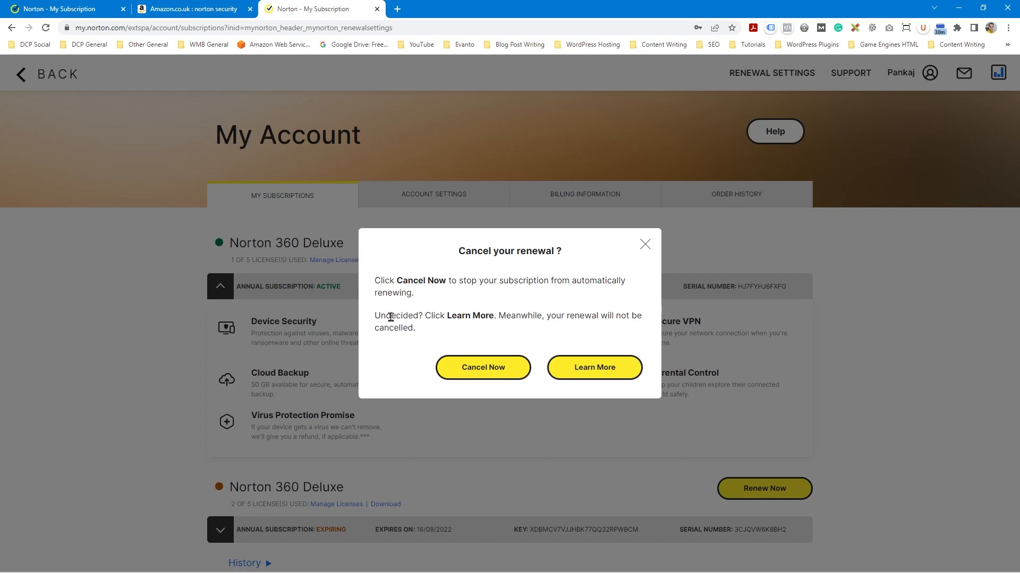
click(482, 368)
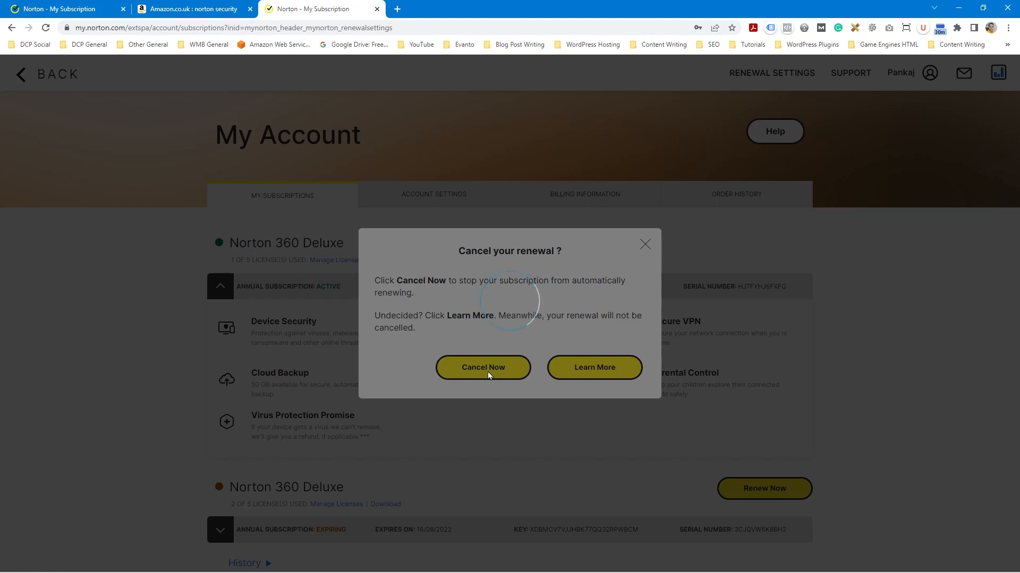
click(484, 368)
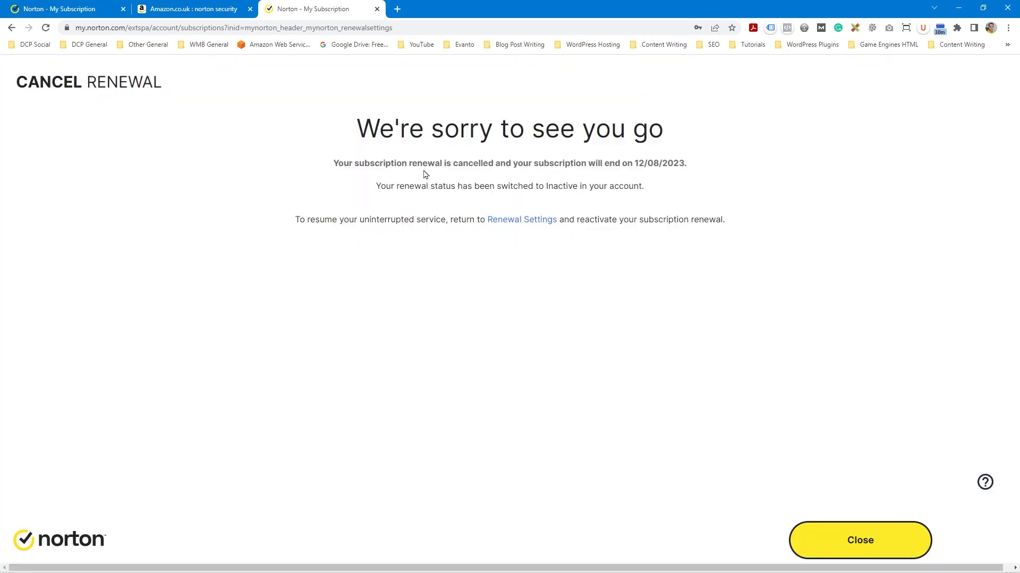
Highlight the 12/08/2023 end date, close the confirmation, and switch to the Amazon results page
drag(364, 164, 635, 164)
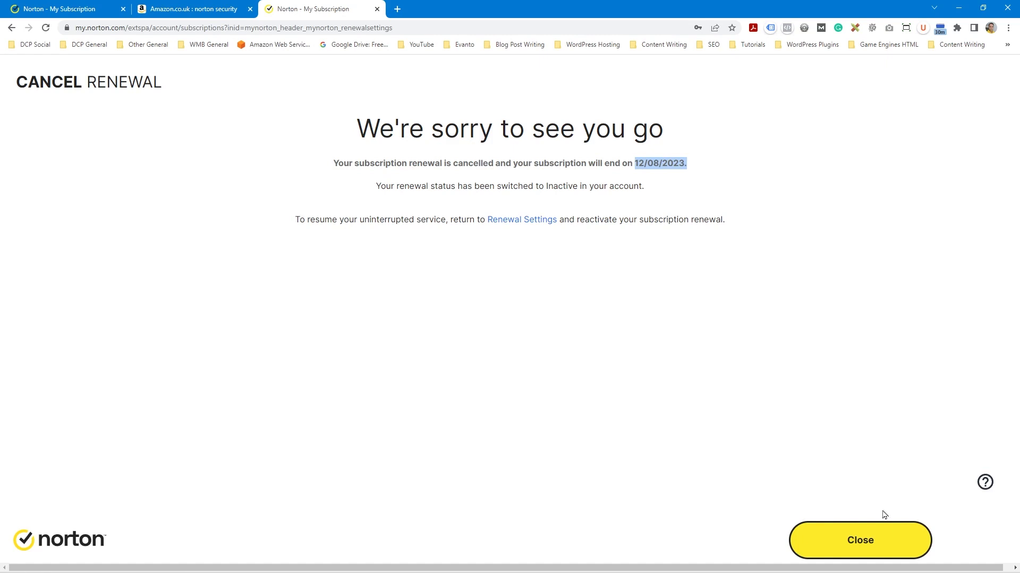
click(860, 540)
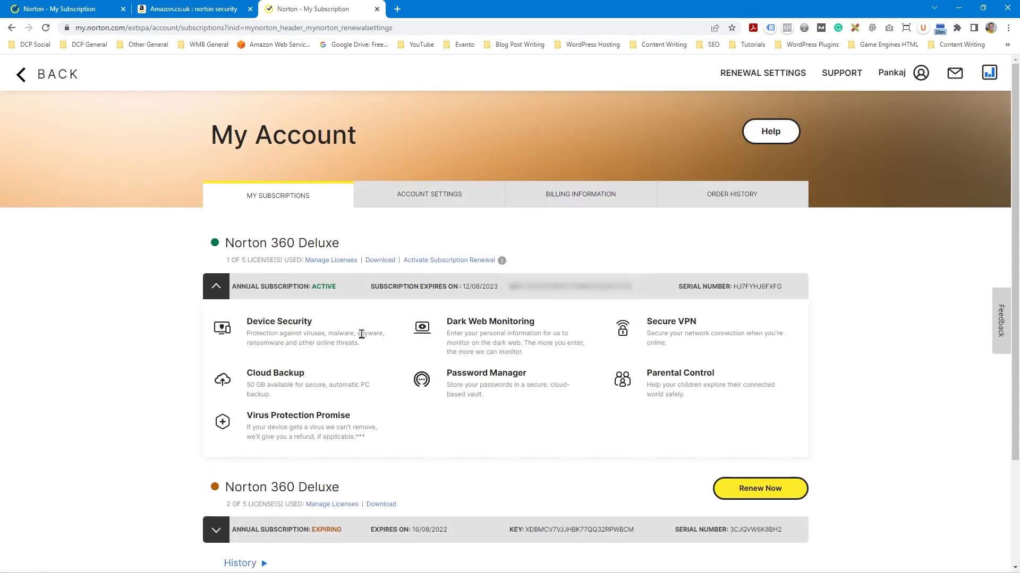
mouse_move(473, 261)
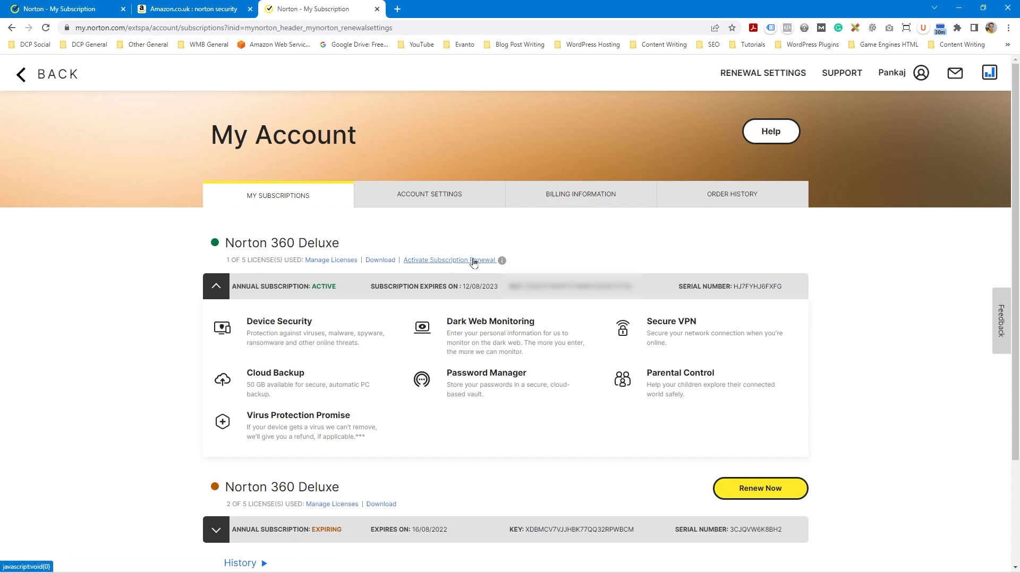
mouse_move(318, 323)
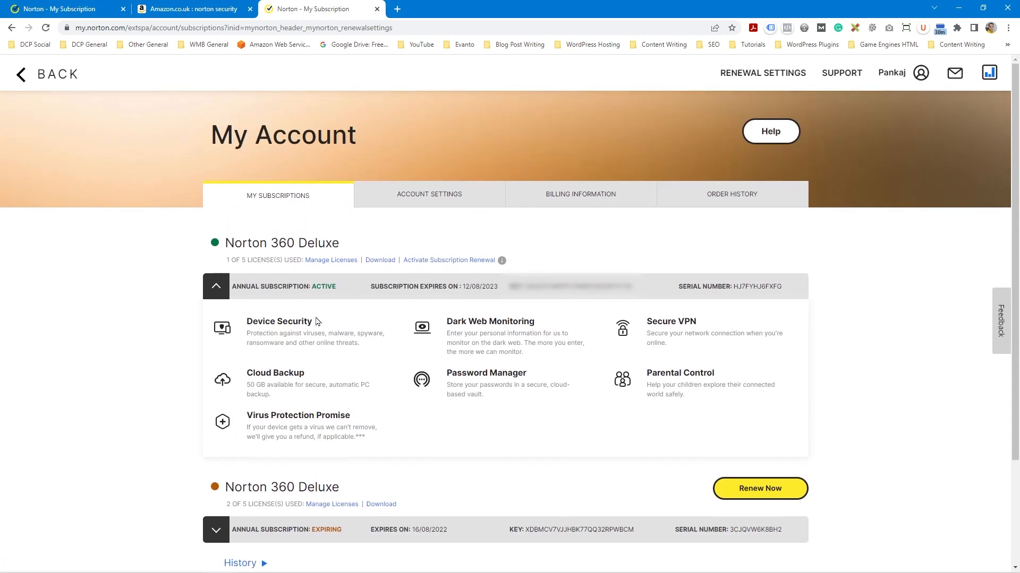
mouse_move(501, 260)
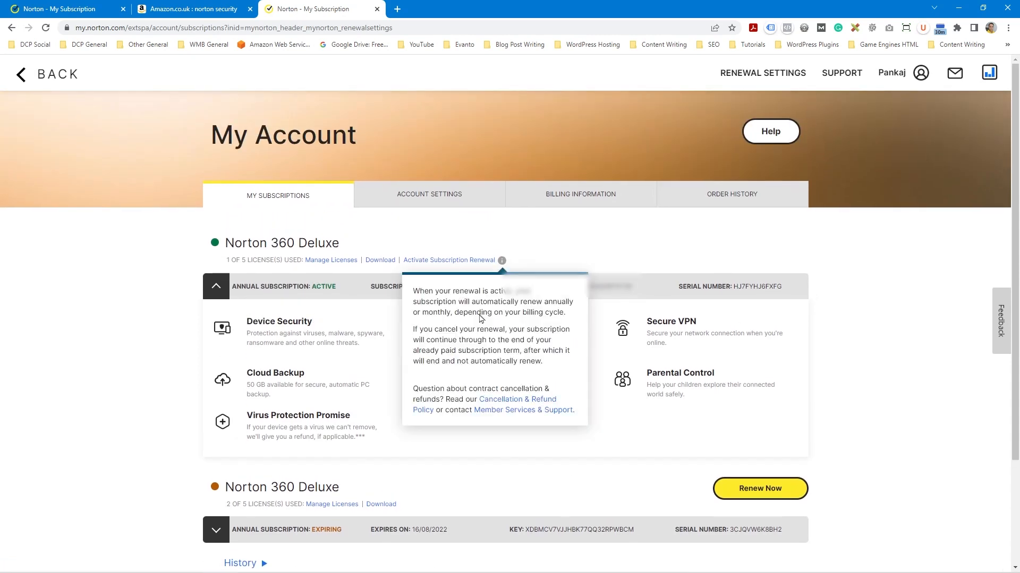
click(191, 9)
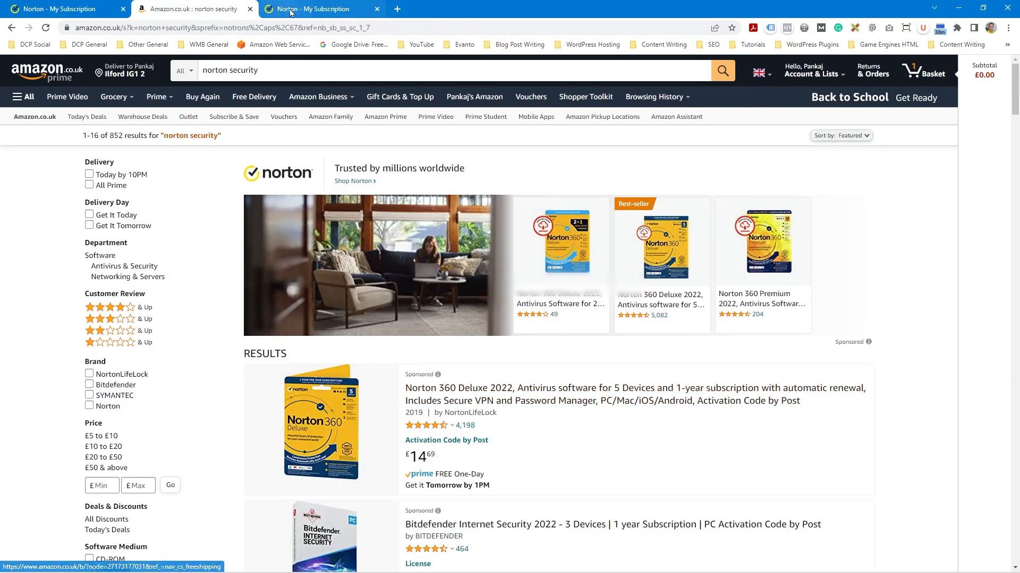
click(318, 8)
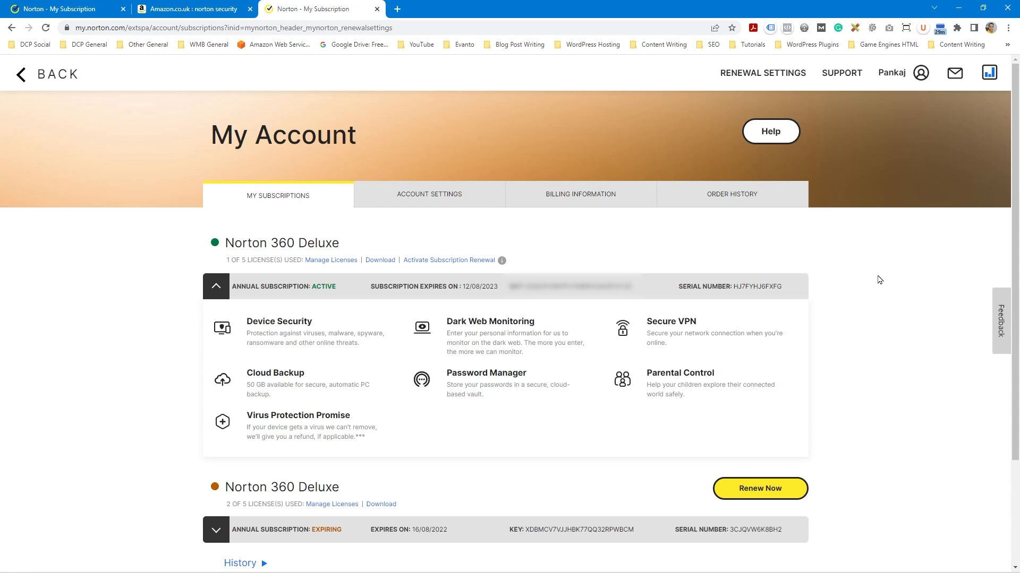
mouse_move(870, 337)
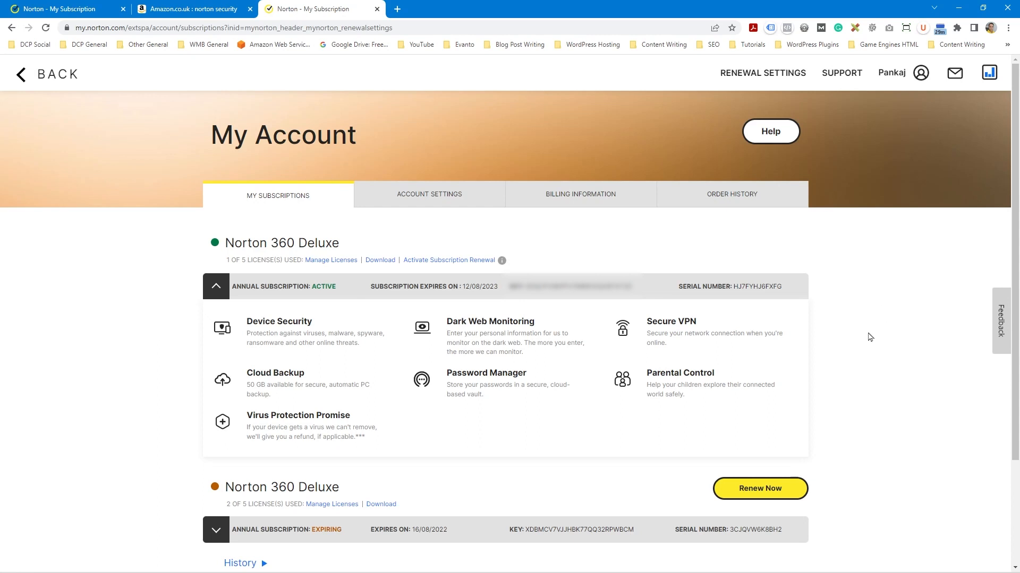
mouse_move(859, 329)
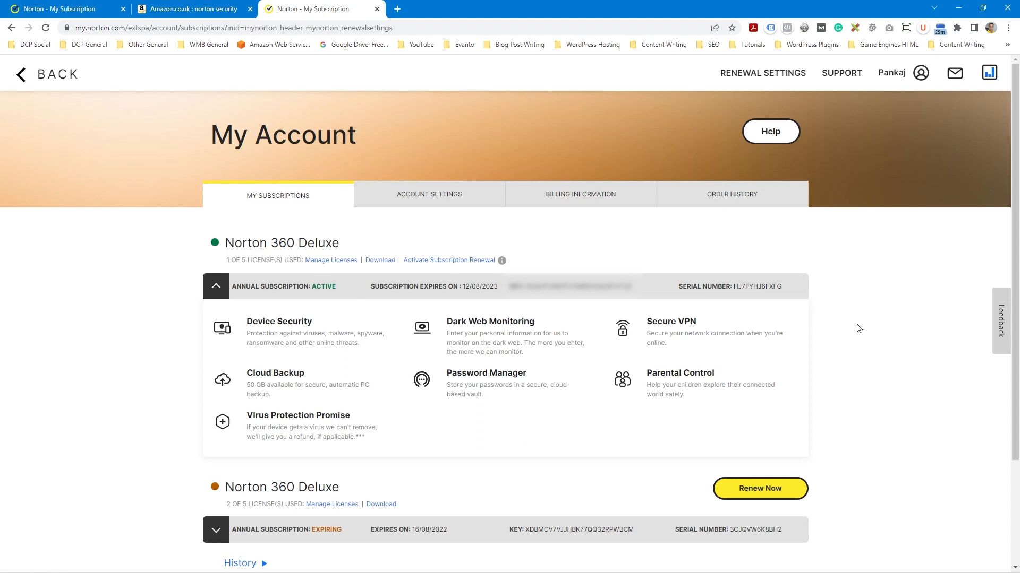
mouse_move(360, 402)
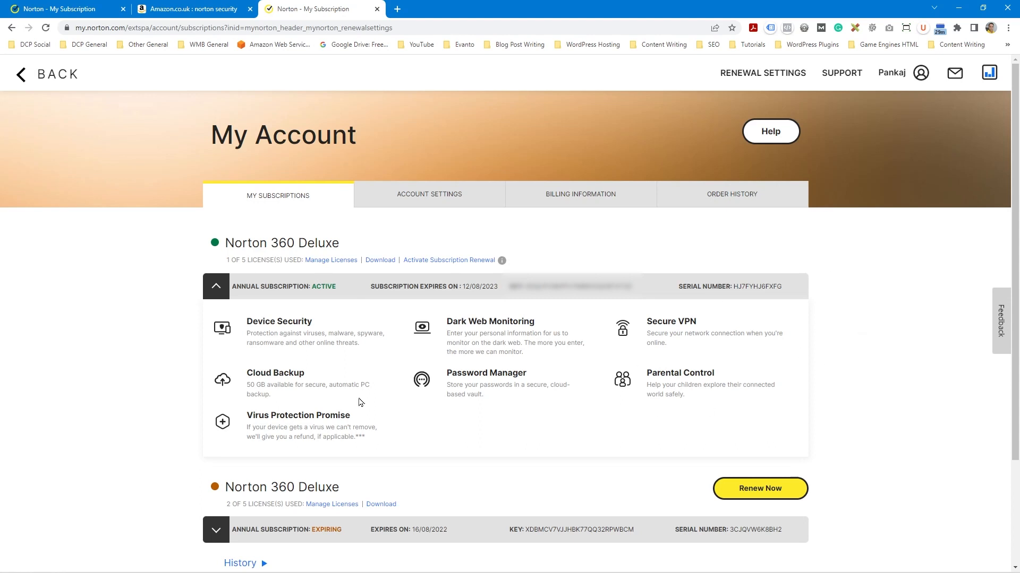
mouse_move(823, 348)
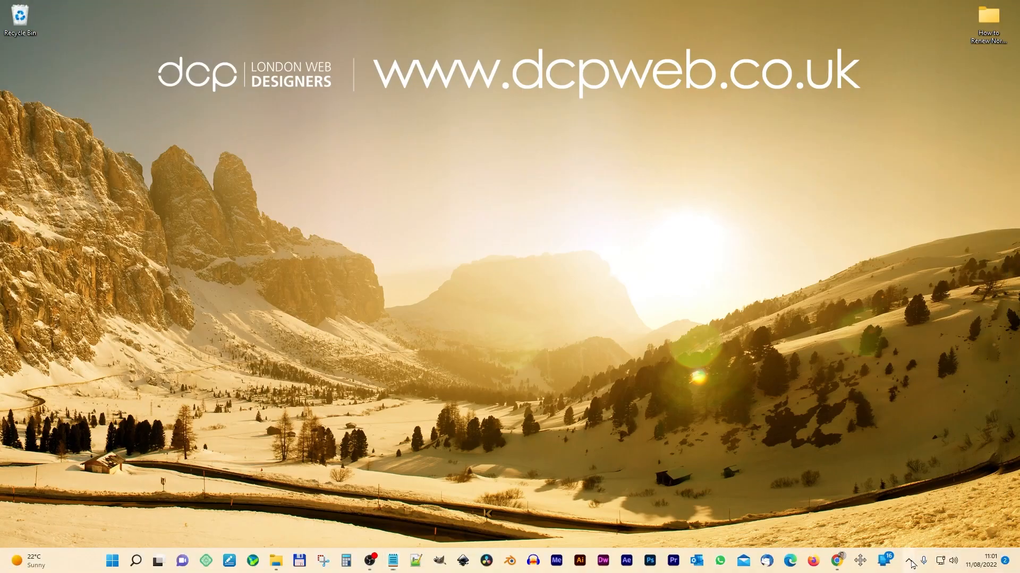
Open Norton 360 from the system tray to see 366 days remaining
click(909, 561)
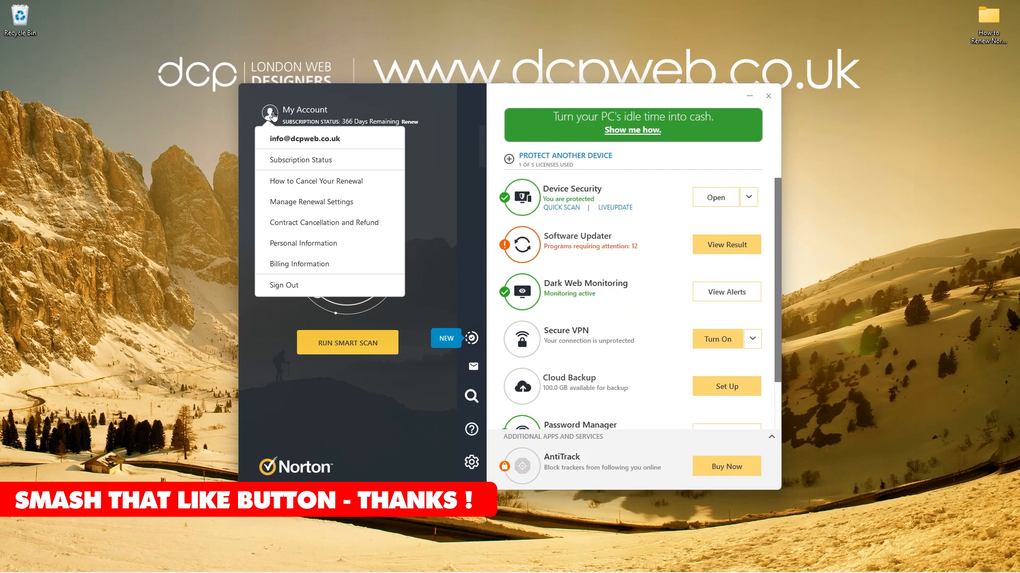
mouse_move(346, 126)
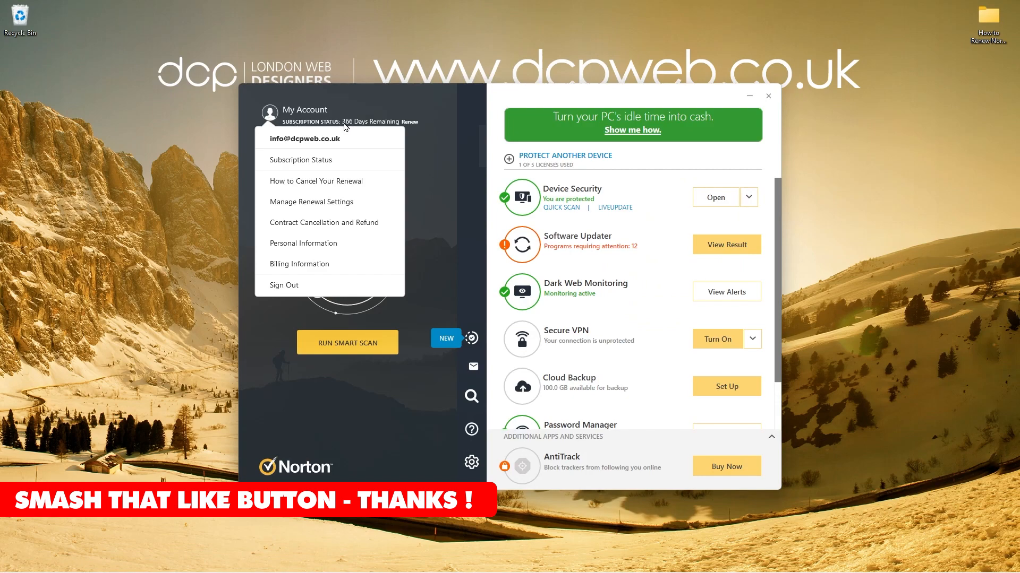